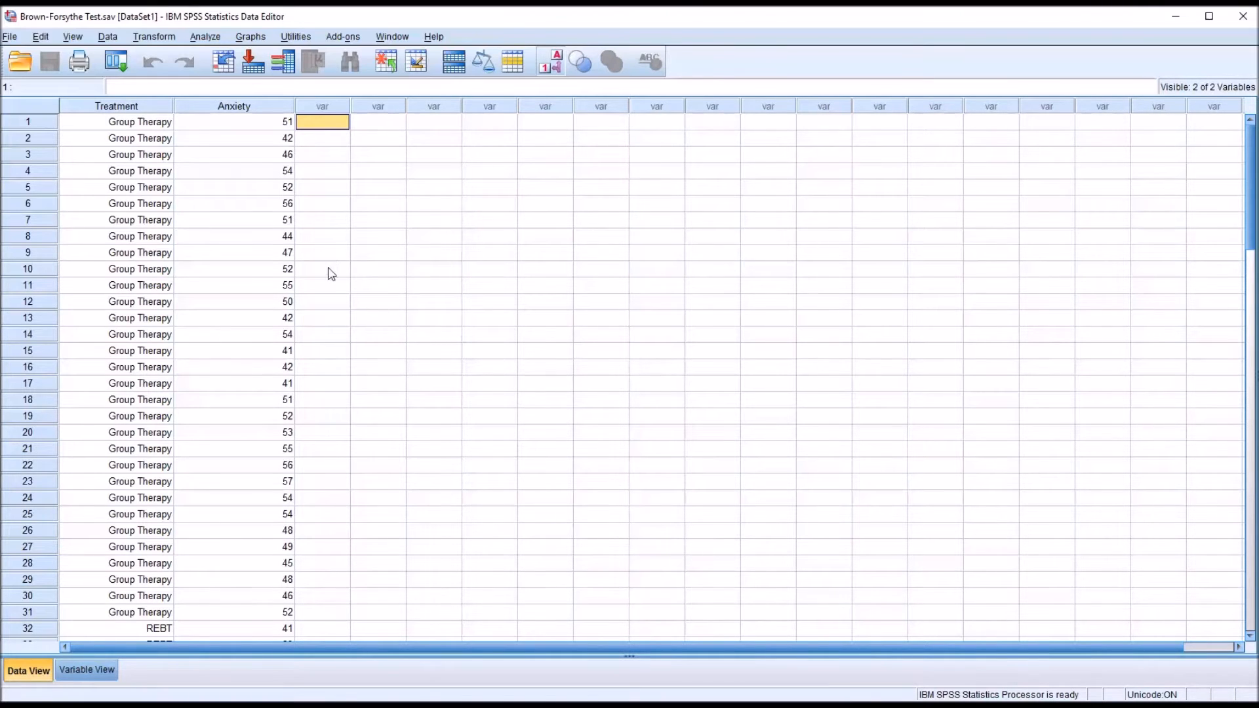
# Step: Review the Treatment and Anxiety variable columns in the data before analysis
pyautogui.click(115, 104)
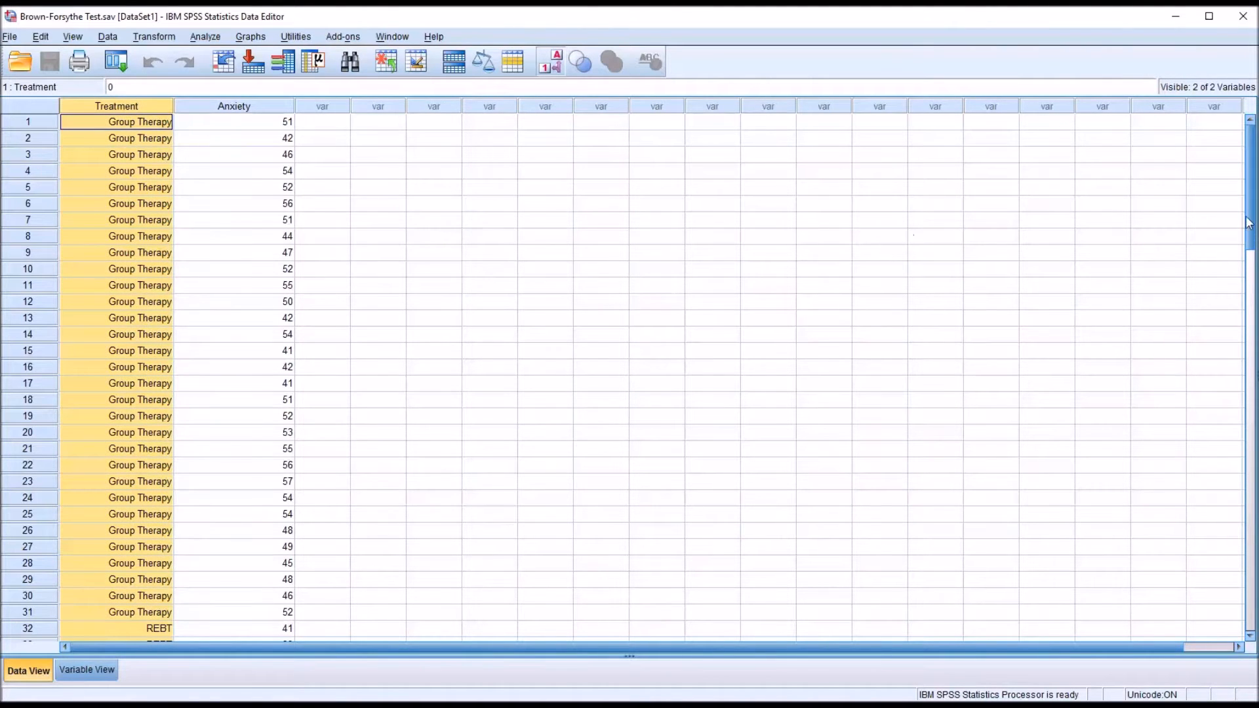
pyautogui.scroll(-3)
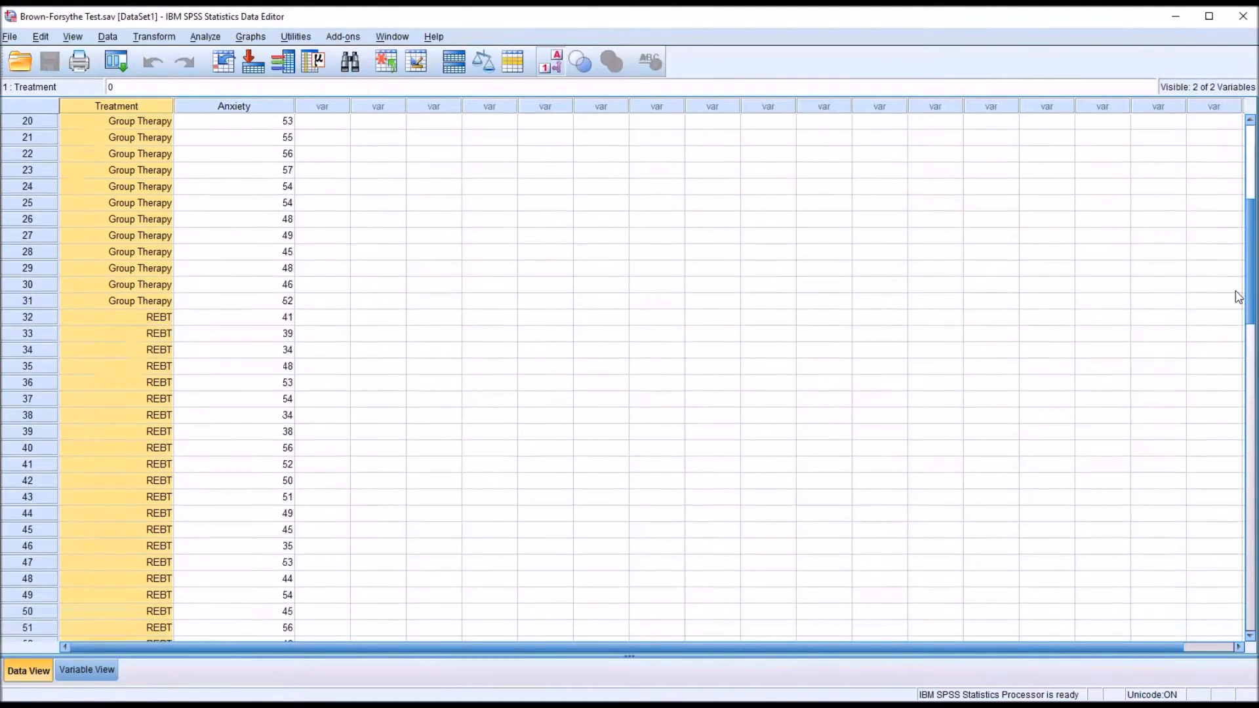
pyautogui.scroll(-3)
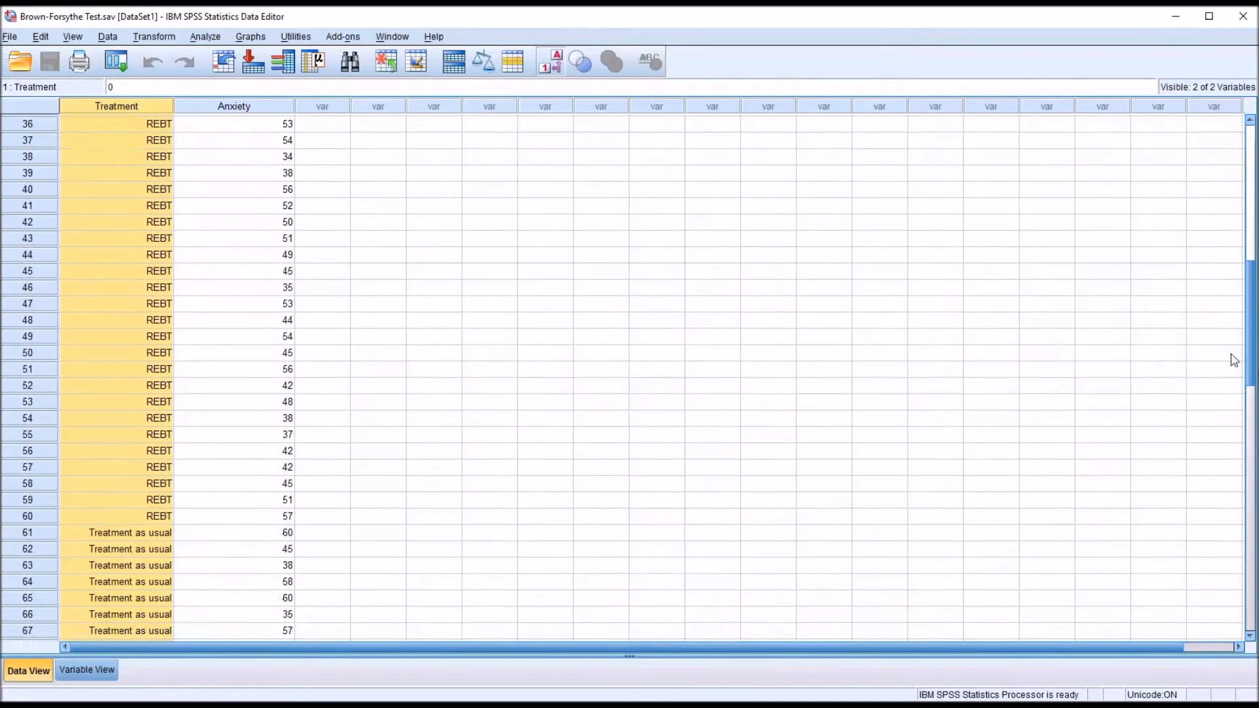
pyautogui.scroll(-3)
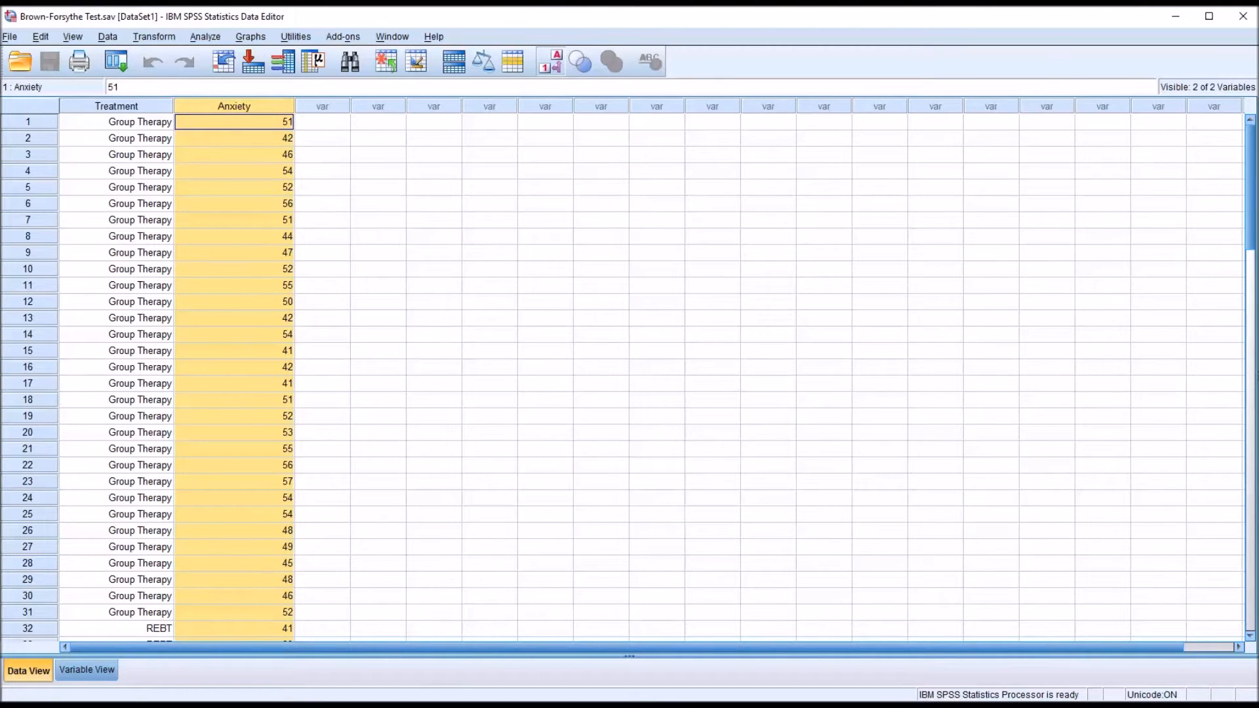
pyautogui.moveTo(737, 563)
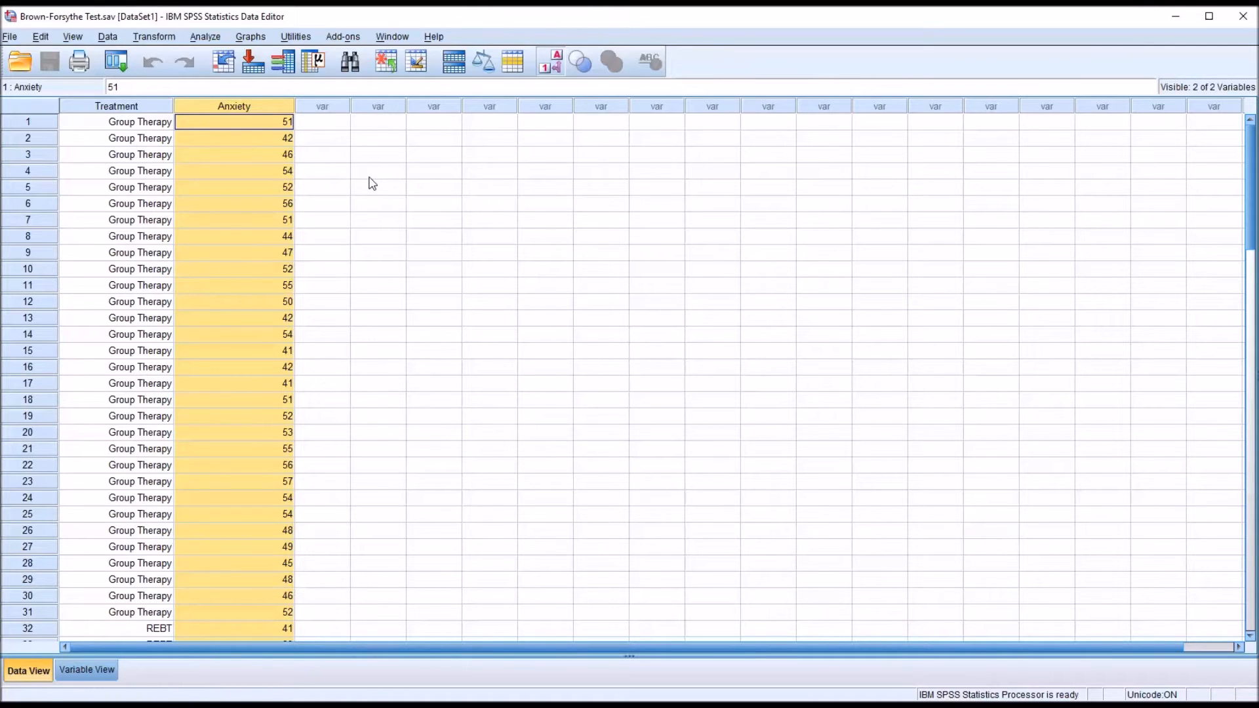
pyautogui.moveTo(803, 498)
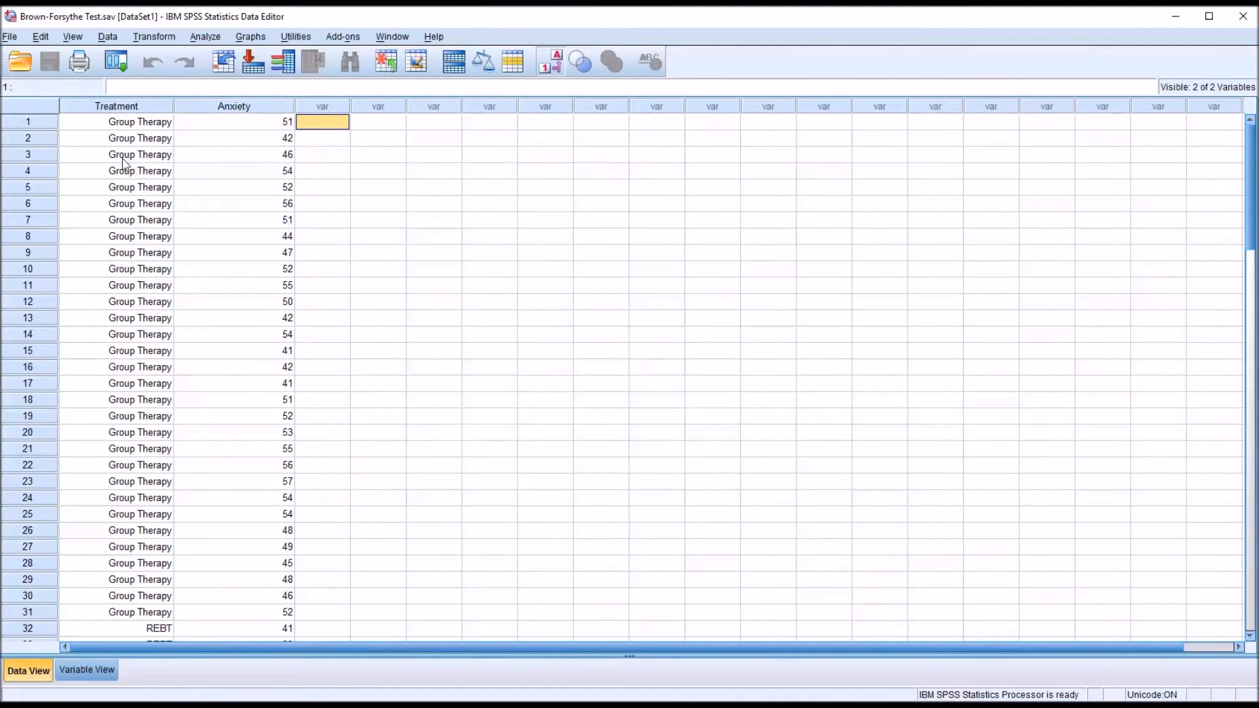
pyautogui.moveTo(211, 144)
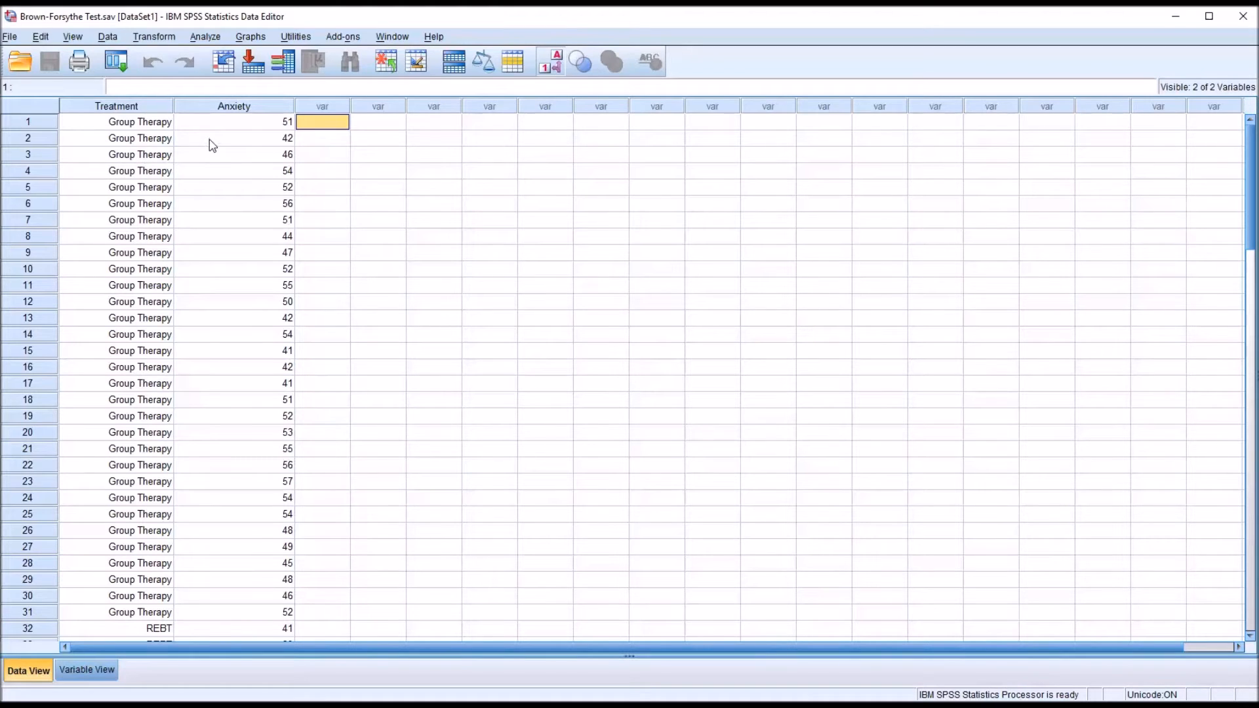
pyautogui.click(116, 105)
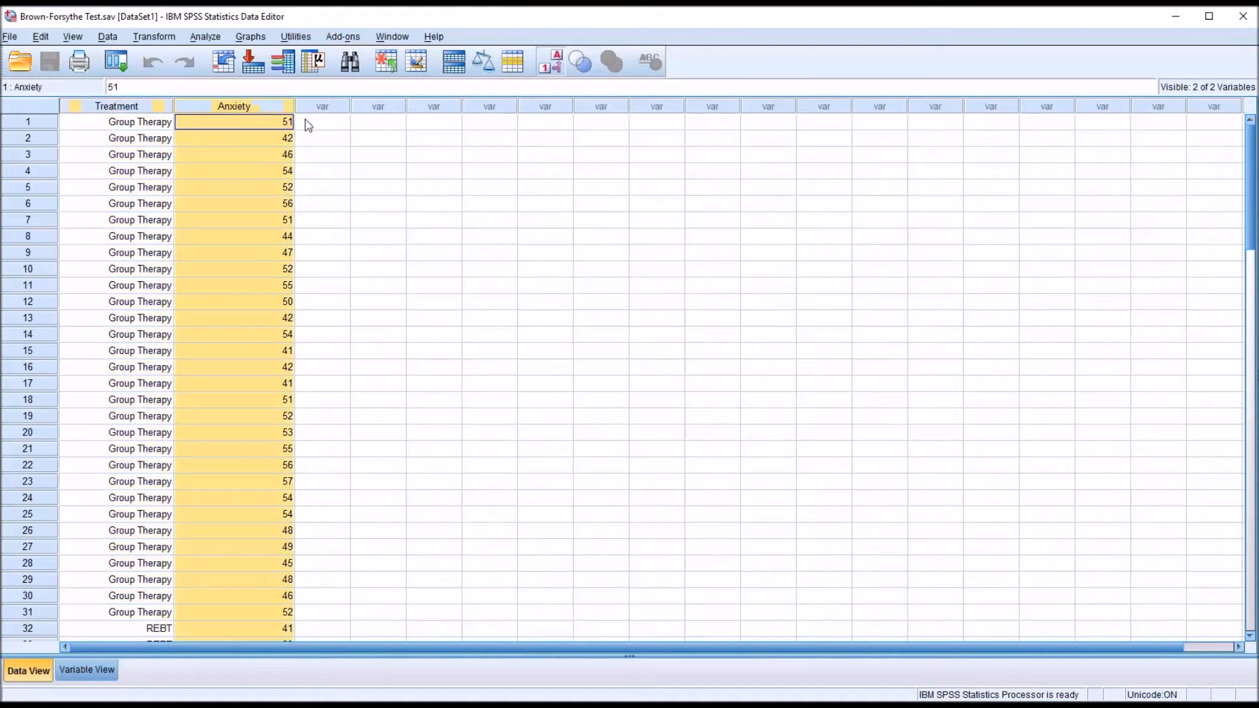
pyautogui.click(322, 121)
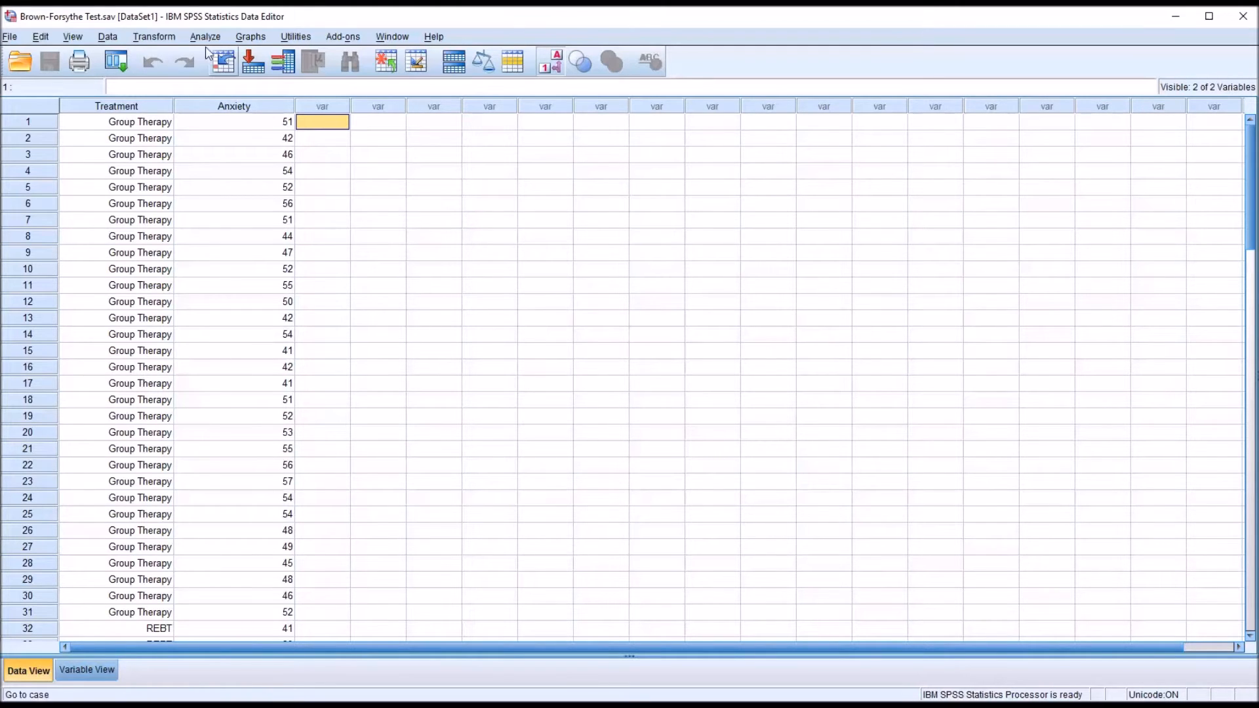
# Step: Set up a One-Way ANOVA with Anxiety in Dependent List and Treatment as Factor
pyautogui.click(206, 37)
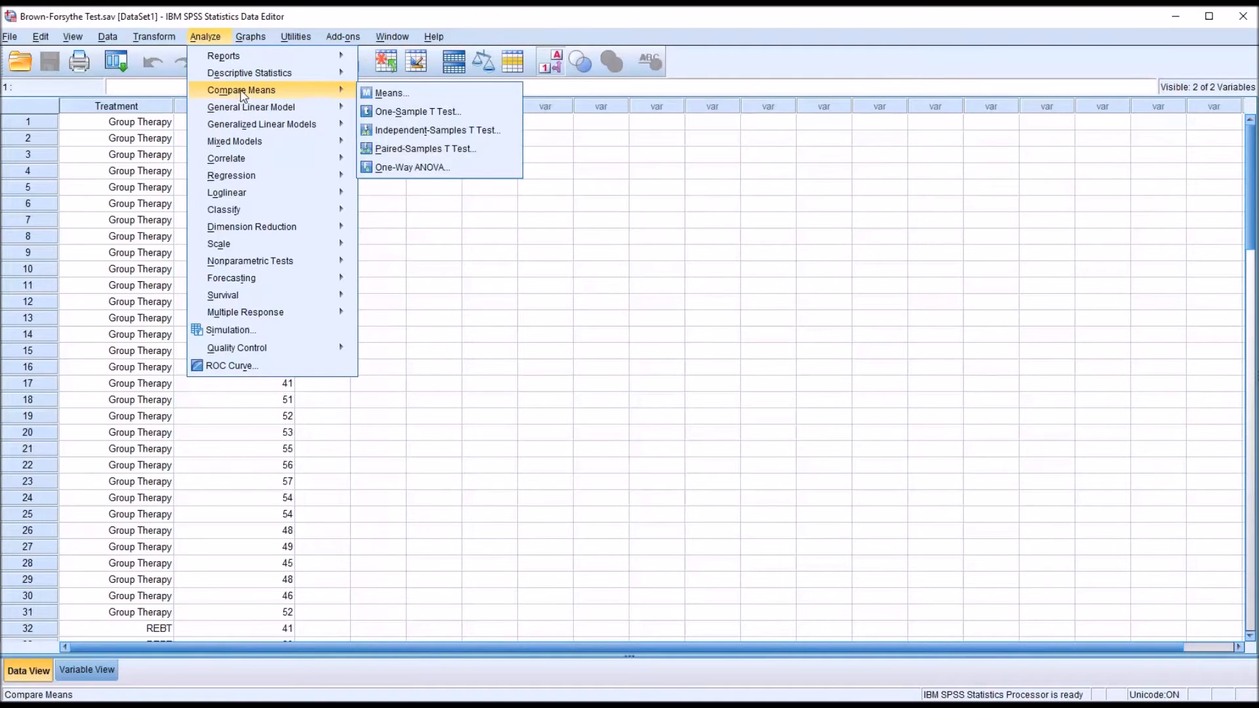
pyautogui.moveTo(366, 102)
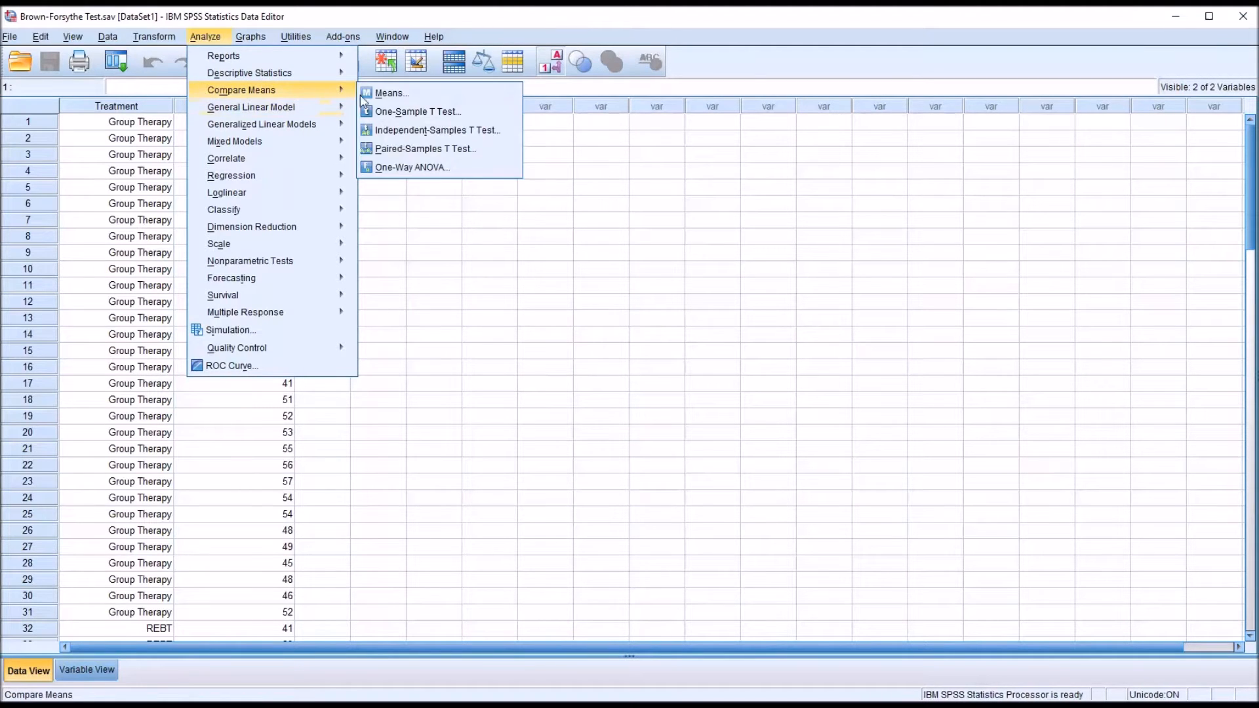
pyautogui.click(411, 167)
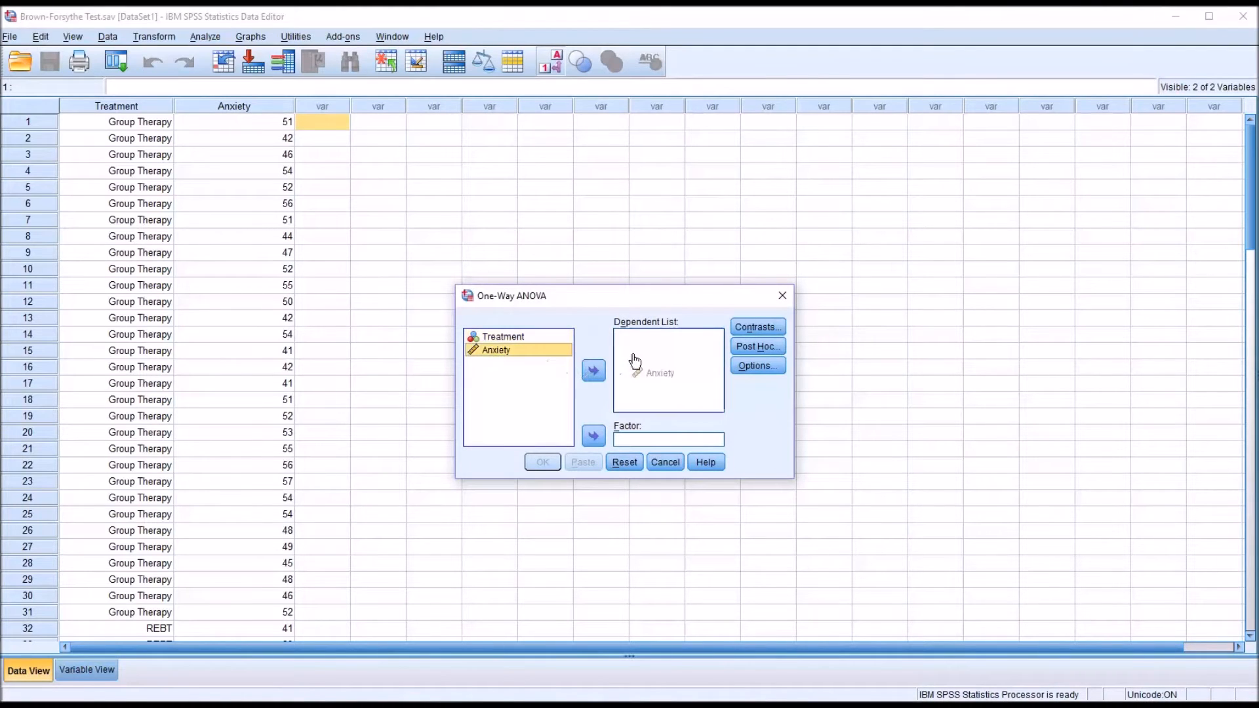
pyautogui.click(592, 370)
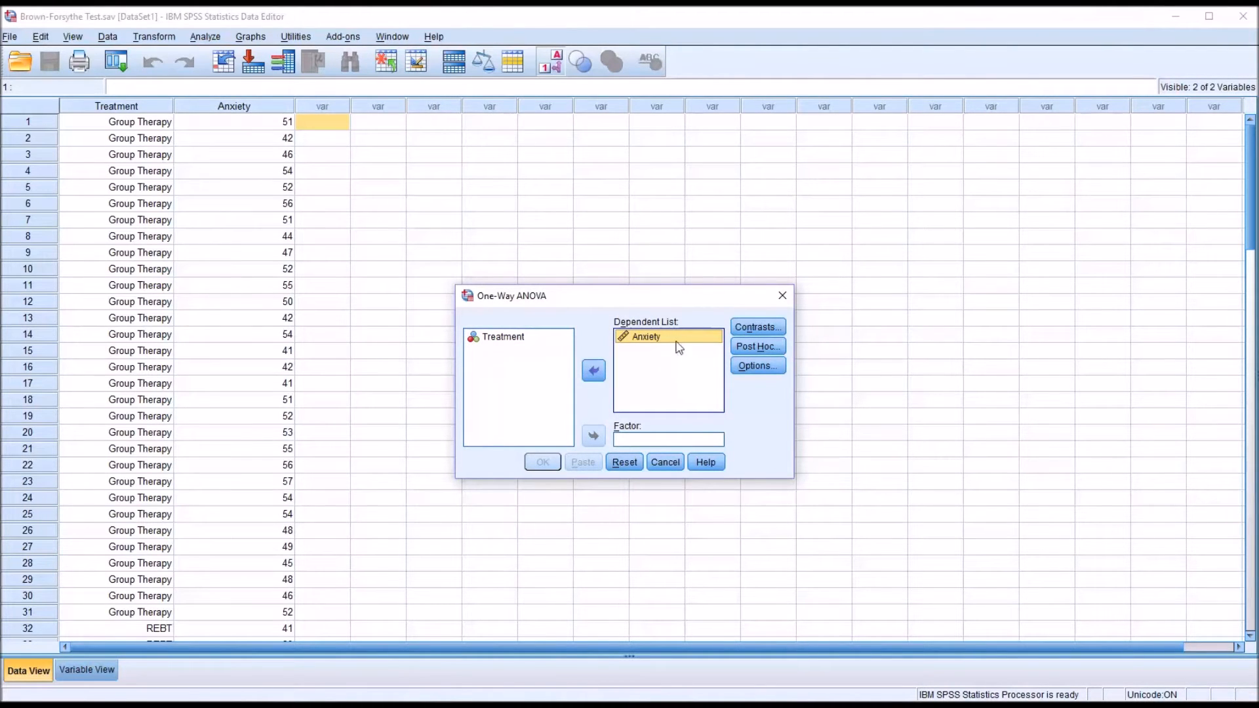
pyautogui.click(503, 337)
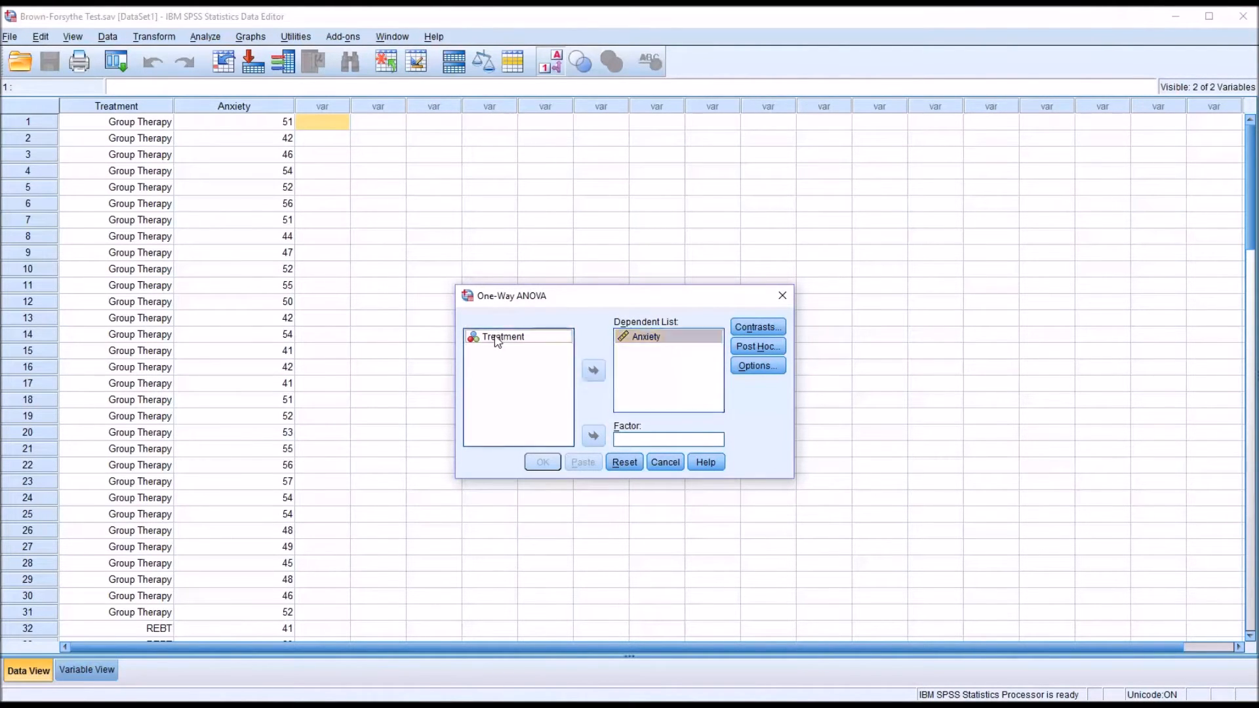
pyautogui.click(502, 337)
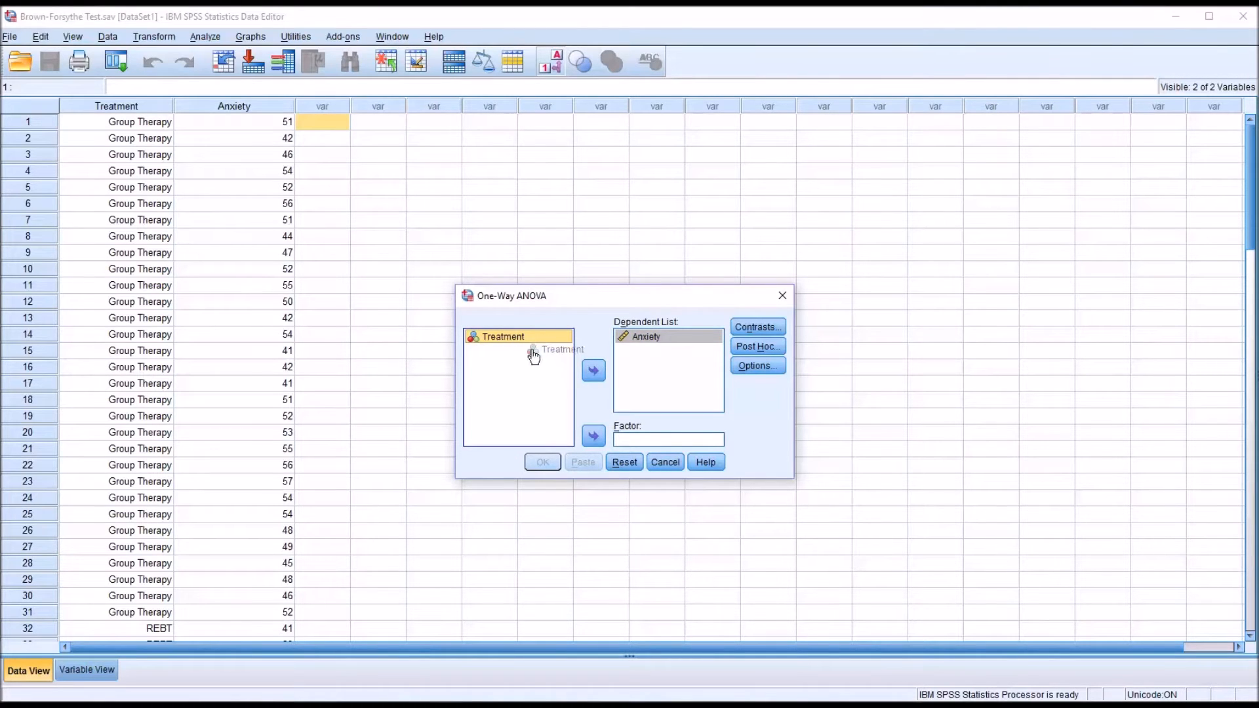
pyautogui.click(592, 435)
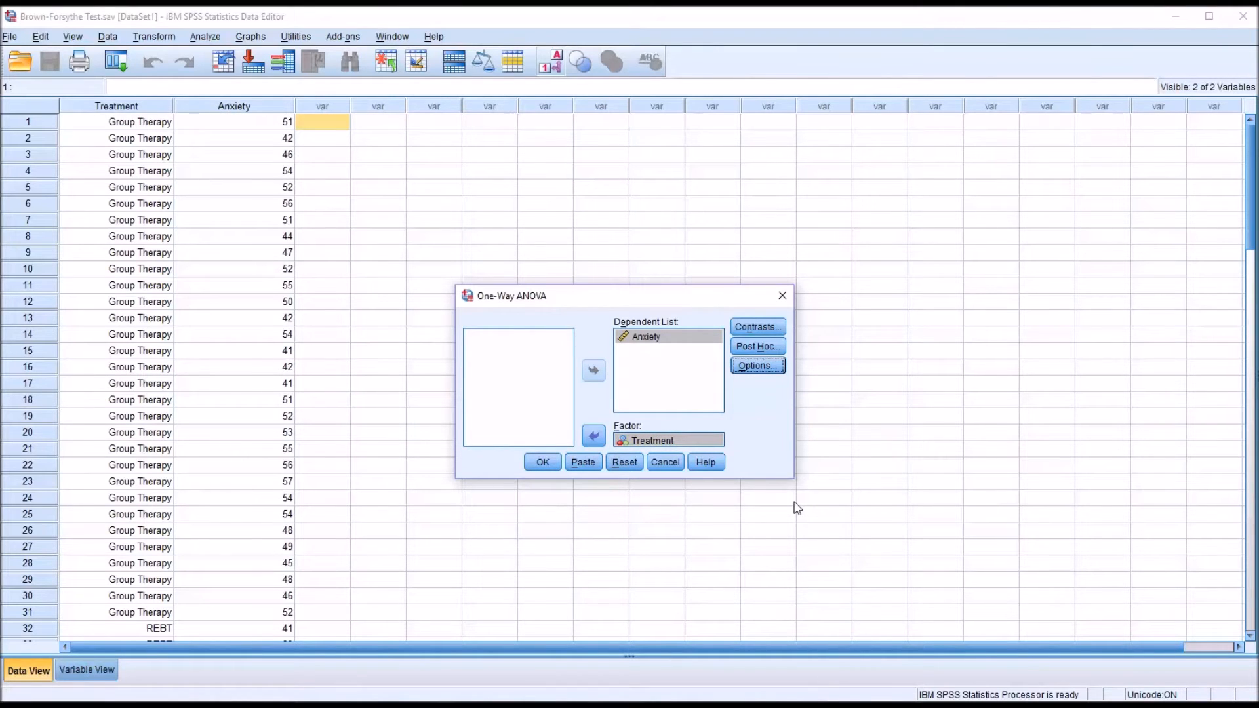
pyautogui.moveTo(818, 473)
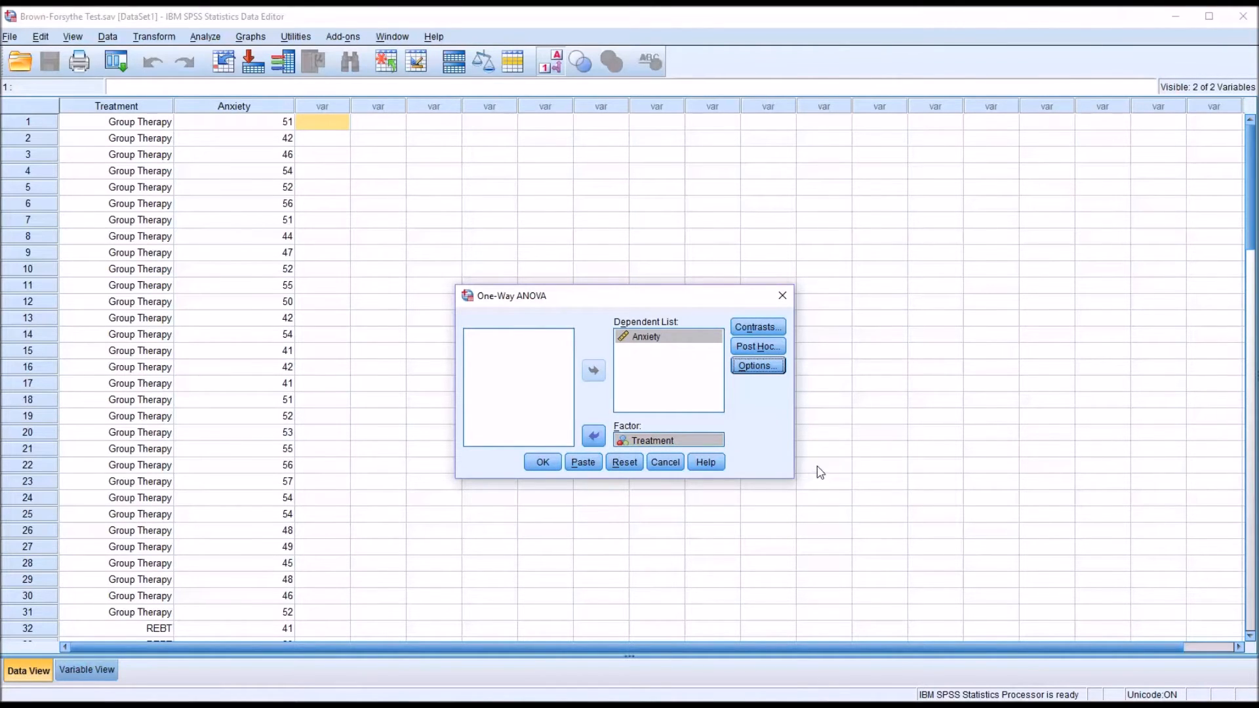
pyautogui.click(755, 366)
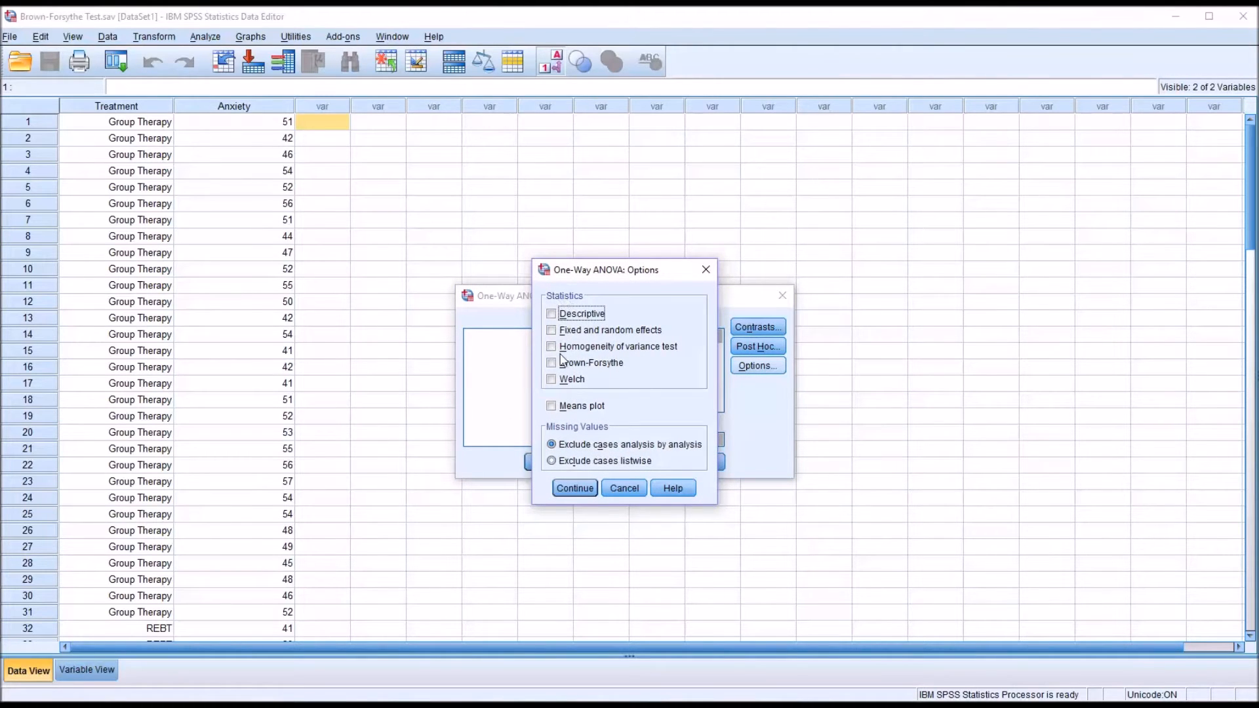
# Step: Request the homogeneity of variance test and run the ANOVA of Anxiety by Treatment
pyautogui.click(552, 347)
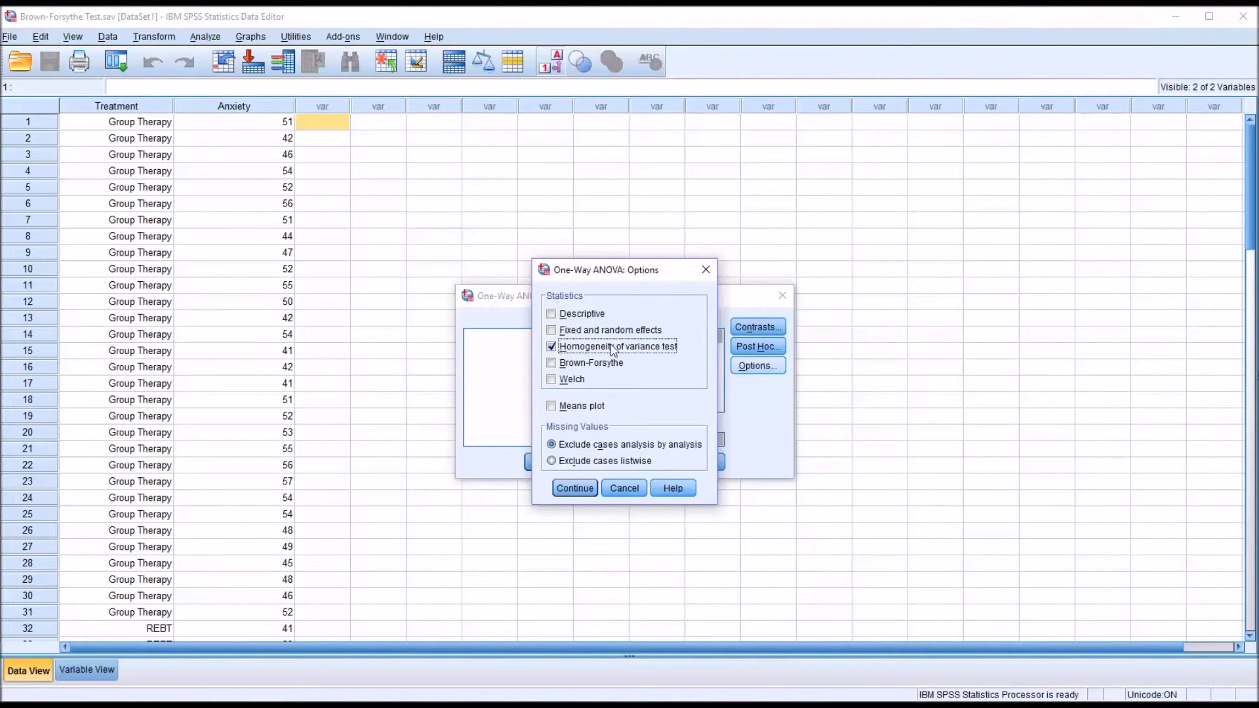
pyautogui.moveTo(654, 361)
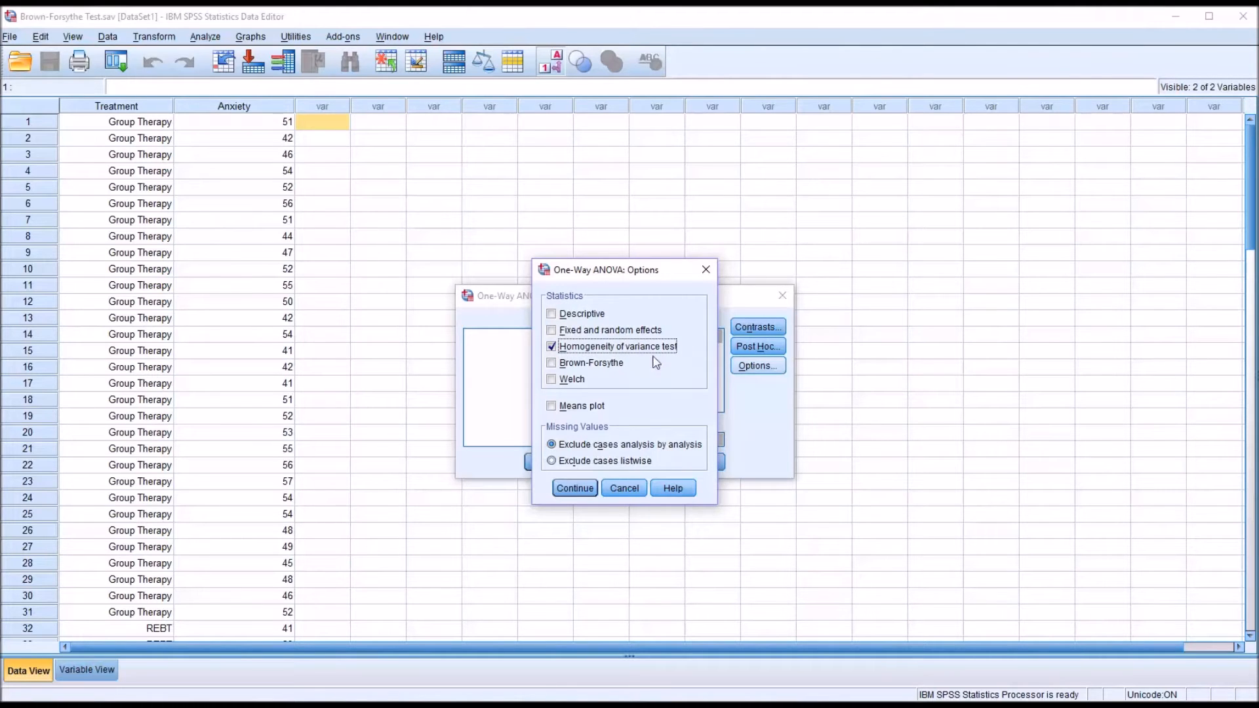
pyautogui.click(574, 488)
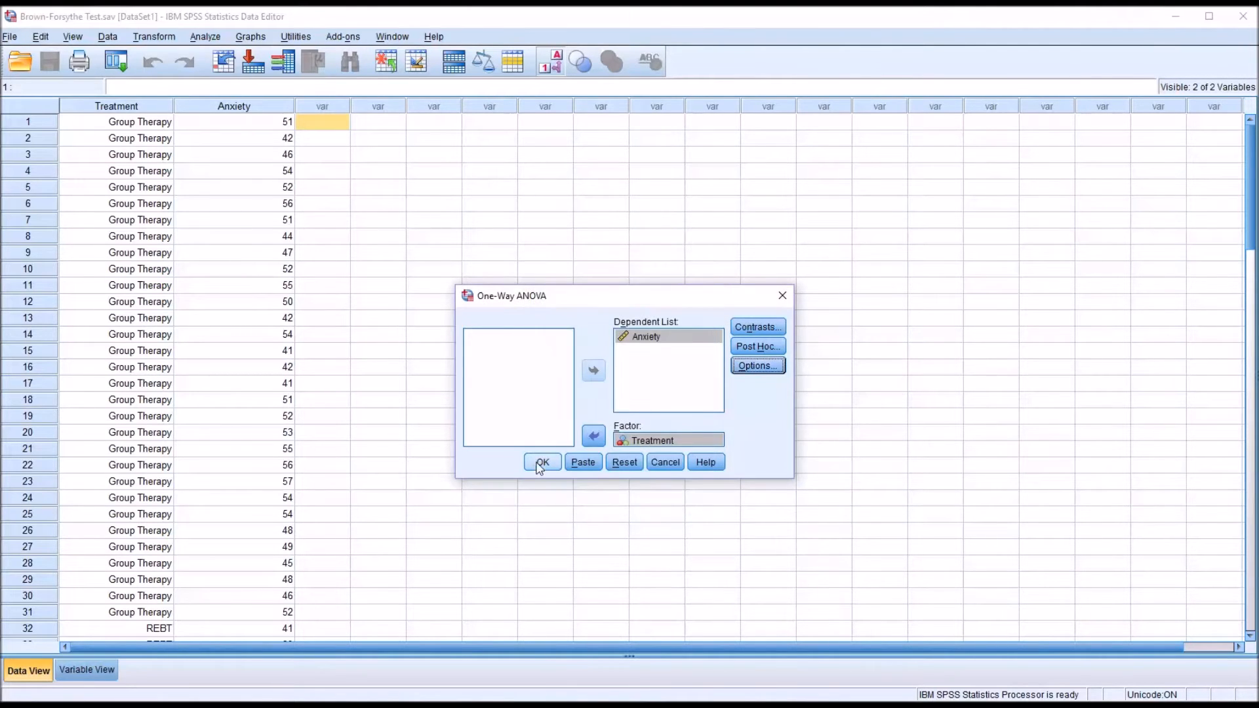
pyautogui.click(542, 461)
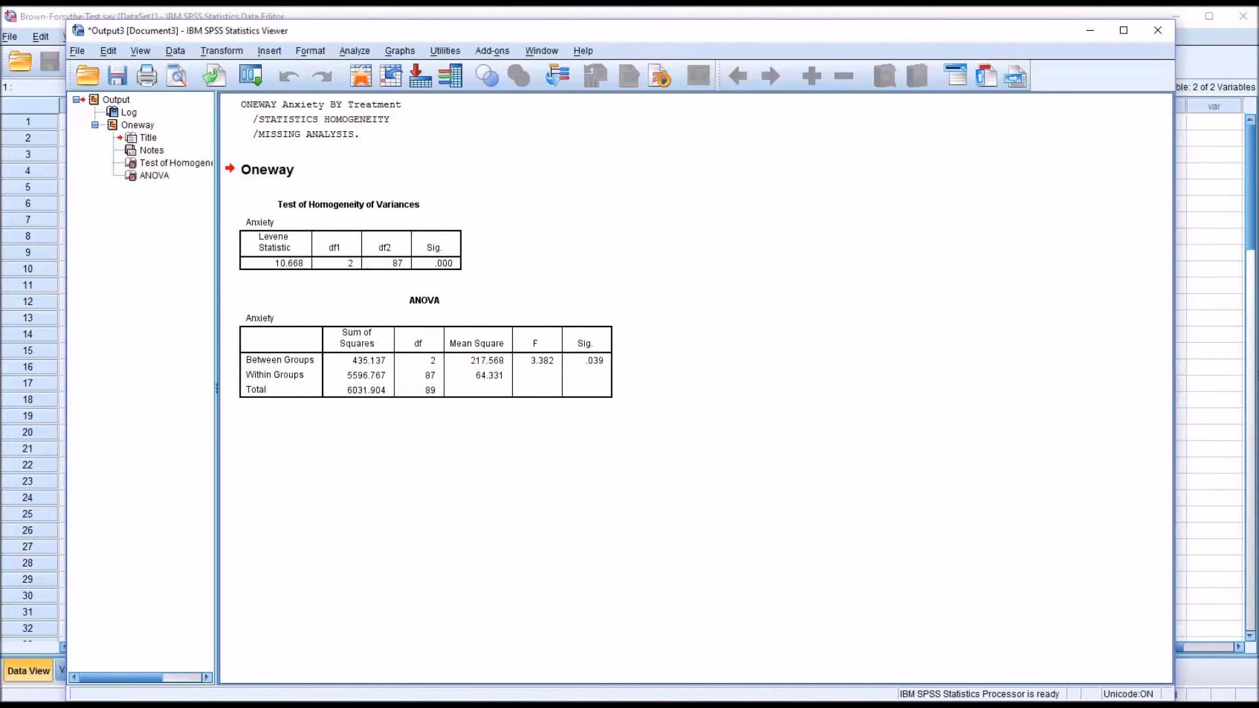
pyautogui.click(485, 362)
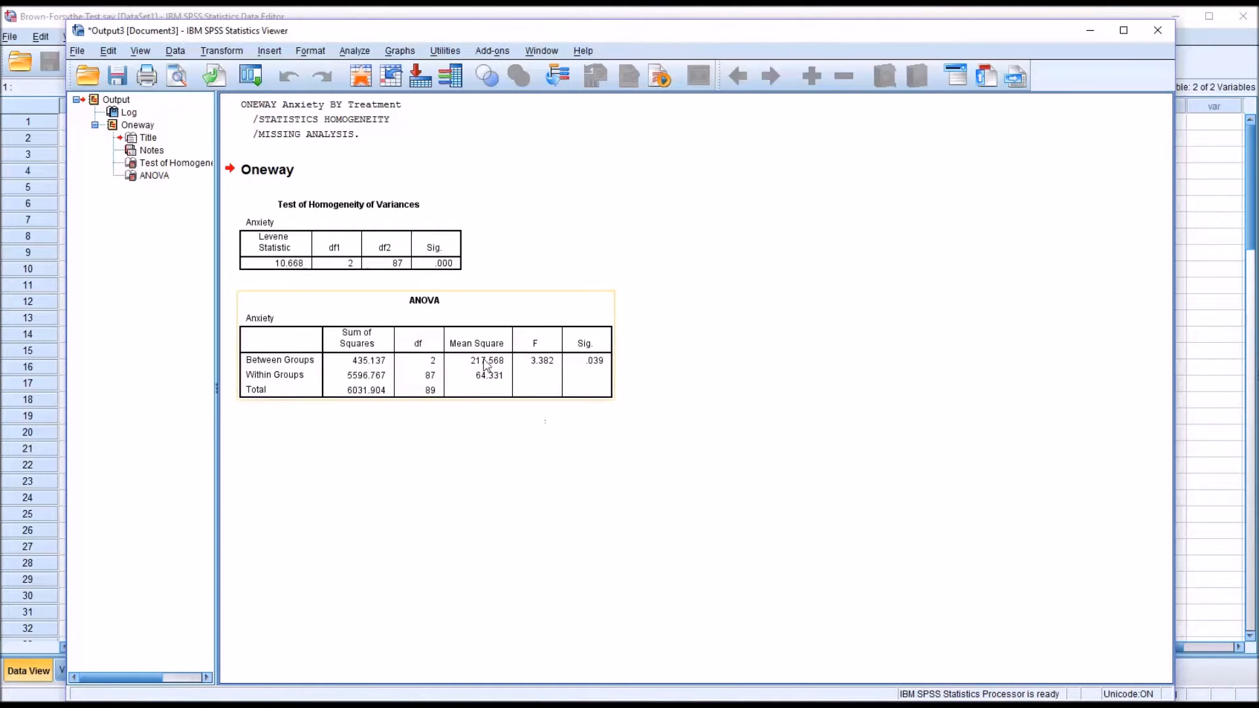
pyautogui.moveTo(523, 359)
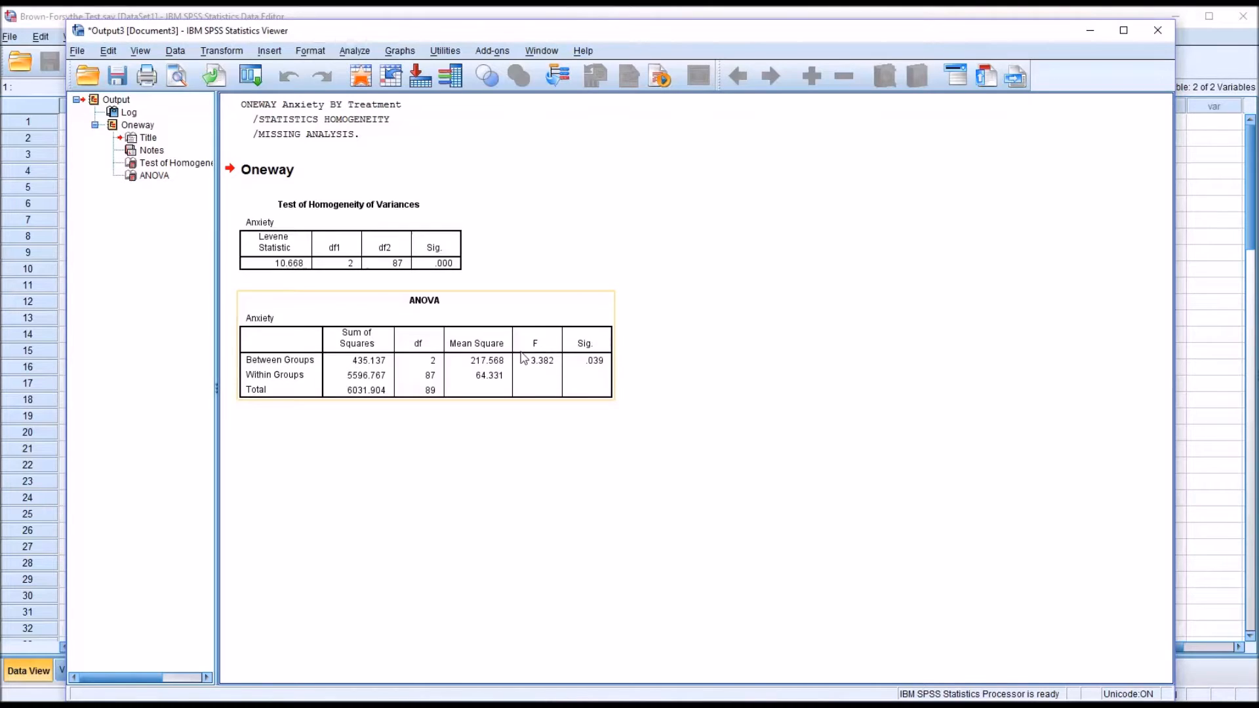
pyautogui.click(348, 233)
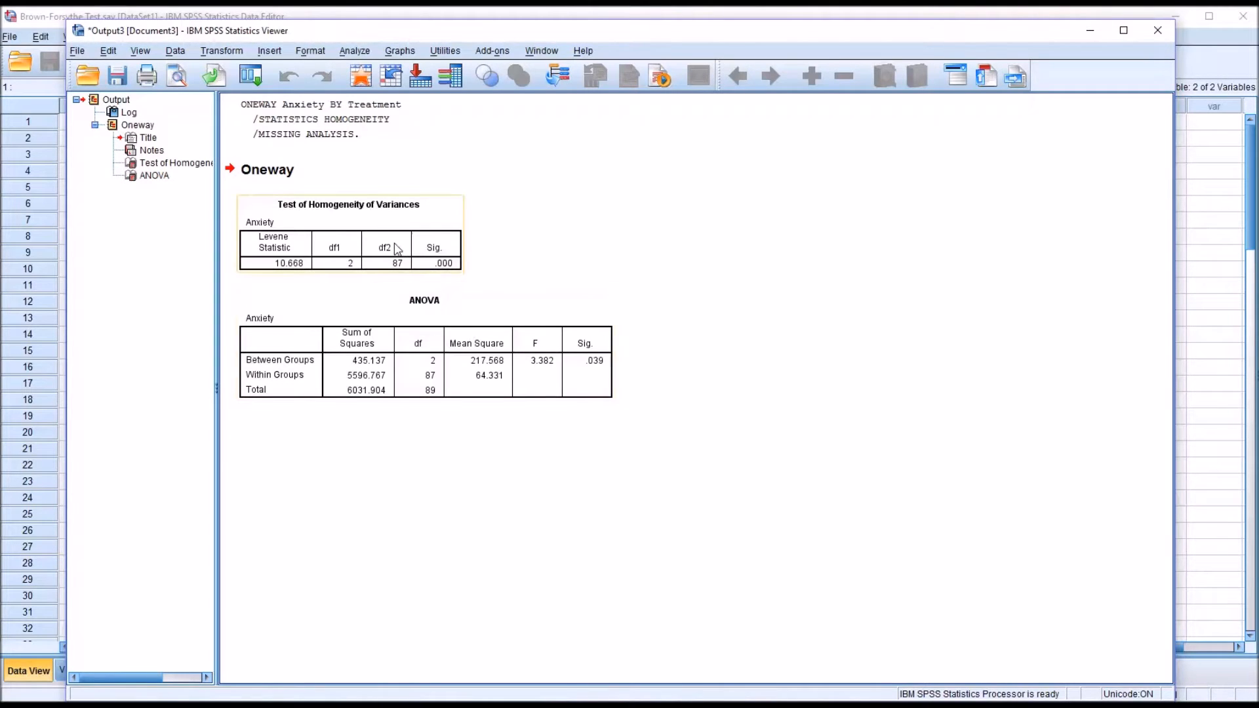
pyautogui.moveTo(391, 255)
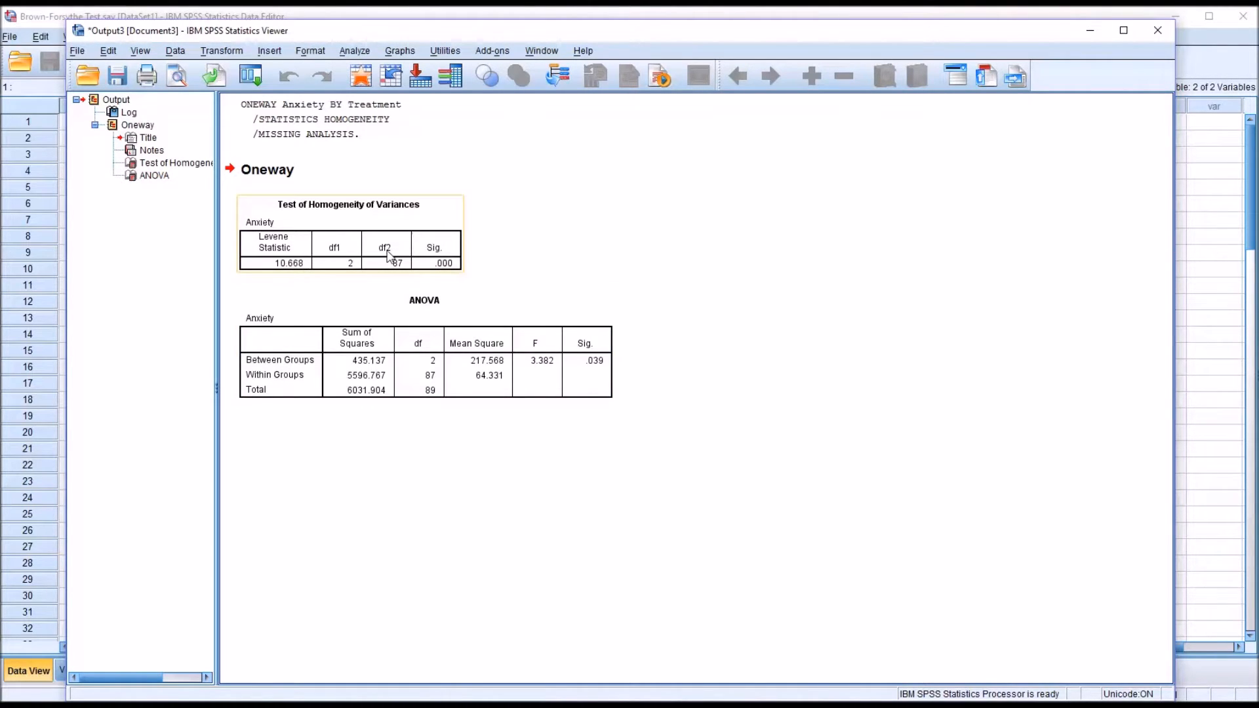
pyautogui.moveTo(440, 268)
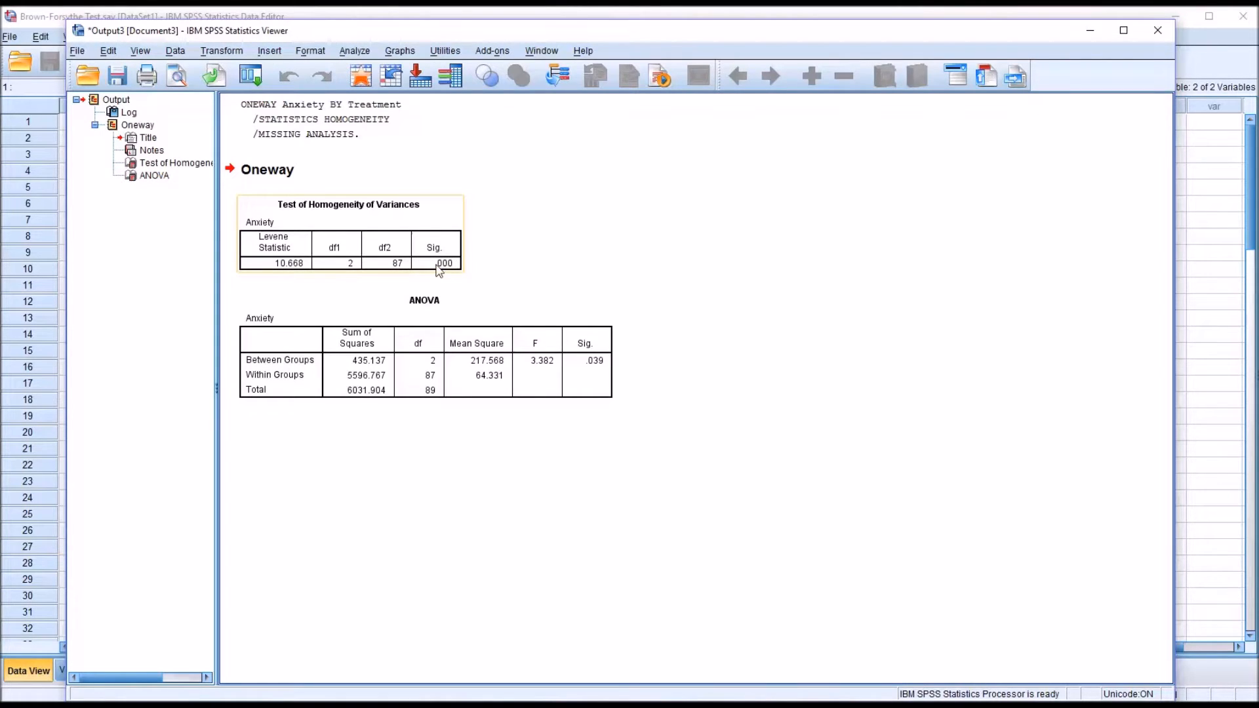
pyautogui.click(514, 268)
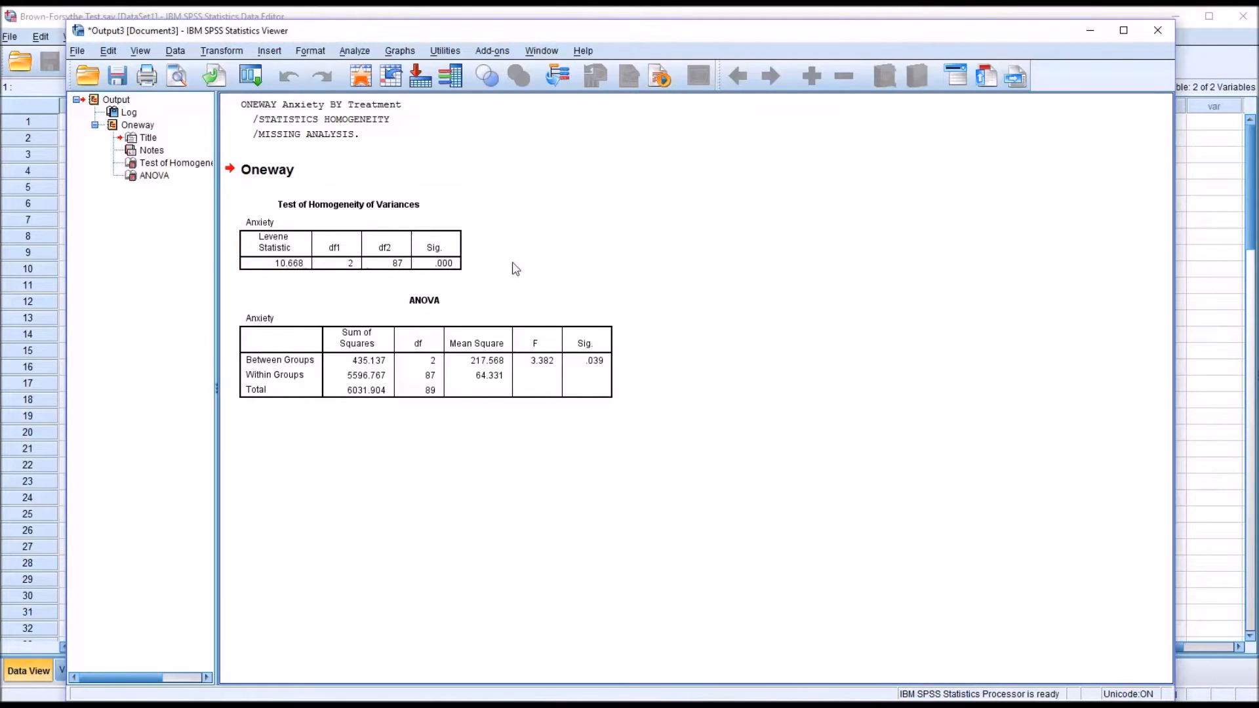
pyautogui.moveTo(975, 612)
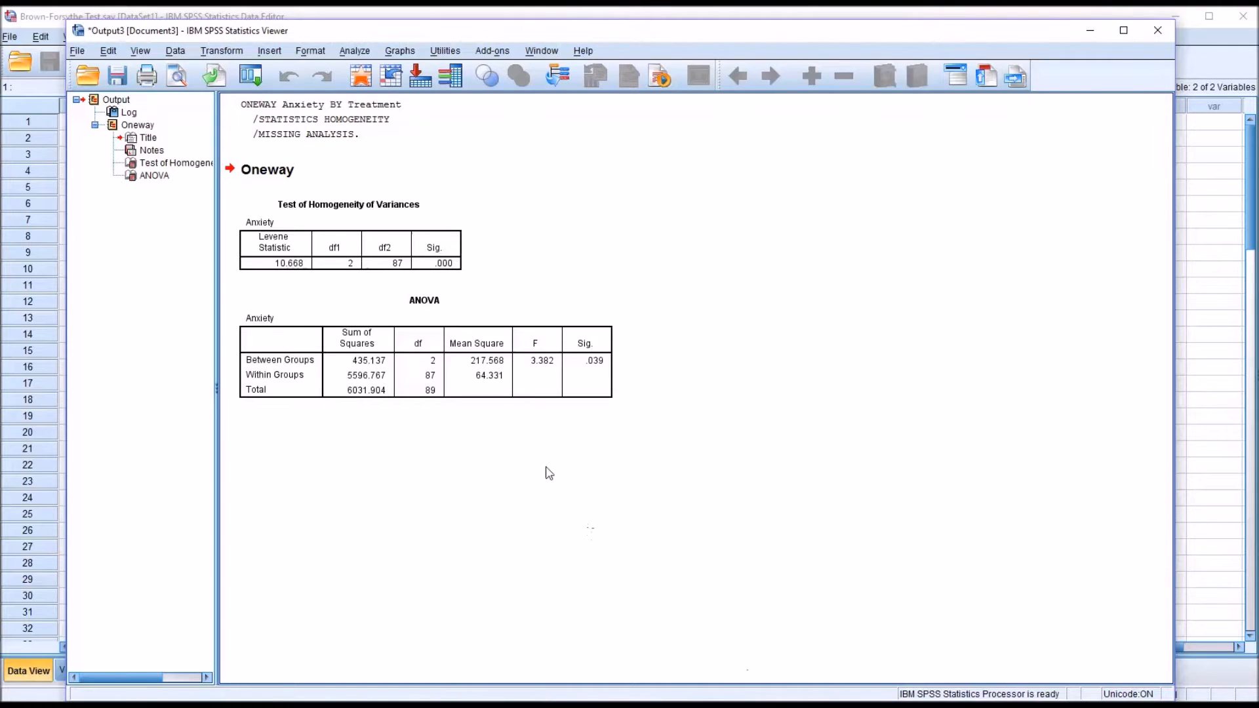
pyautogui.click(568, 370)
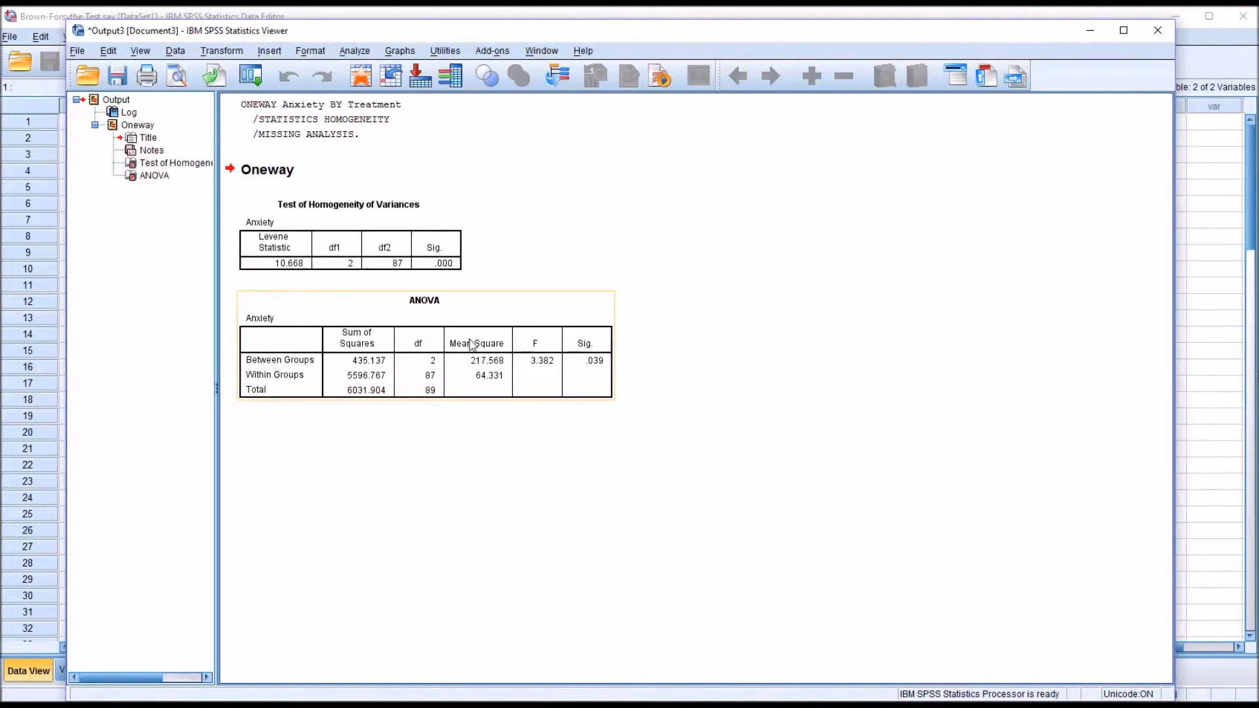
pyautogui.click(322, 119)
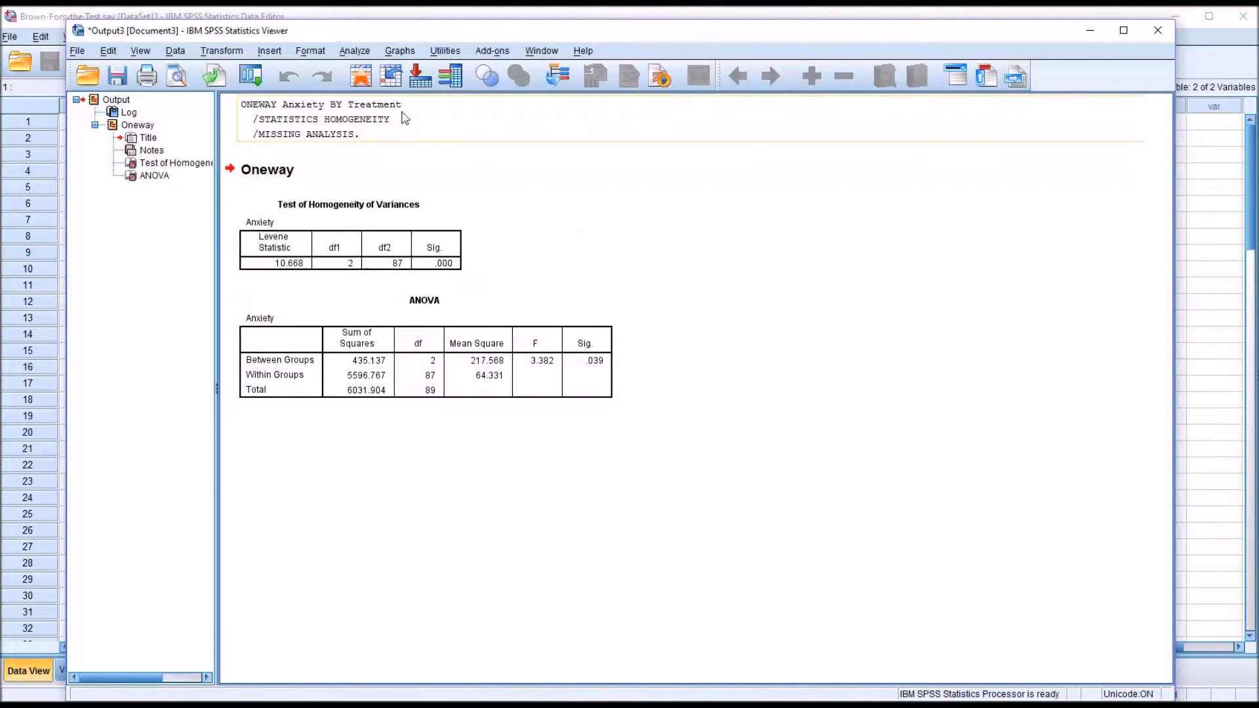
pyautogui.click(354, 50)
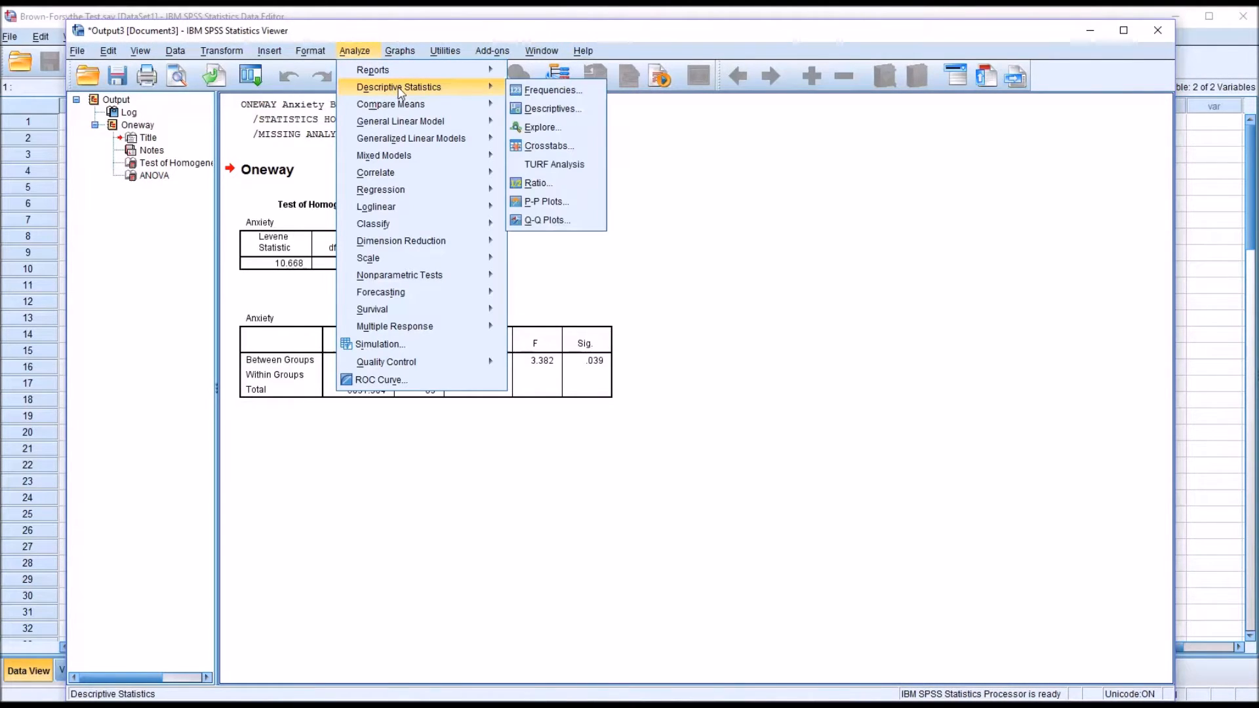
pyautogui.moveTo(543, 128)
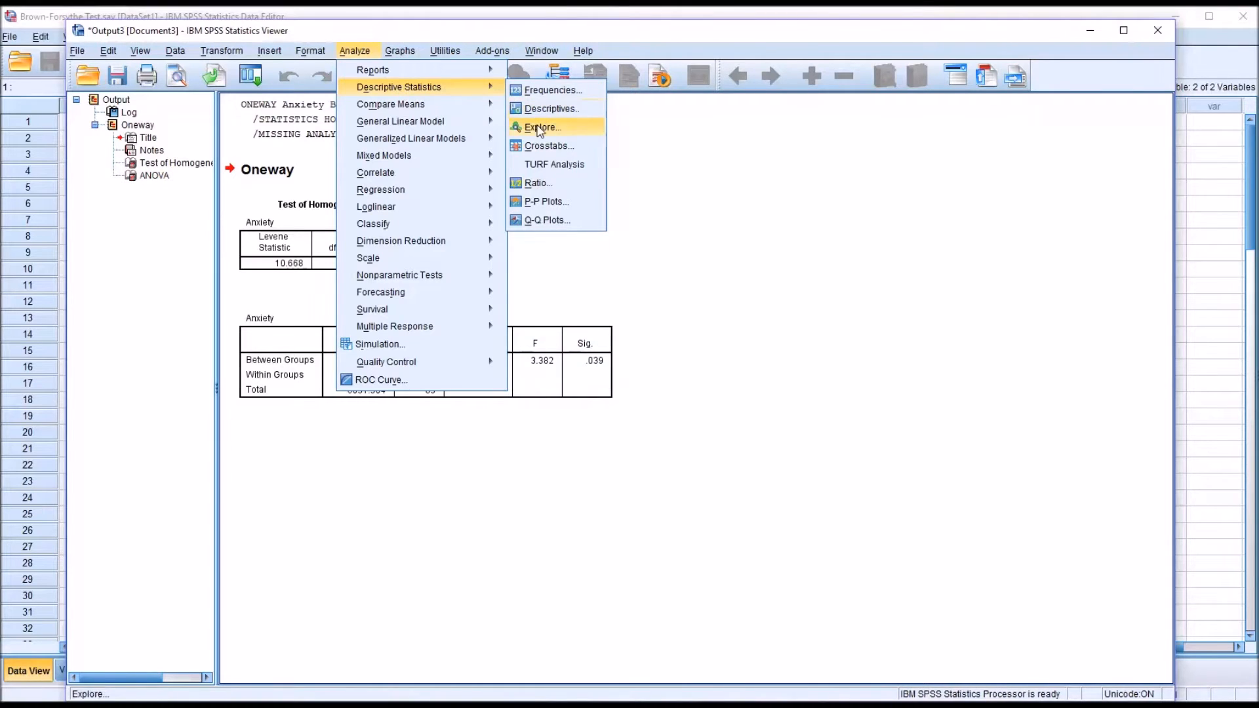
# Step: Set up Explore with Anxiety in Dependent List and Treatment in Factor List
pyautogui.click(543, 127)
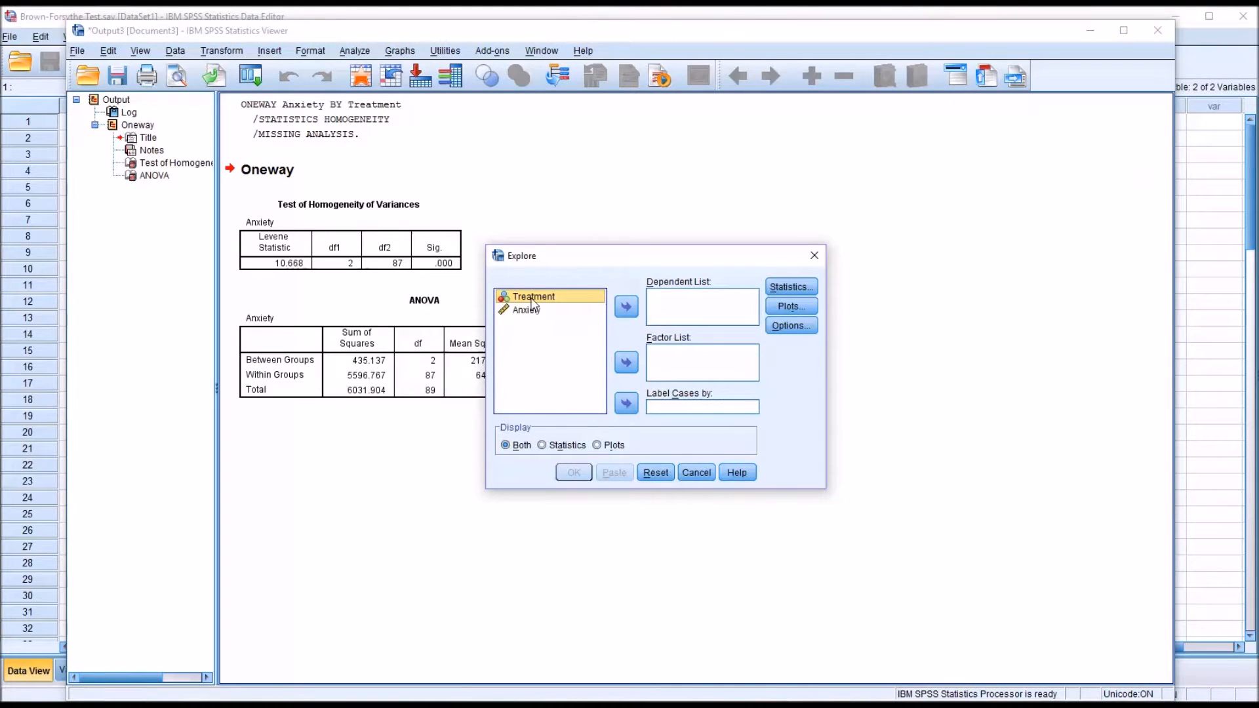
pyautogui.click(625, 306)
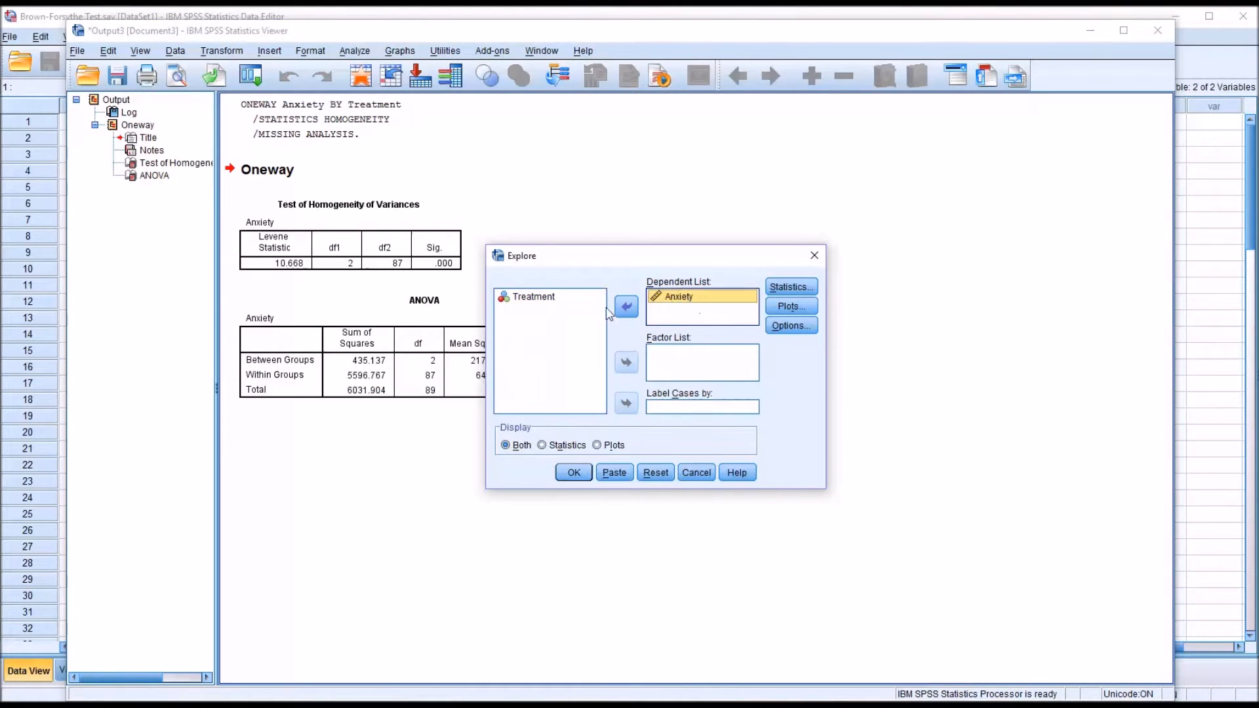
pyautogui.click(626, 362)
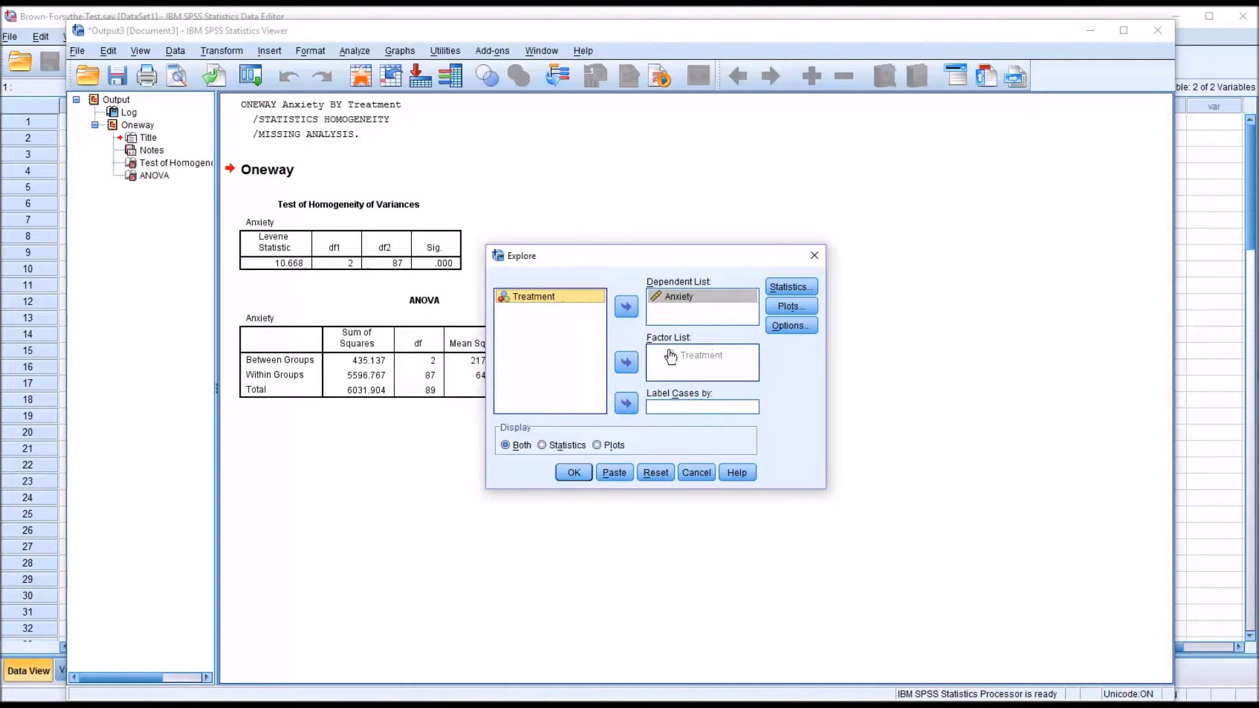
pyautogui.click(626, 362)
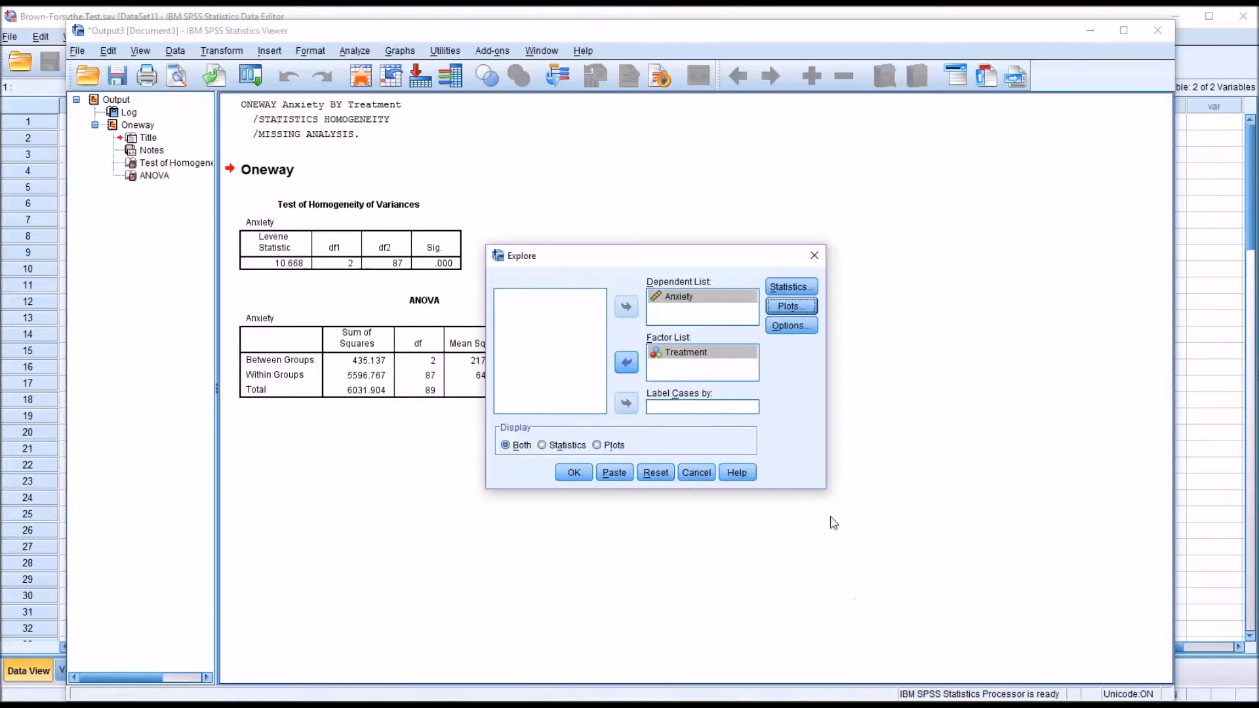
# Step: Keep default Descriptives and boxplots, switching off the Stem-and-leaf plot
pyautogui.click(790, 288)
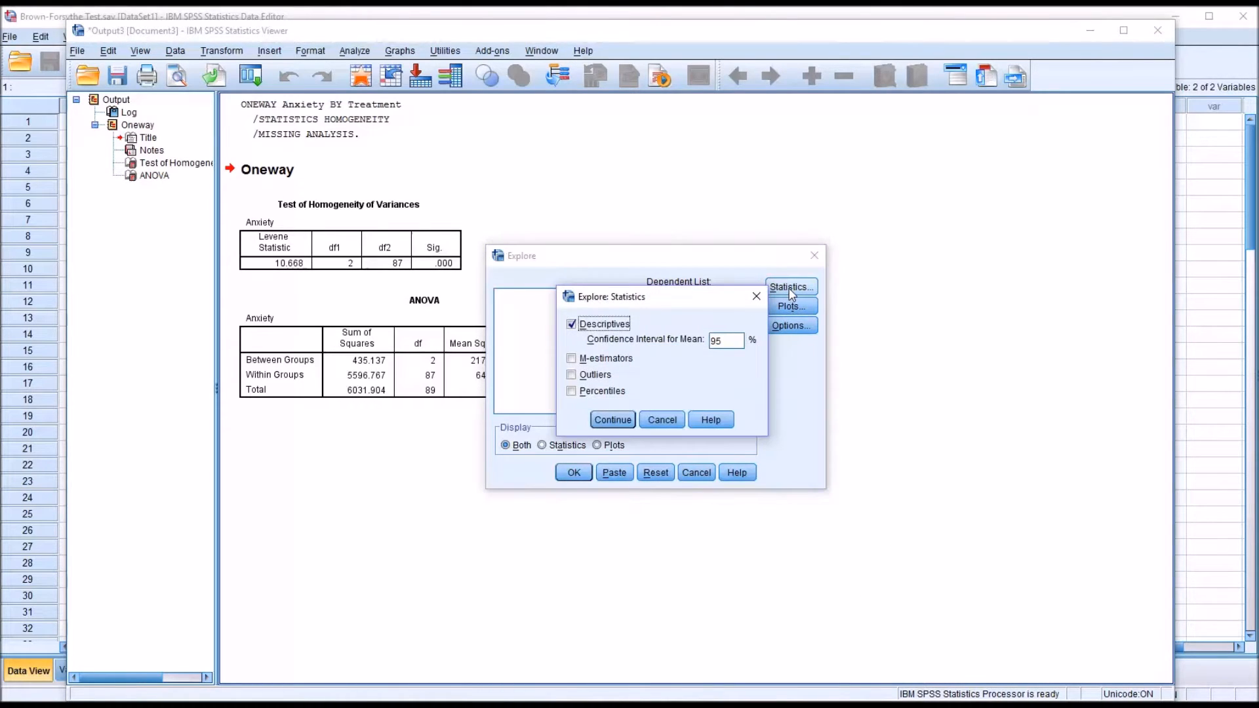
pyautogui.click(572, 375)
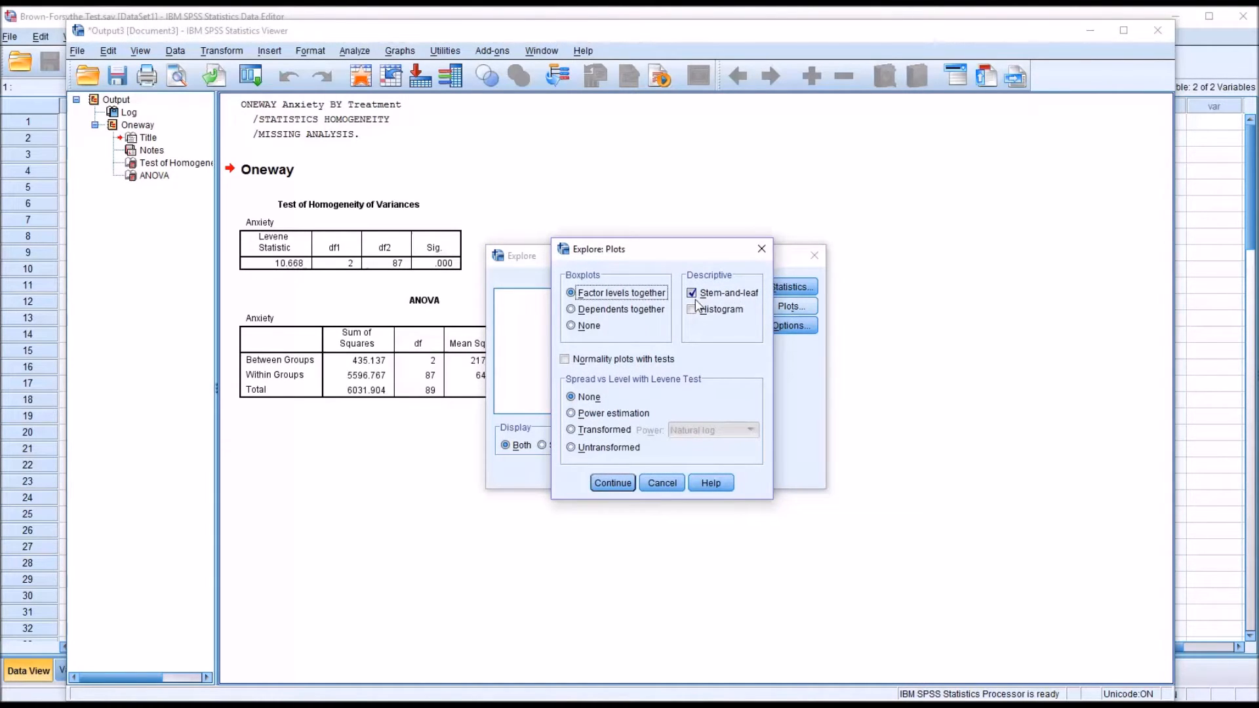
pyautogui.click(691, 292)
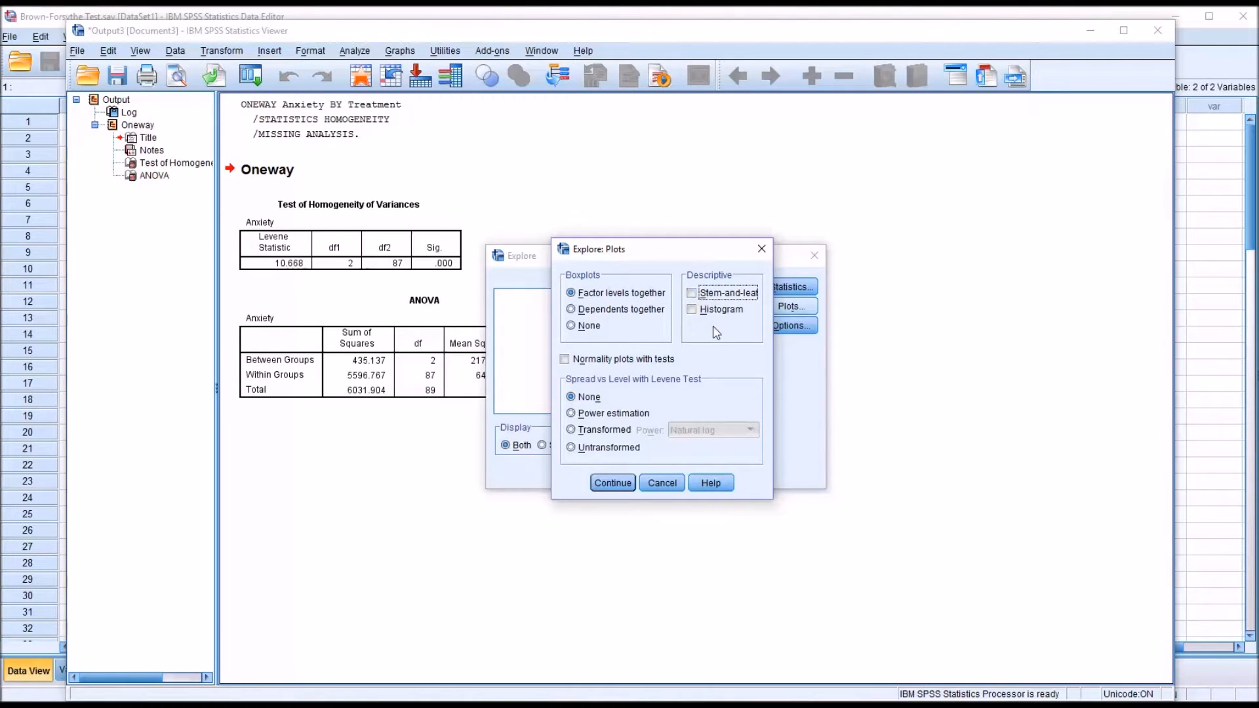
pyautogui.click(612, 482)
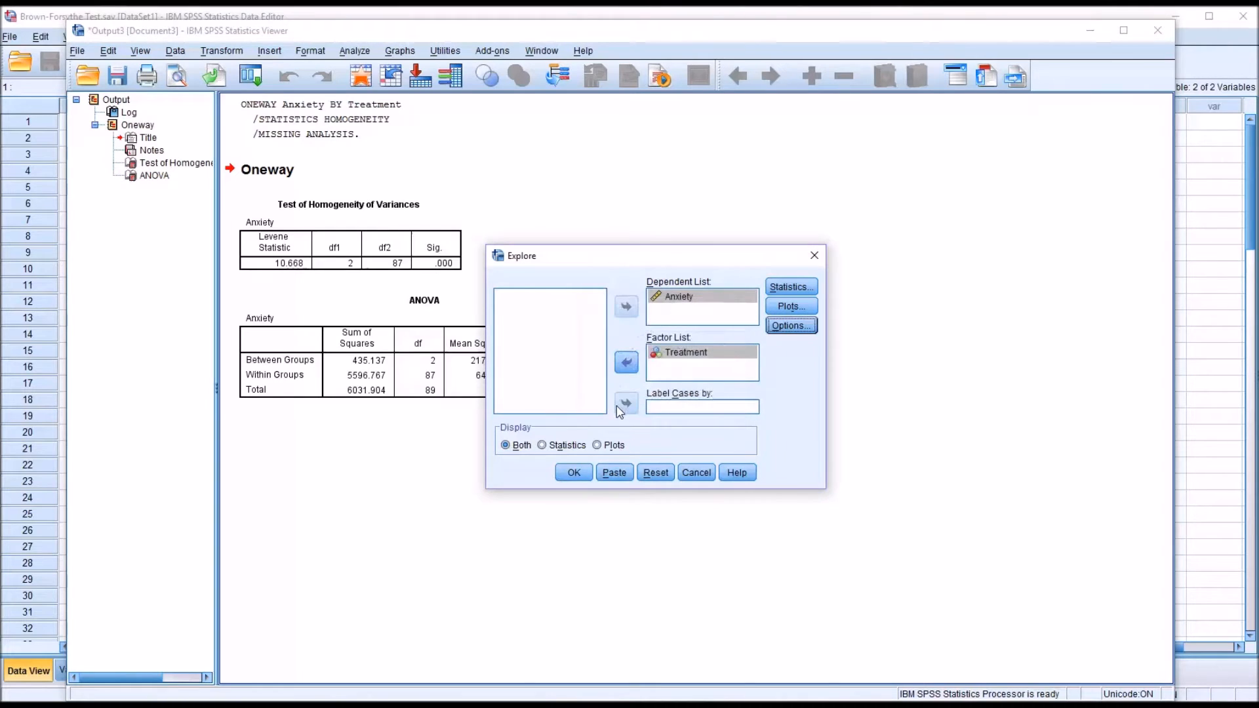
# Step: Run Explore and review the Case Processing Summary and Descriptives per treatment group
pyautogui.click(573, 472)
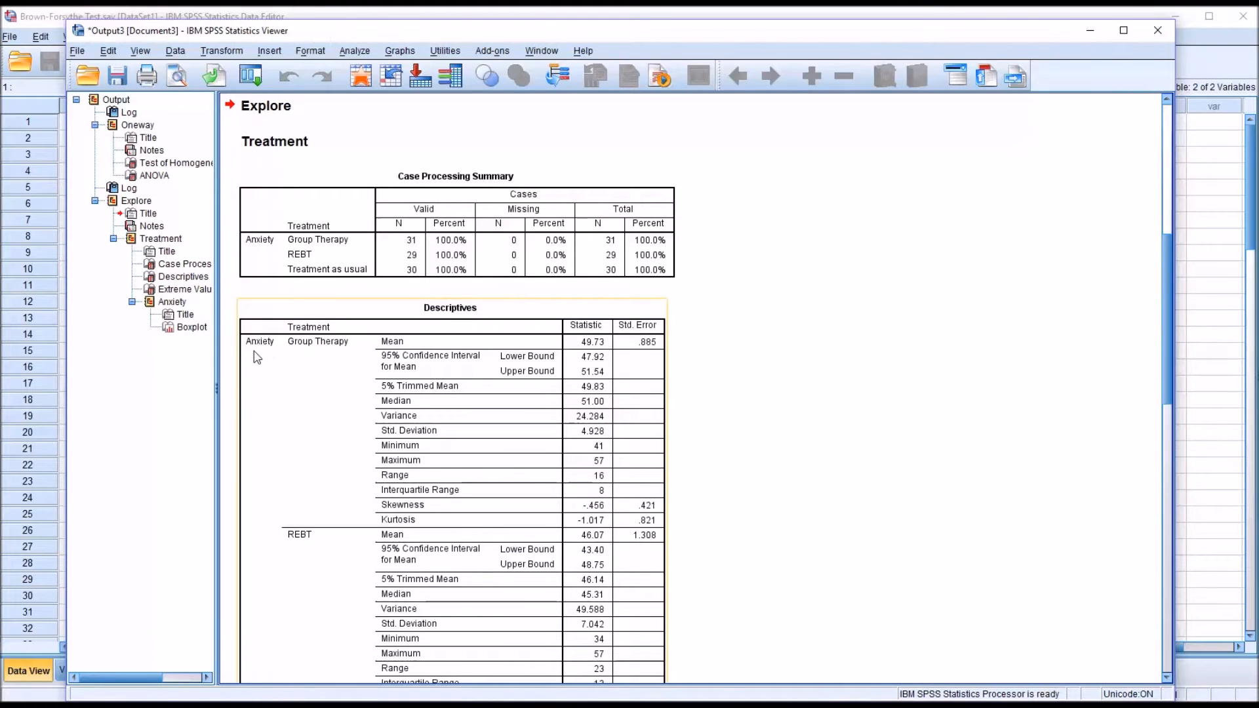
pyautogui.moveTo(327, 376)
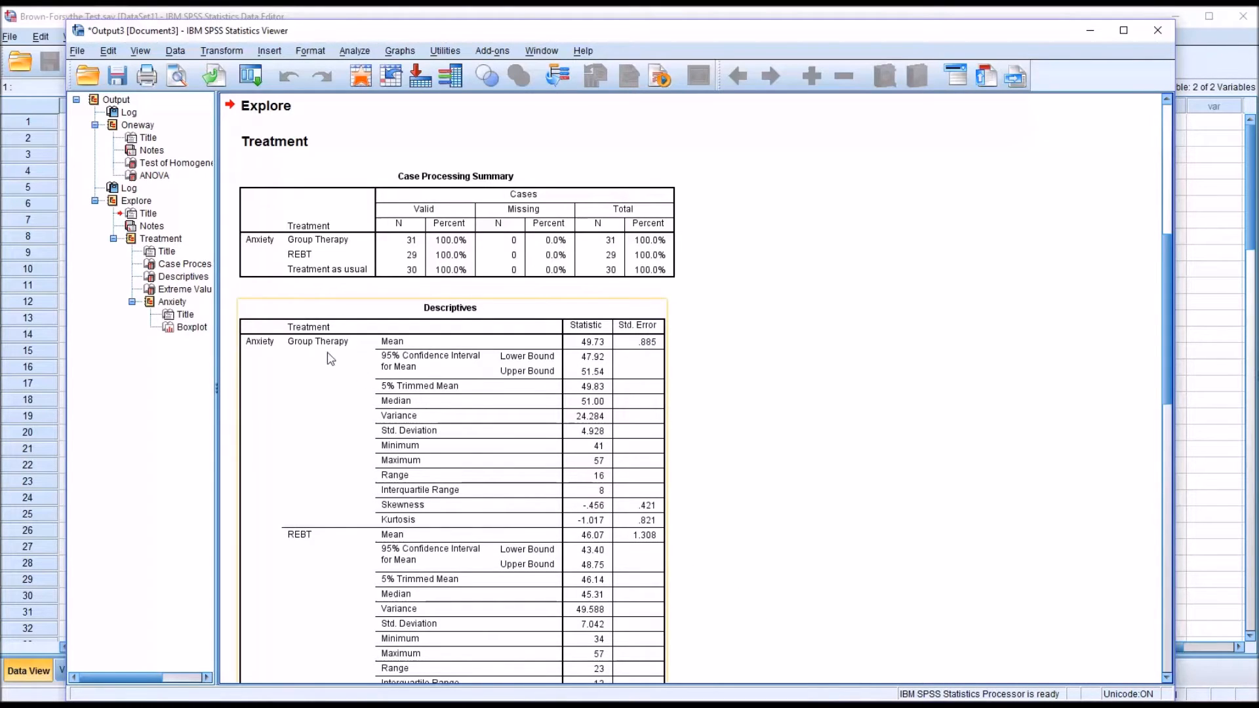
pyautogui.moveTo(587, 482)
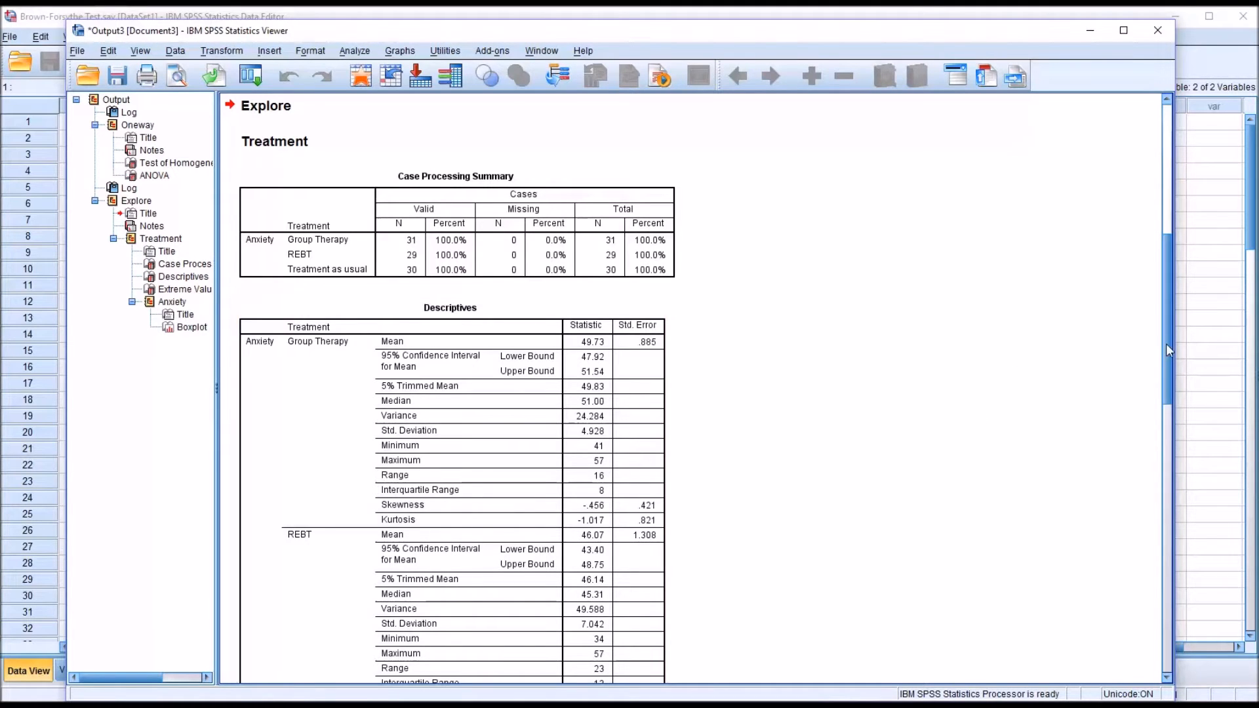
pyautogui.scroll(-3)
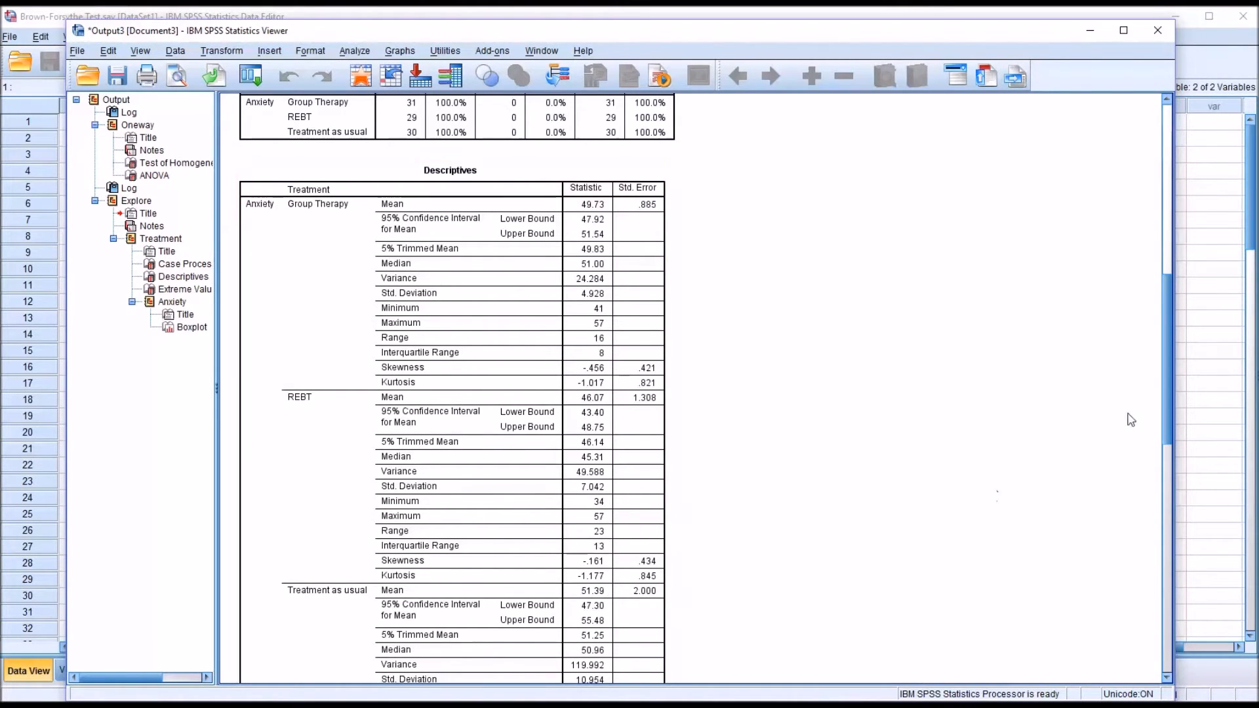
pyautogui.scroll(-3)
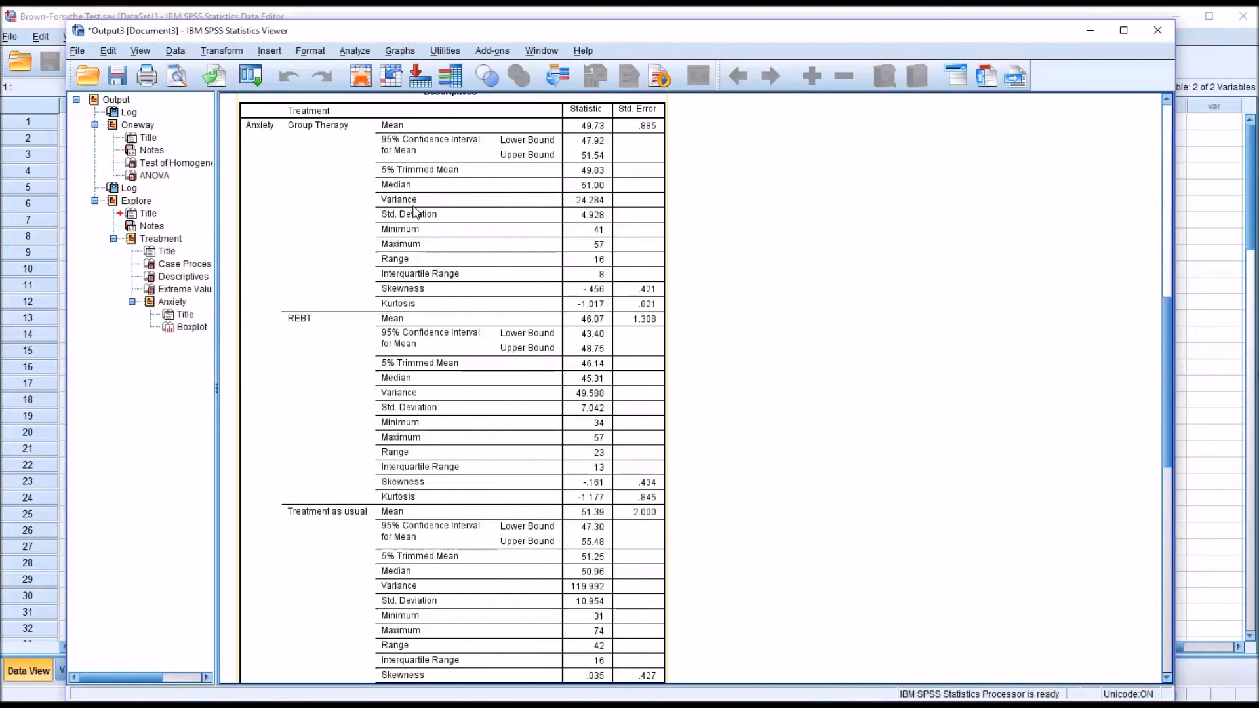
pyautogui.moveTo(495, 206)
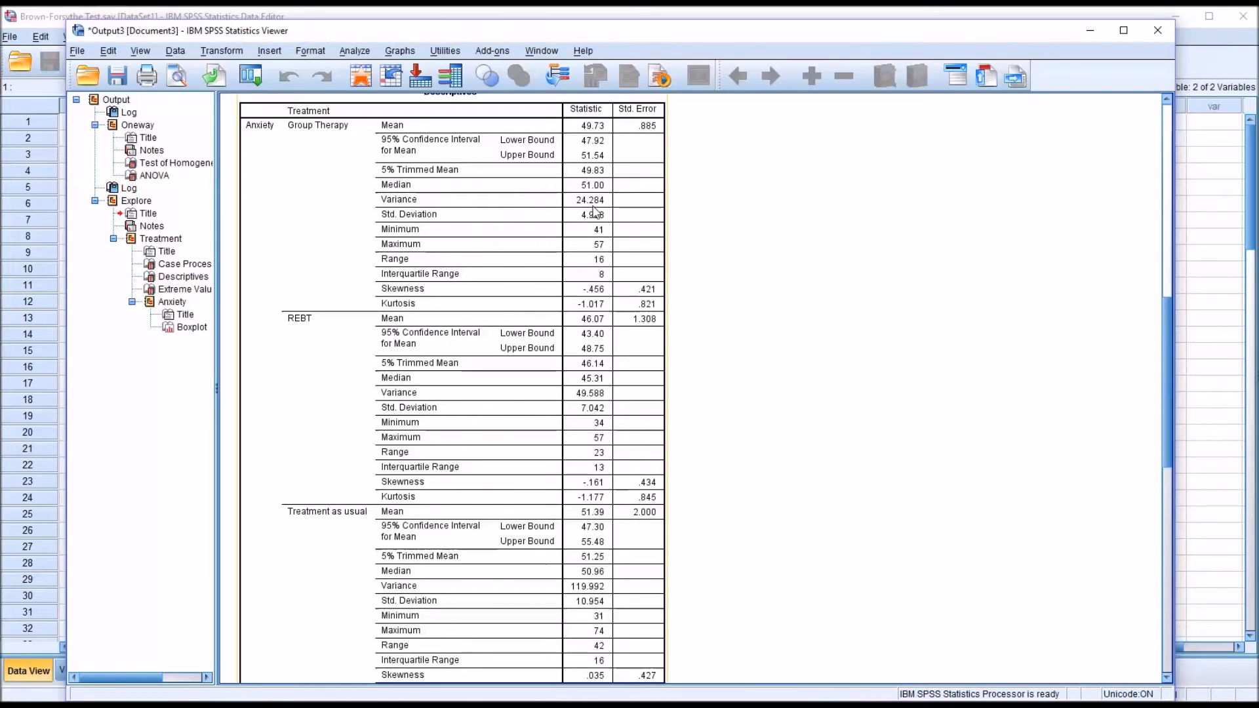
pyautogui.moveTo(598, 404)
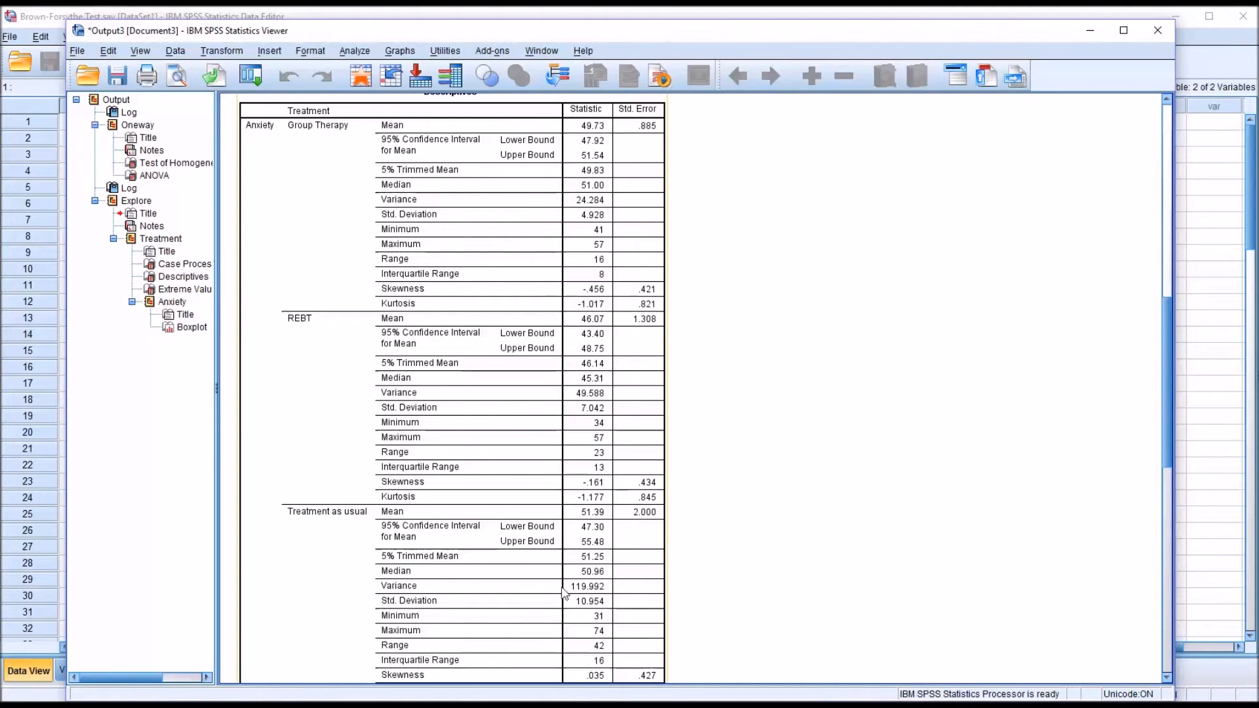
pyautogui.moveTo(600, 596)
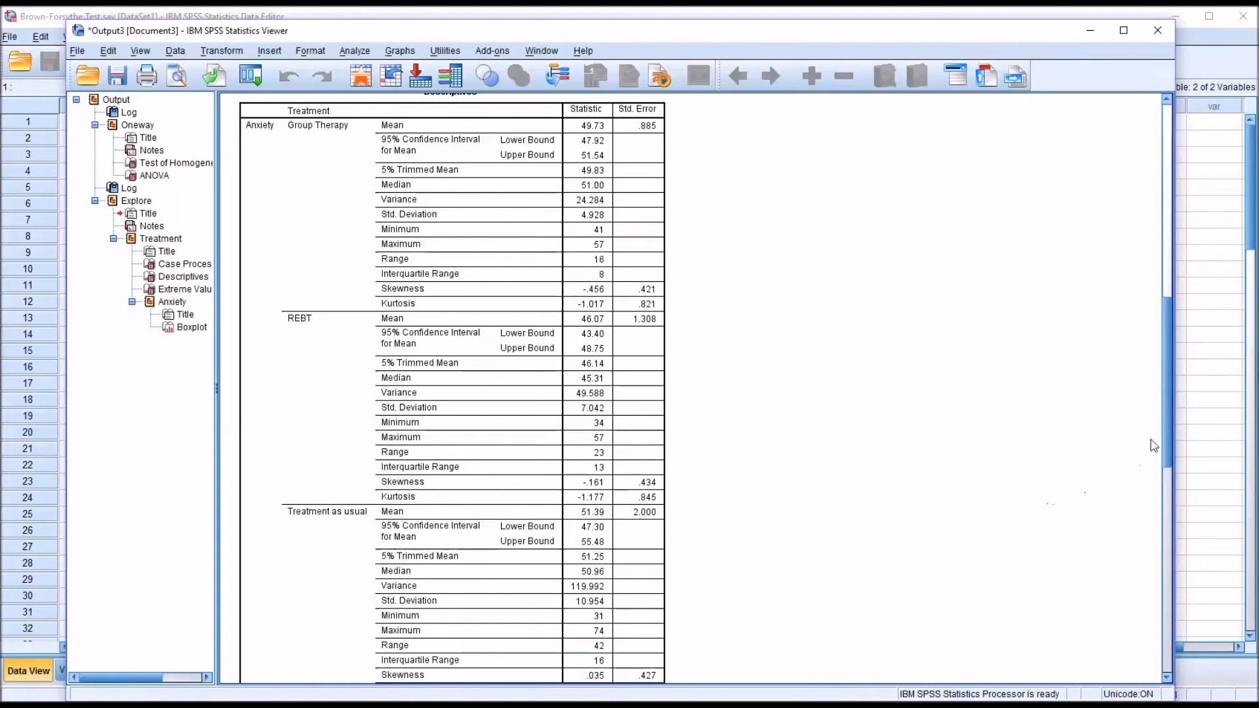
pyautogui.scroll(-3)
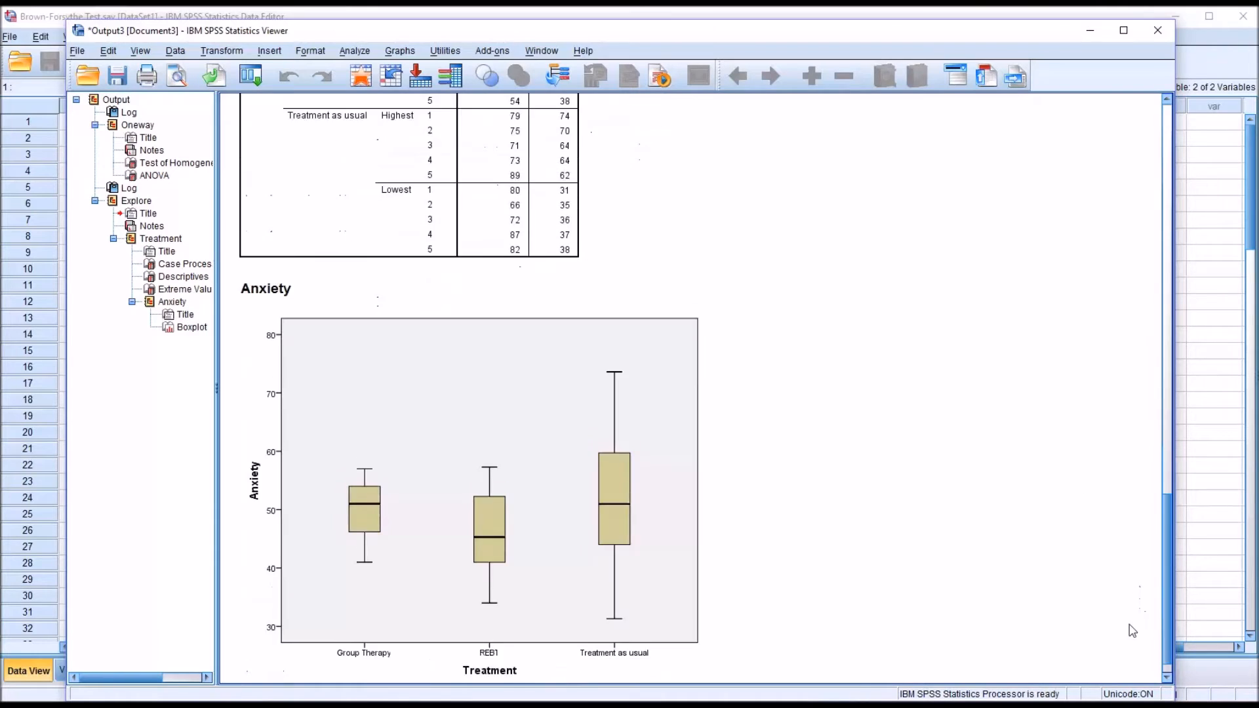
pyautogui.scroll(-3)
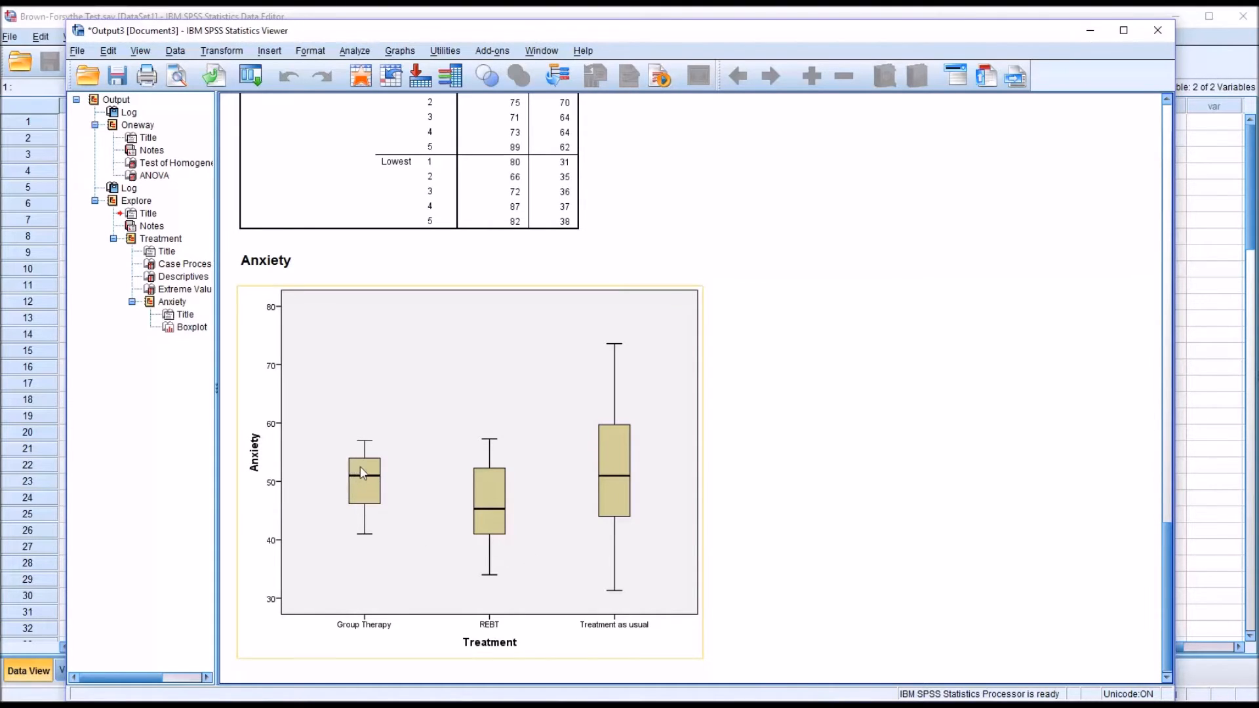
pyautogui.moveTo(406, 451)
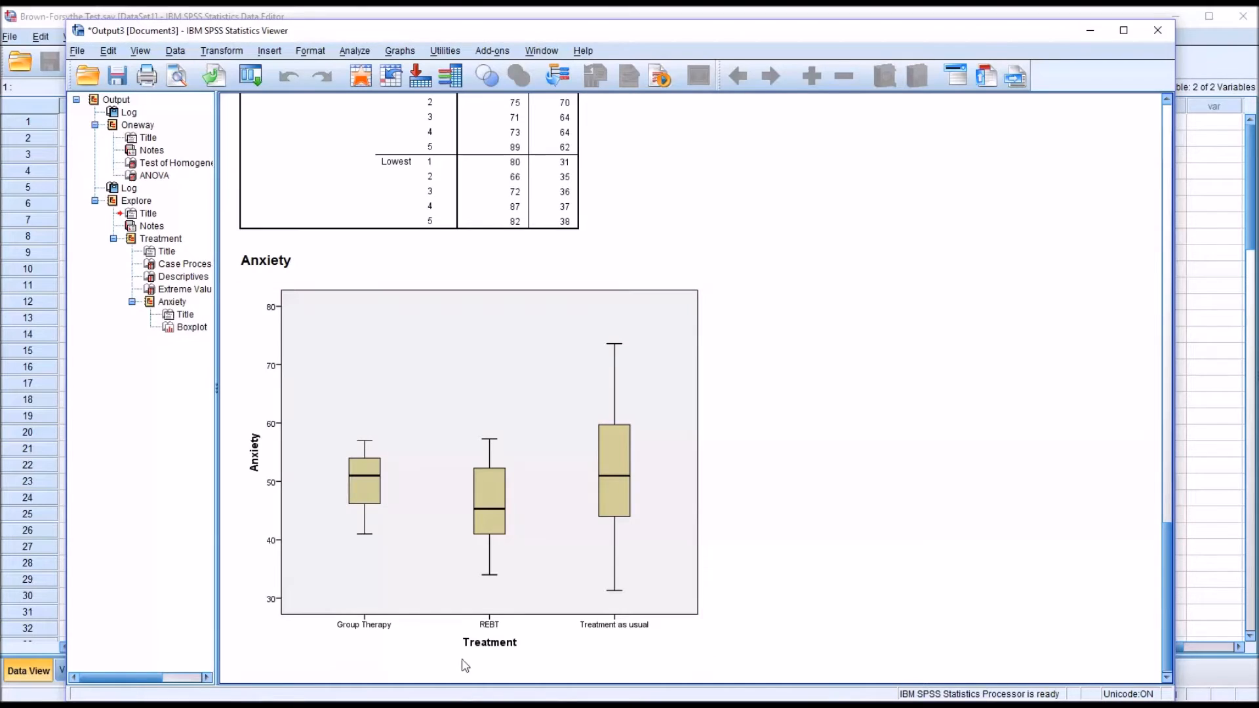
pyautogui.click(363, 471)
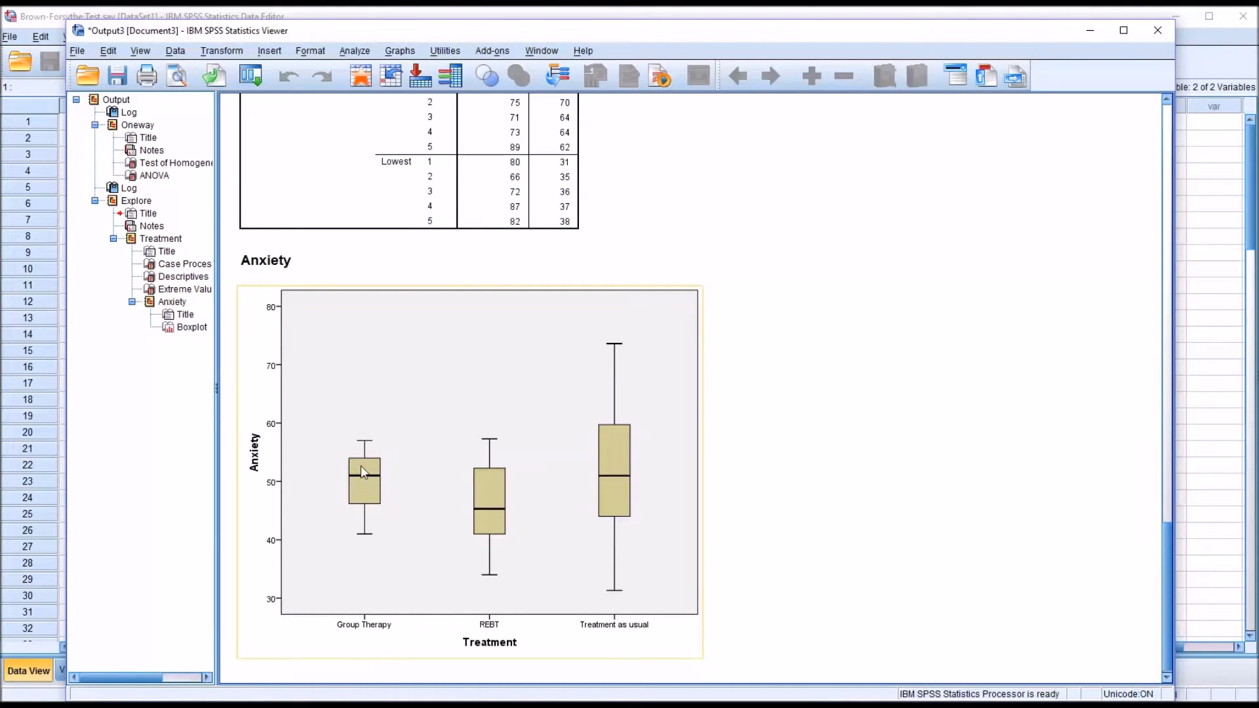
pyautogui.moveTo(493, 530)
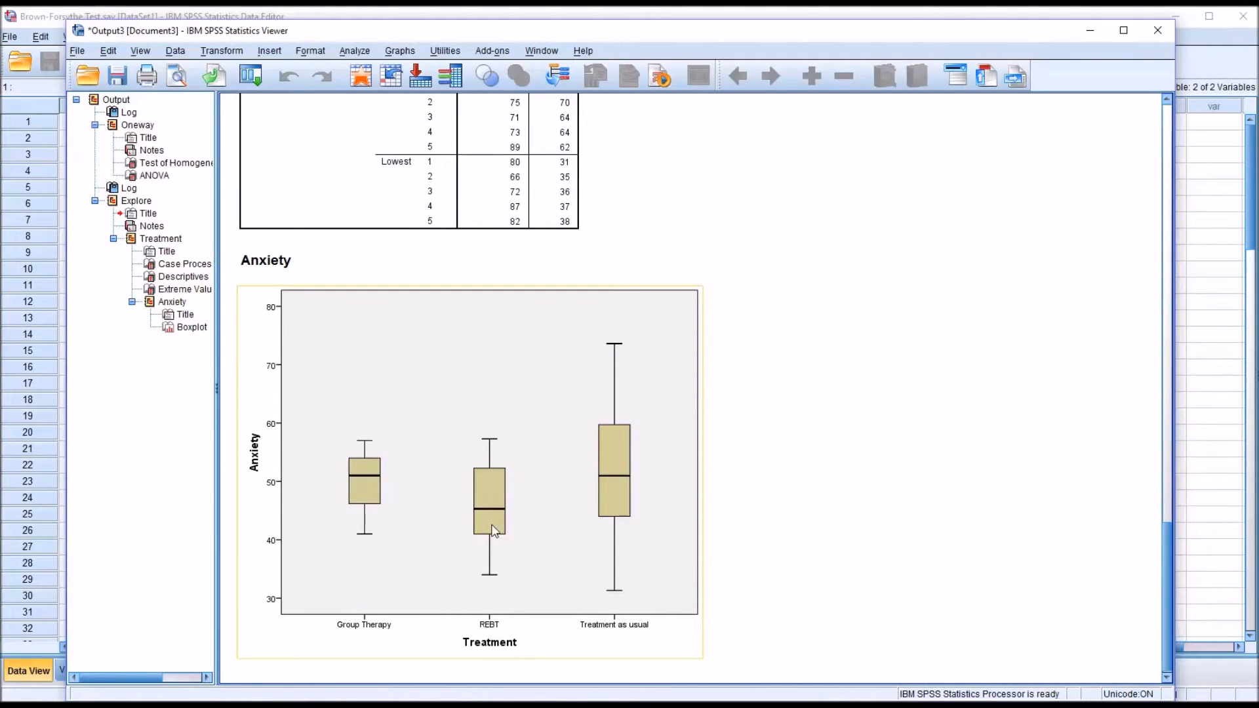
pyautogui.moveTo(618, 486)
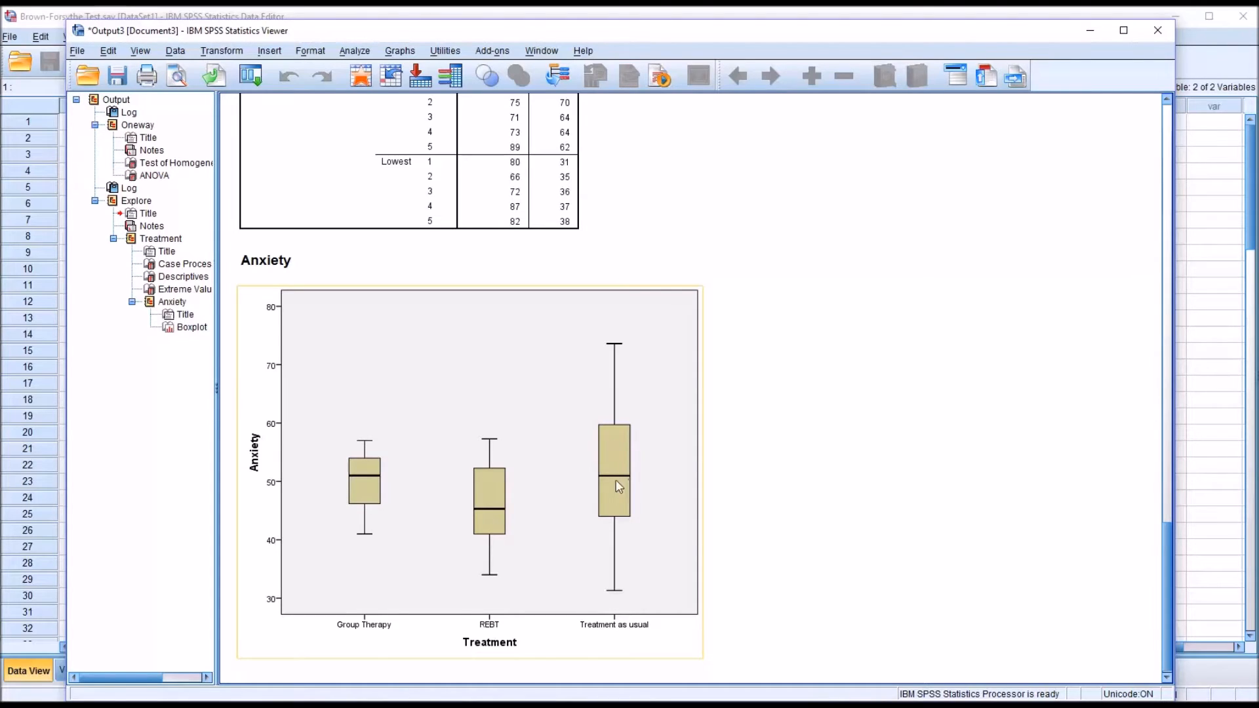
pyautogui.moveTo(373, 461)
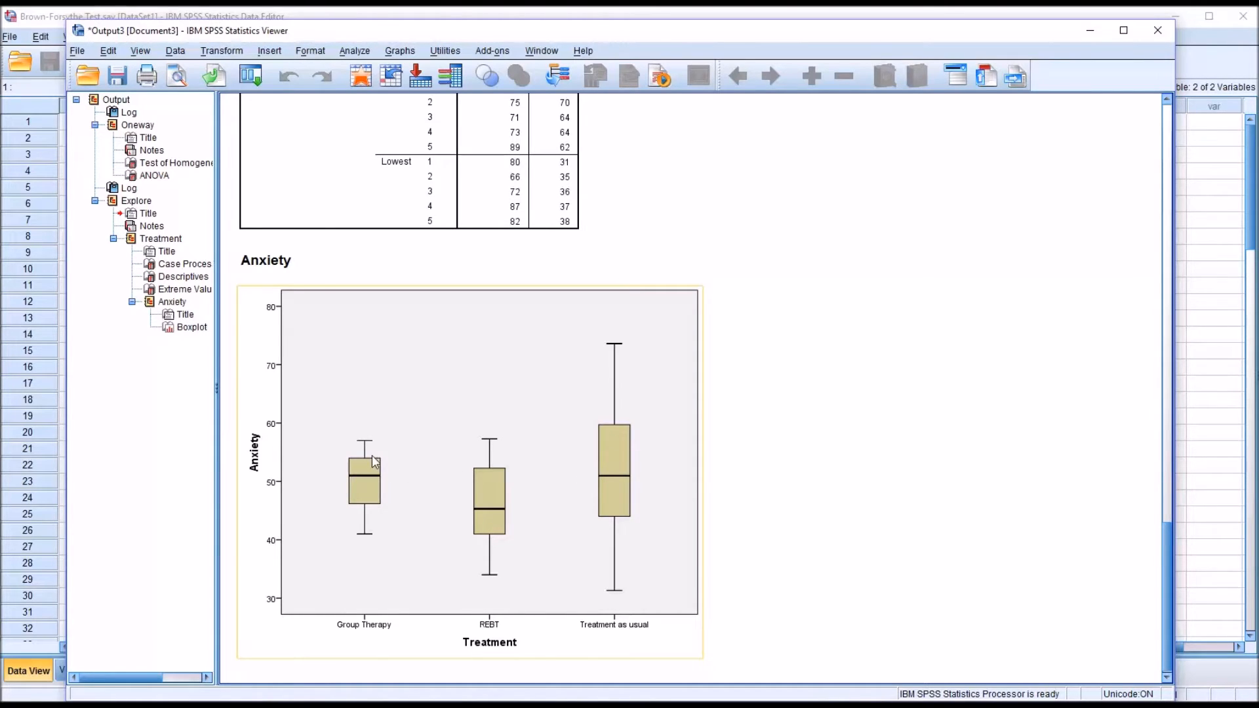
pyautogui.moveTo(361, 447)
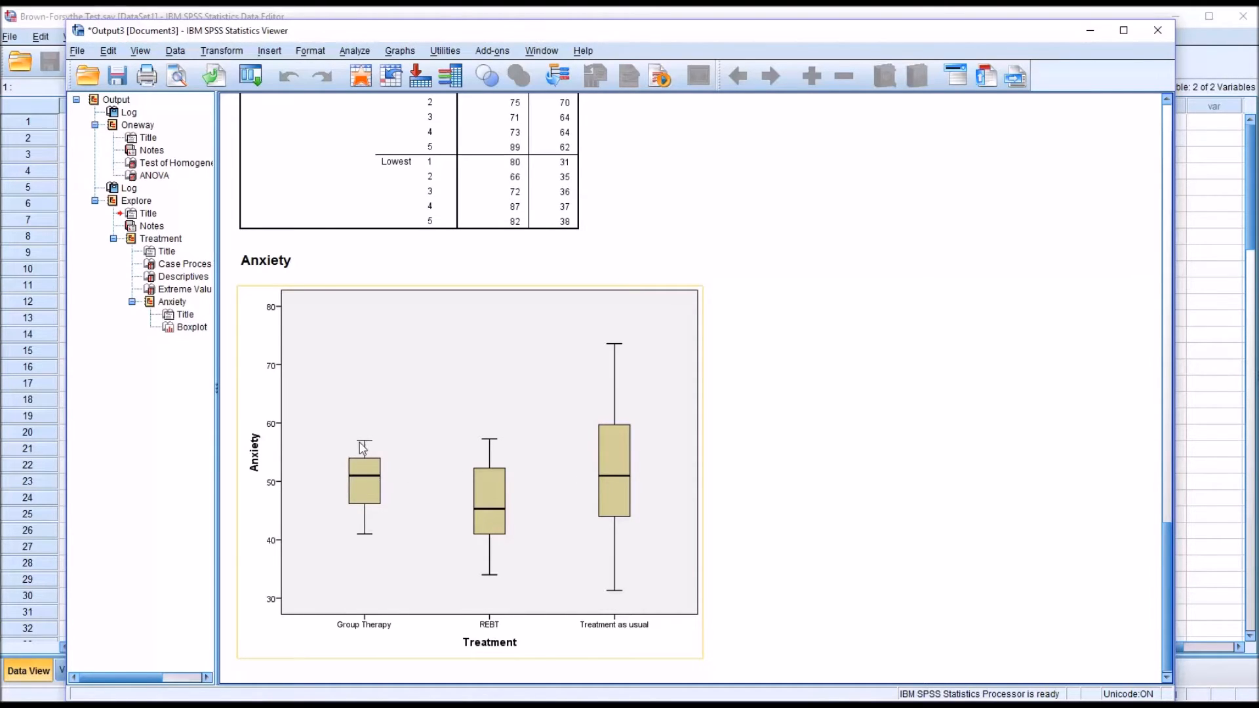
pyautogui.moveTo(363, 541)
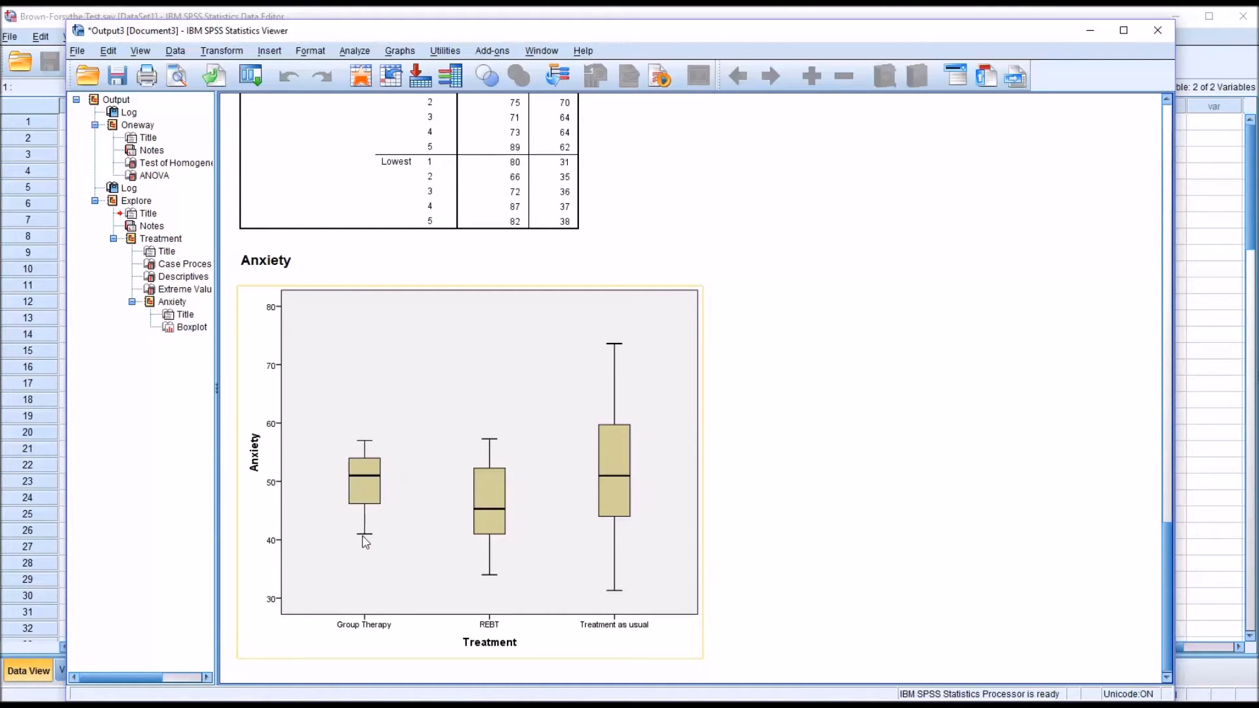
pyautogui.moveTo(419, 428)
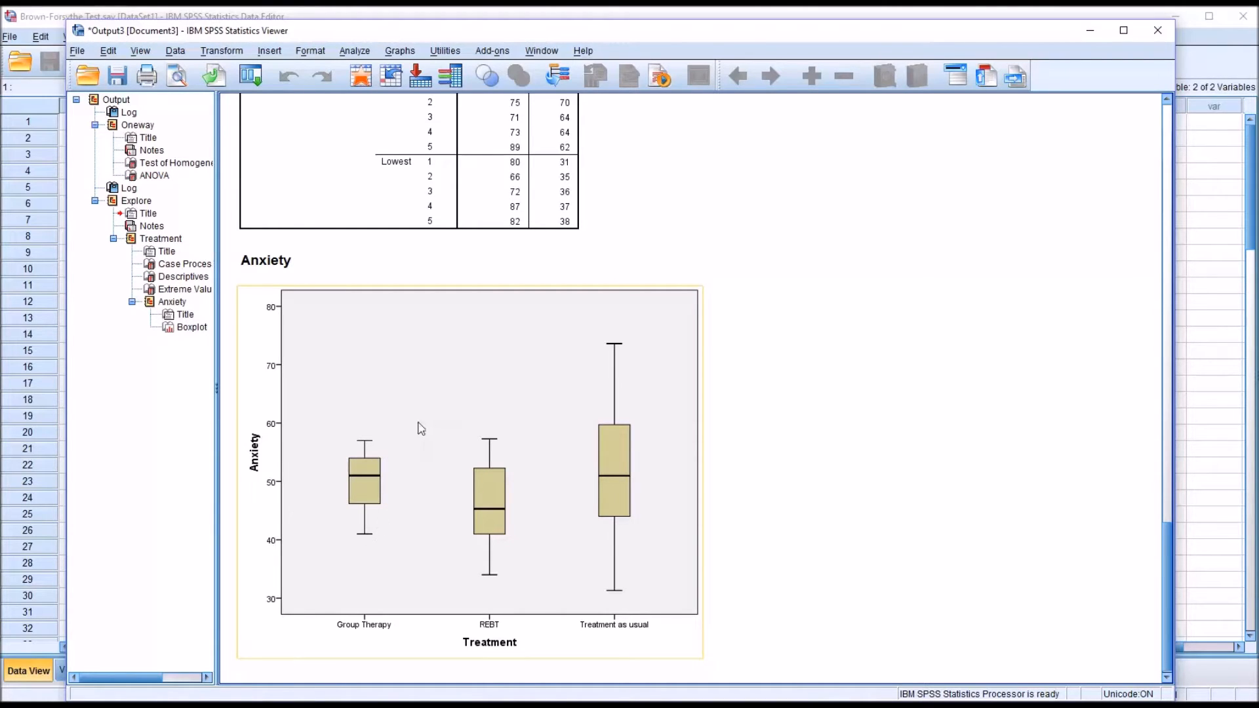
pyautogui.moveTo(402, 459)
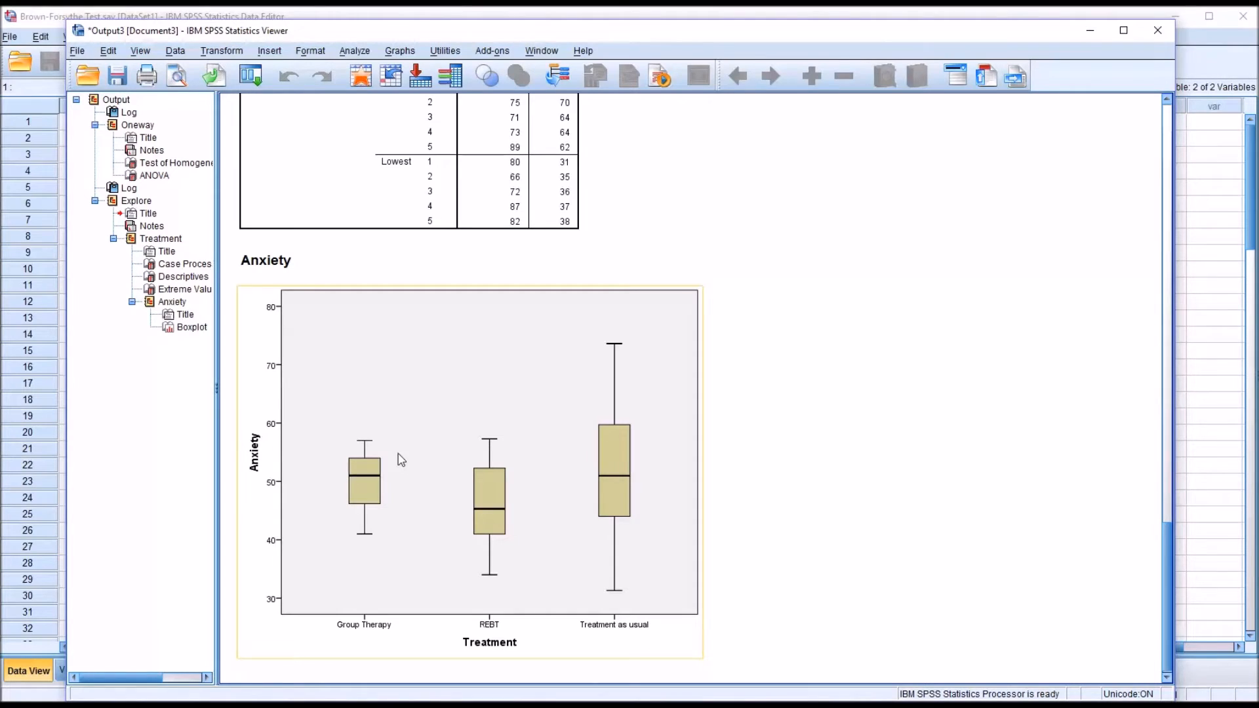
pyautogui.click(402, 457)
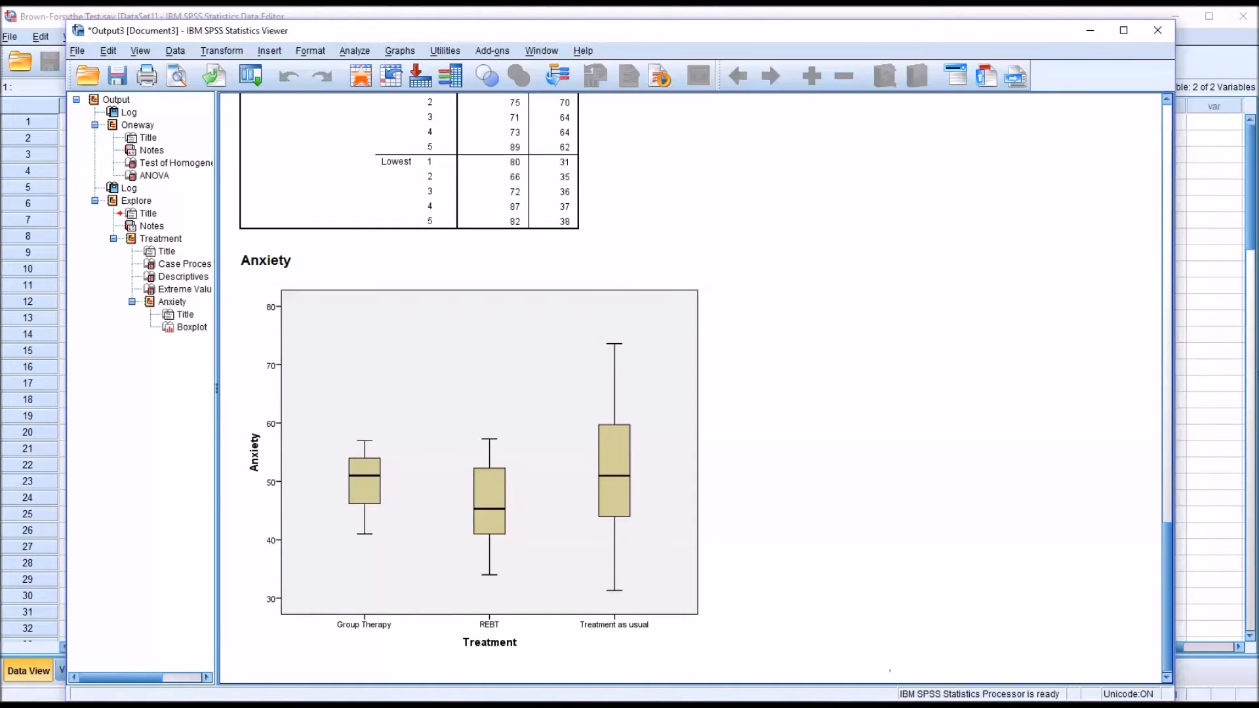
pyautogui.click(494, 457)
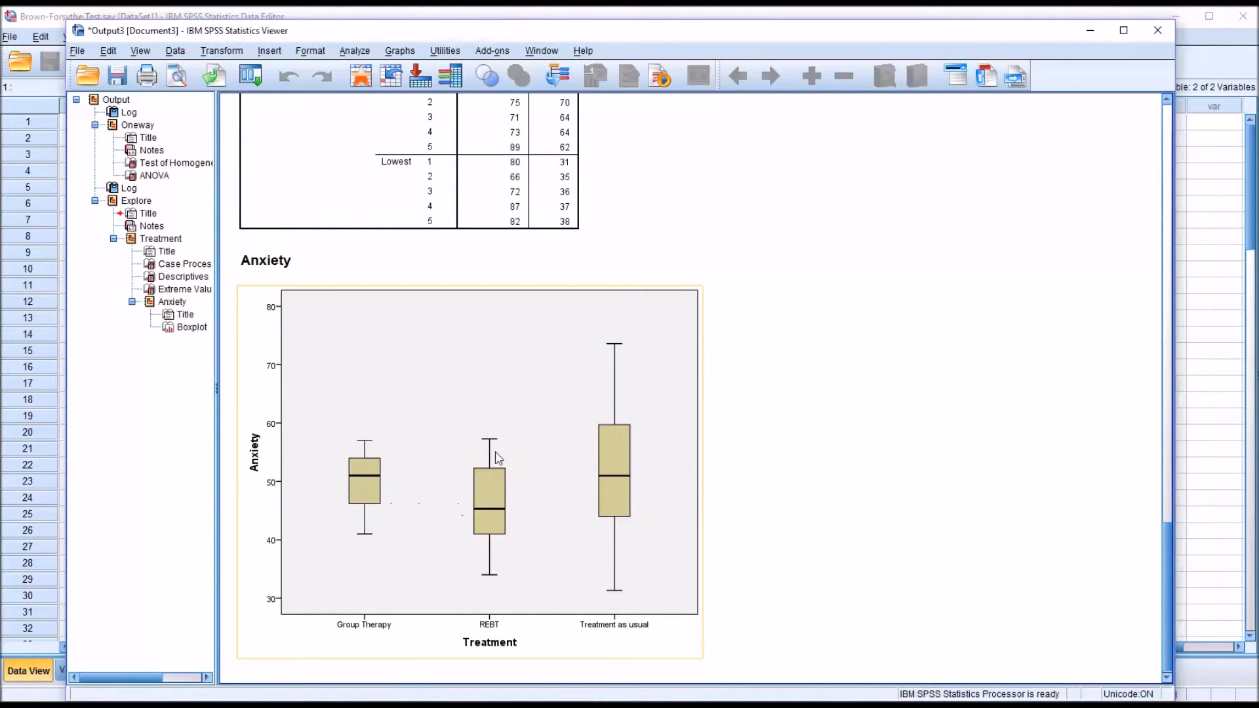
pyautogui.moveTo(613, 351)
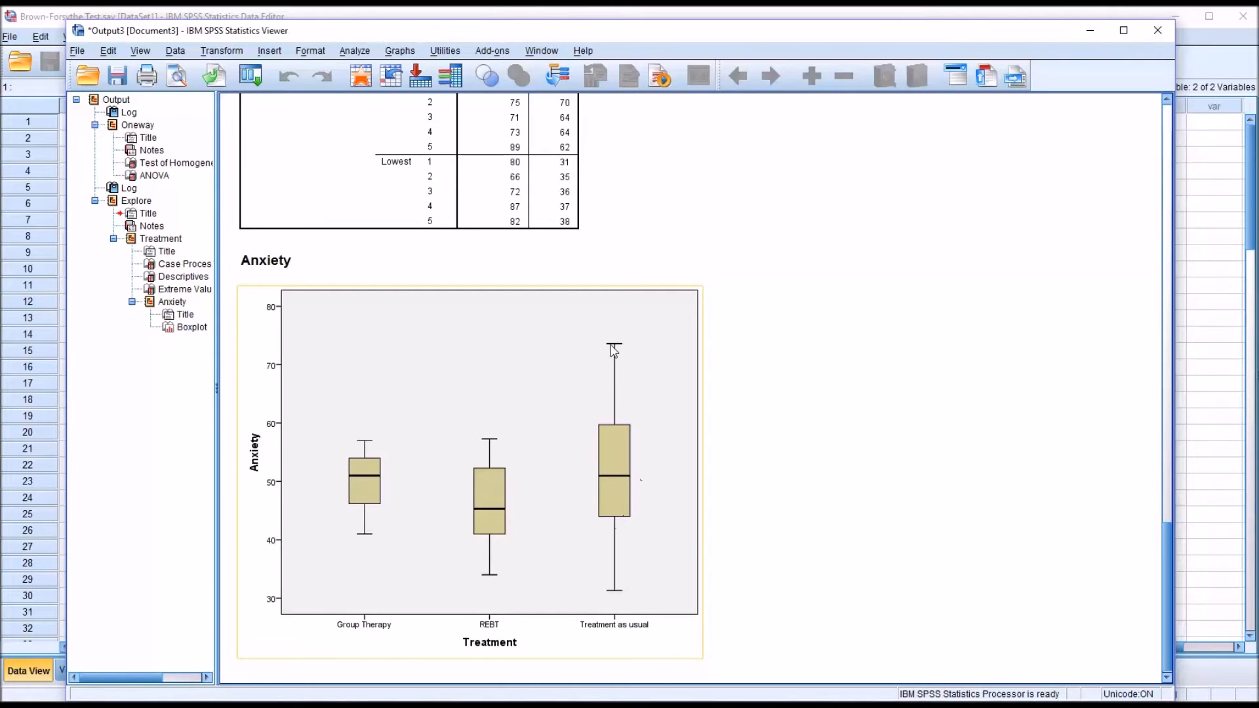
pyautogui.moveTo(624, 580)
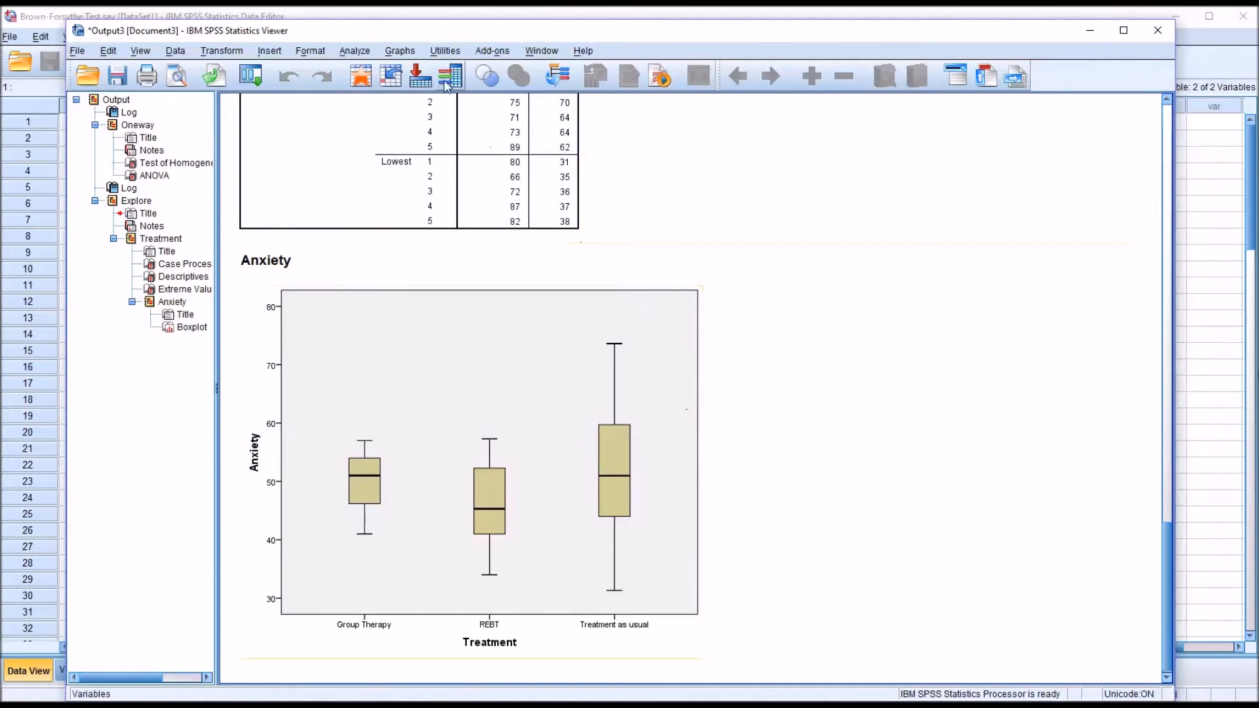
# Step: Reopen the One-Way ANOVA and tick Brown-Forsythe alongside the homogeneity test in Options
pyautogui.click(356, 51)
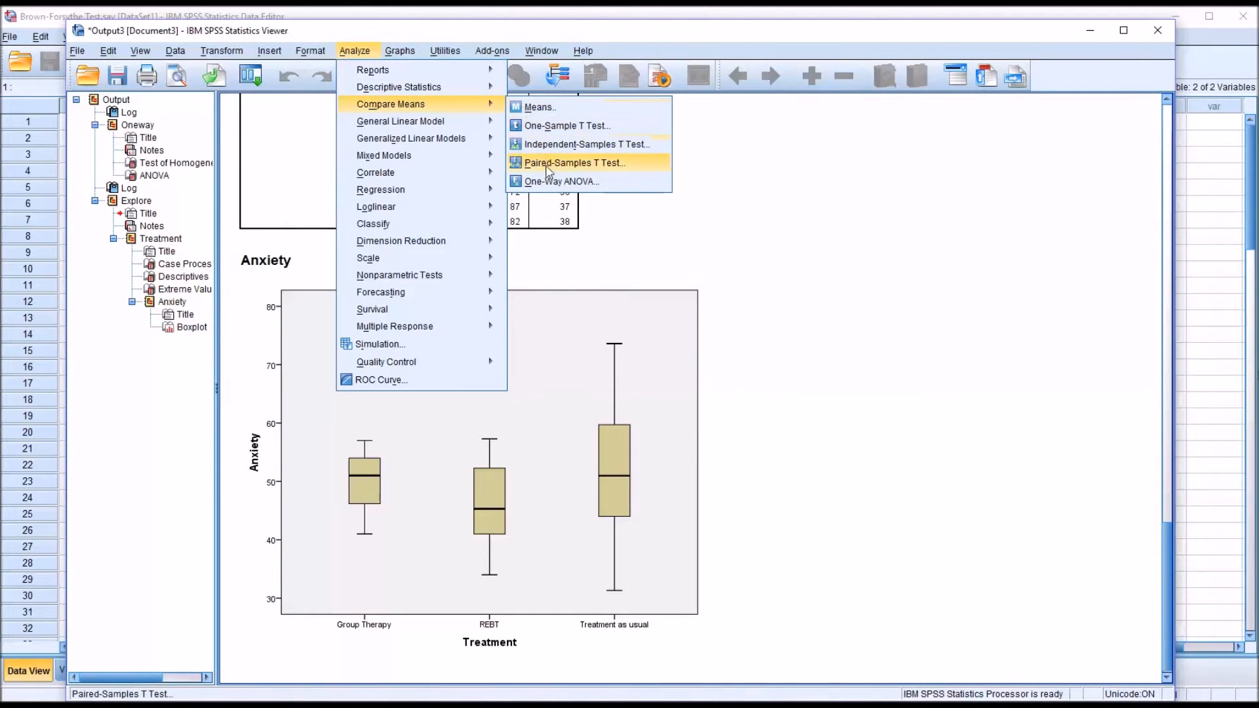
pyautogui.click(561, 181)
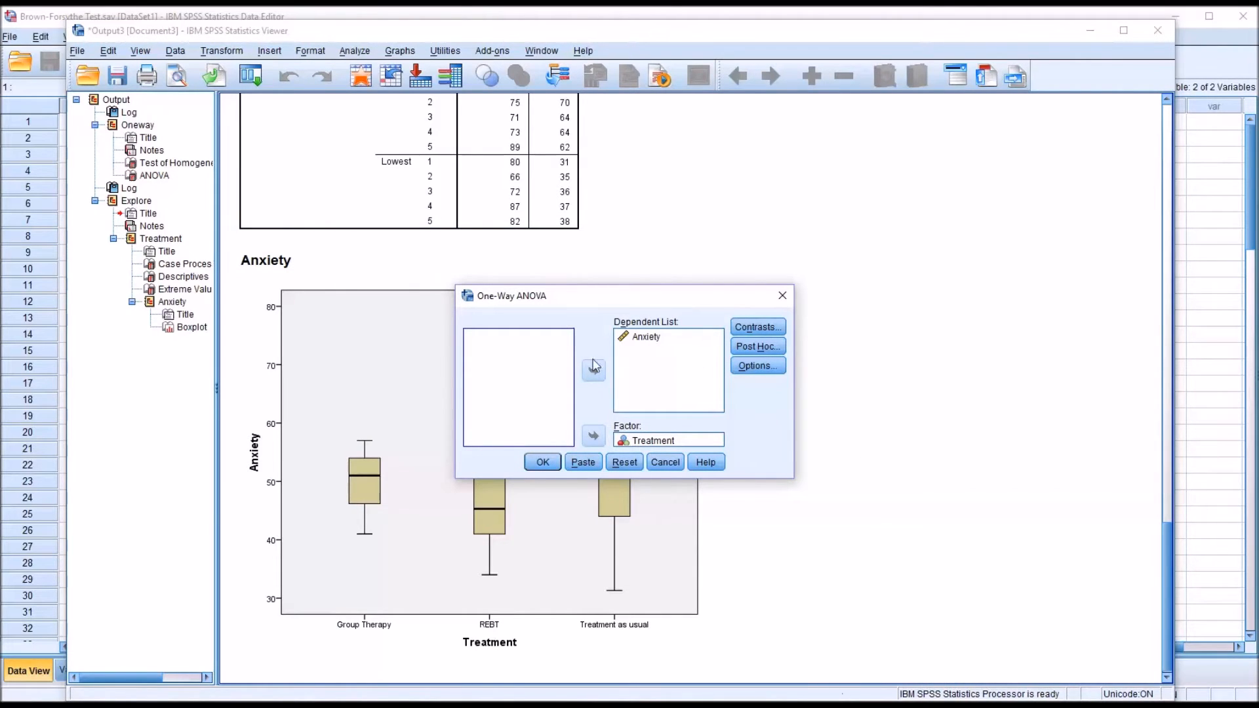
pyautogui.moveTo(660, 371)
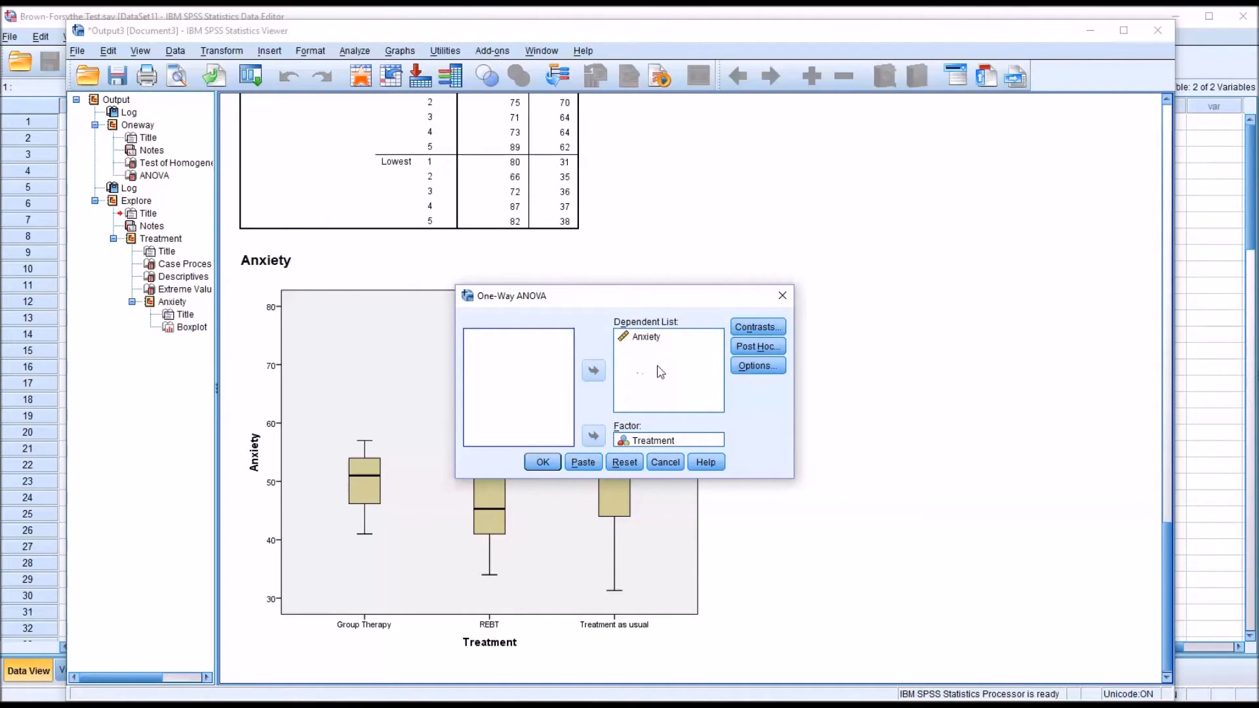
pyautogui.click(756, 366)
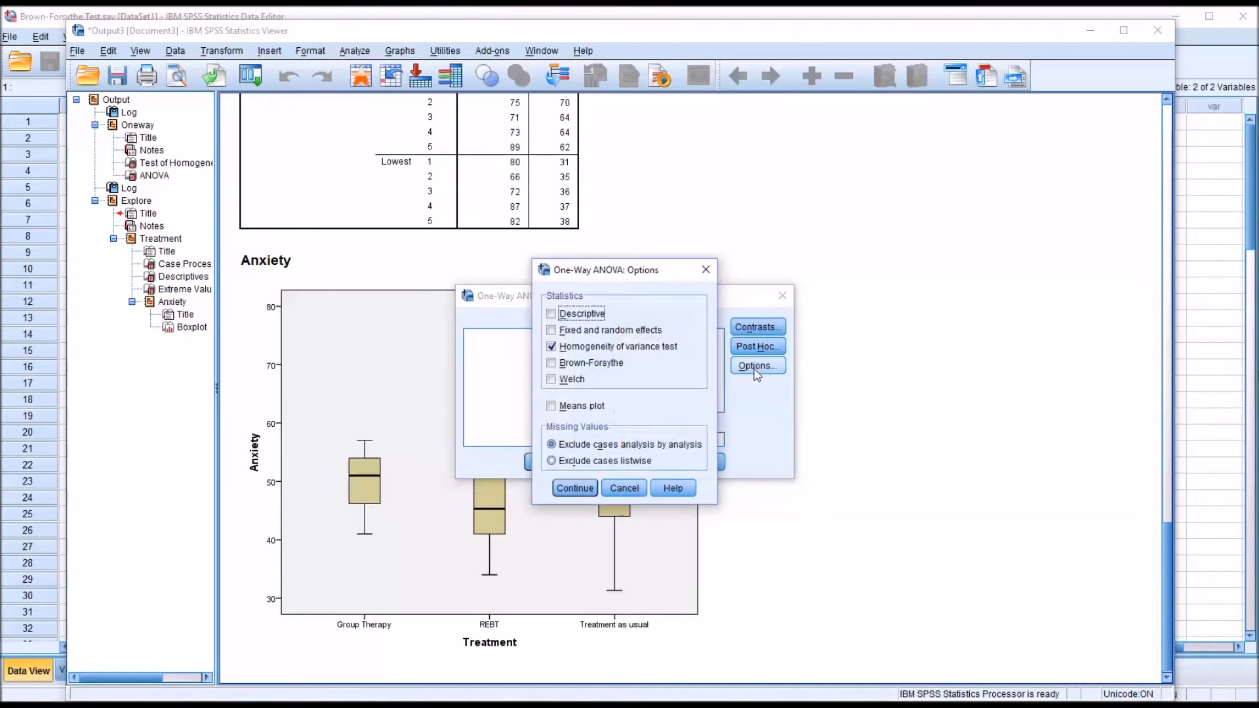
pyautogui.moveTo(798, 666)
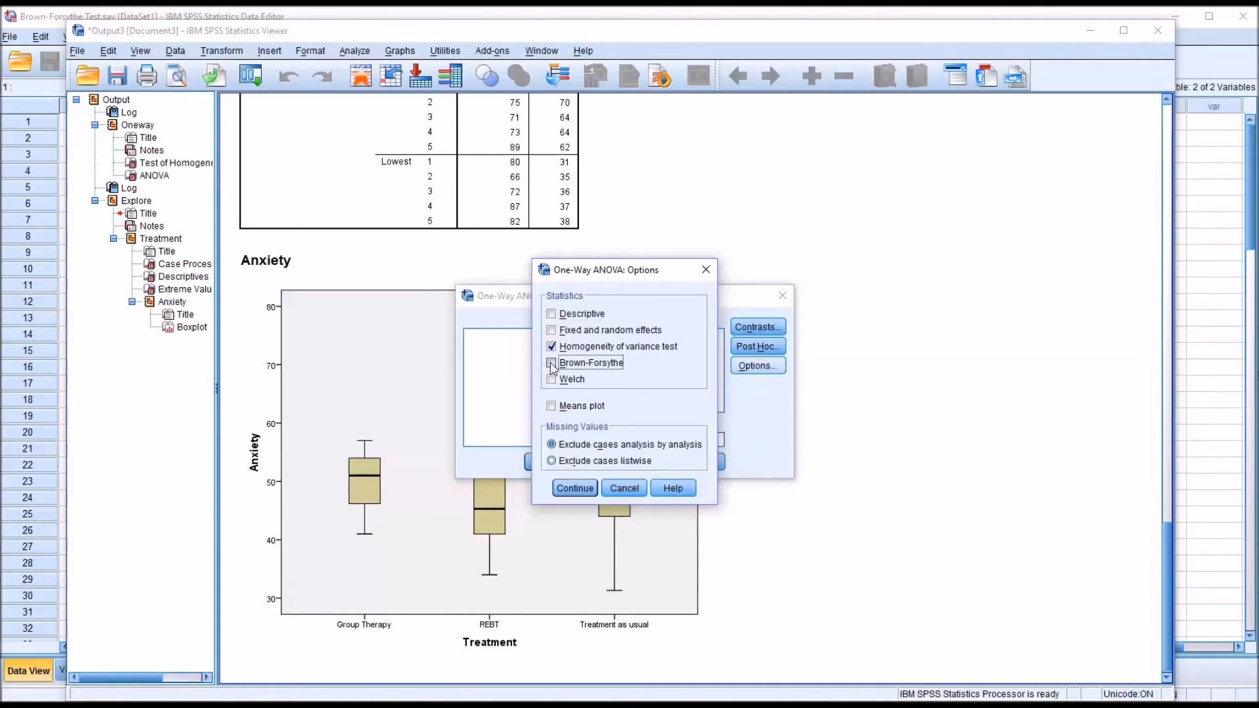
pyautogui.click(552, 362)
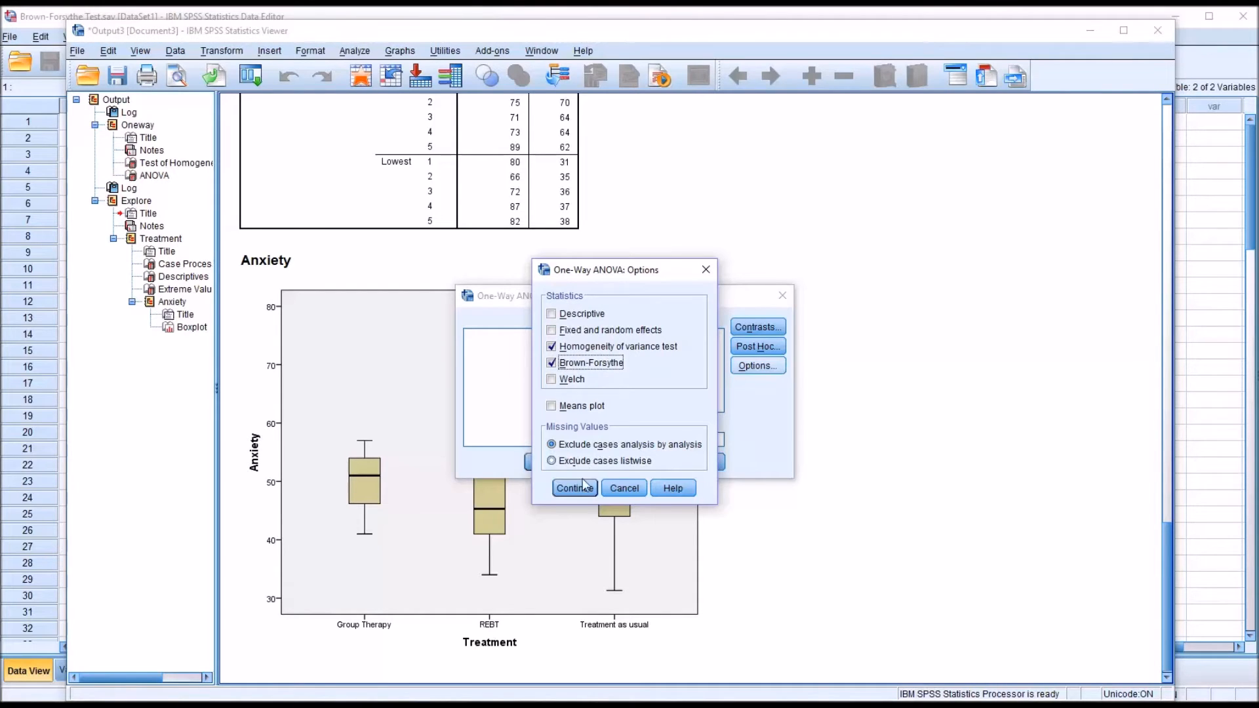
pyautogui.click(575, 488)
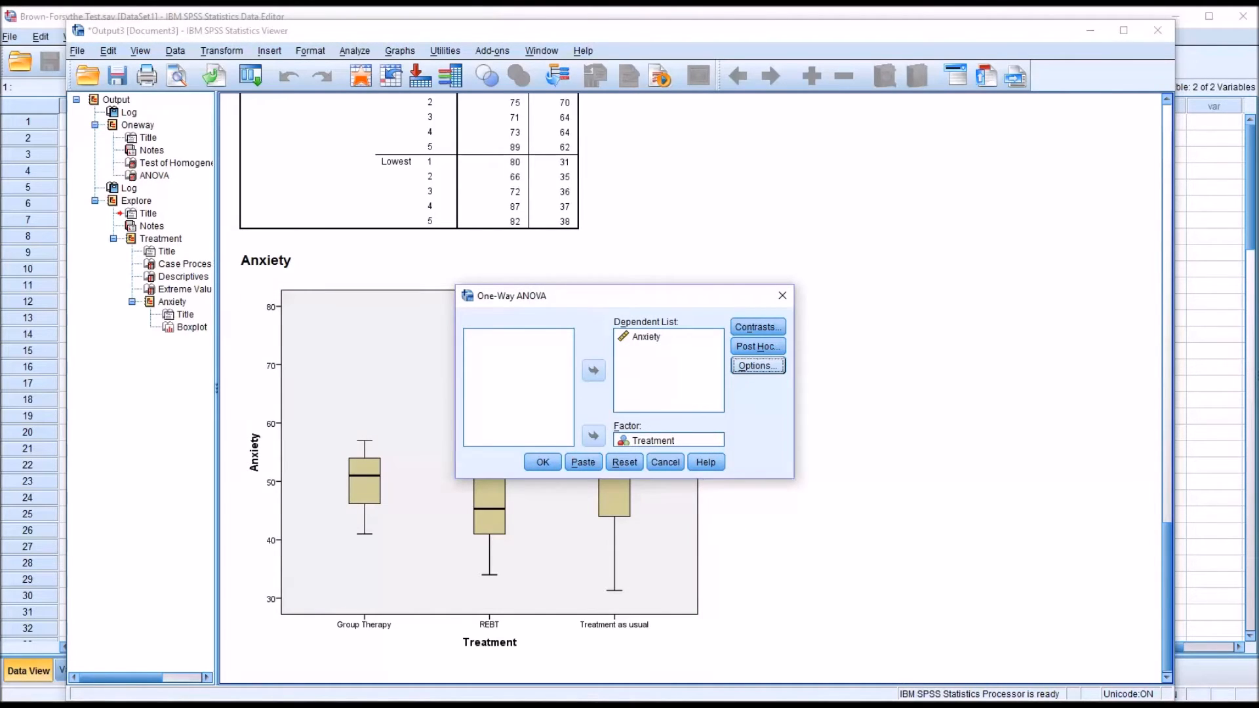
# Step: Request Games-Howell comparisons in the Post Hoc choices and confirm
pyautogui.click(755, 346)
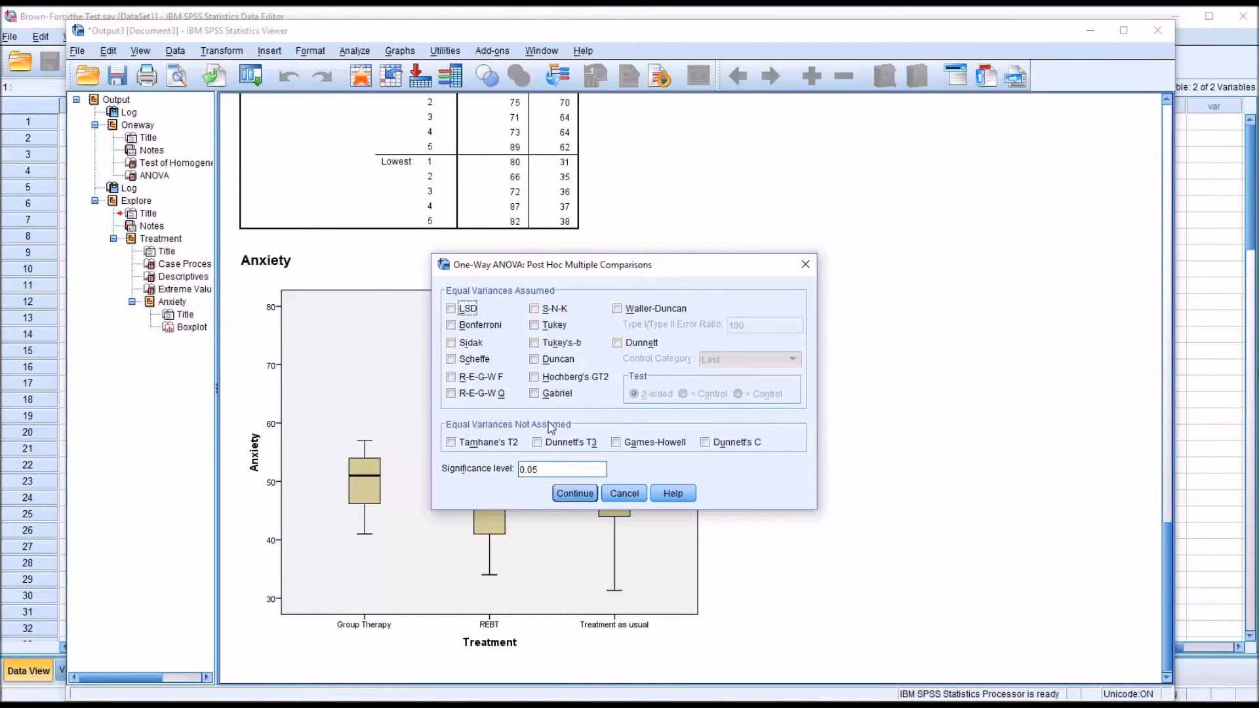
pyautogui.moveTo(454, 434)
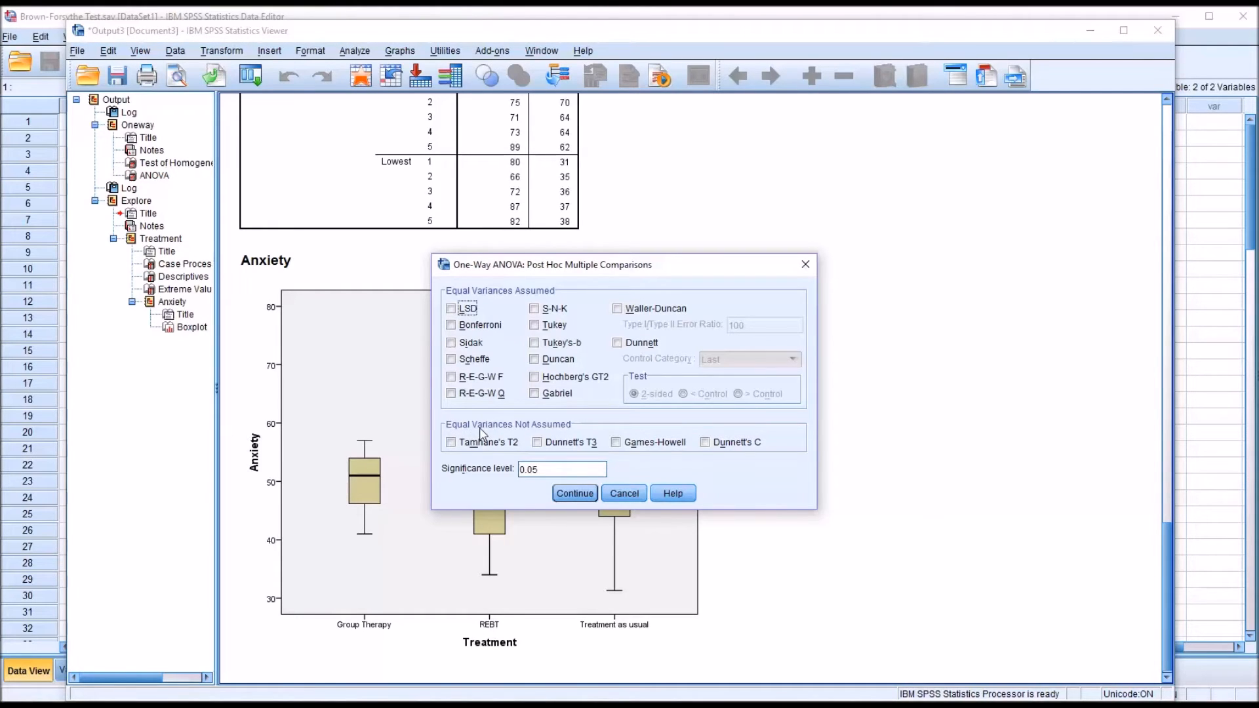
pyautogui.click(617, 441)
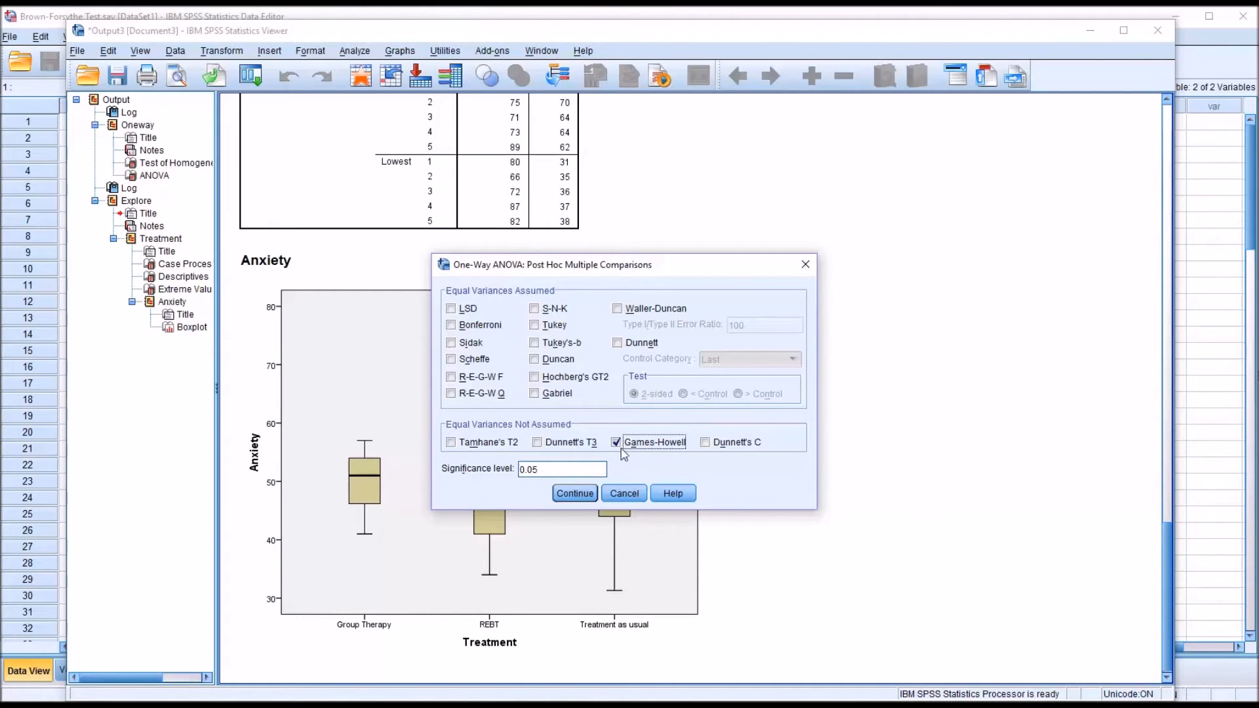
pyautogui.moveTo(655, 470)
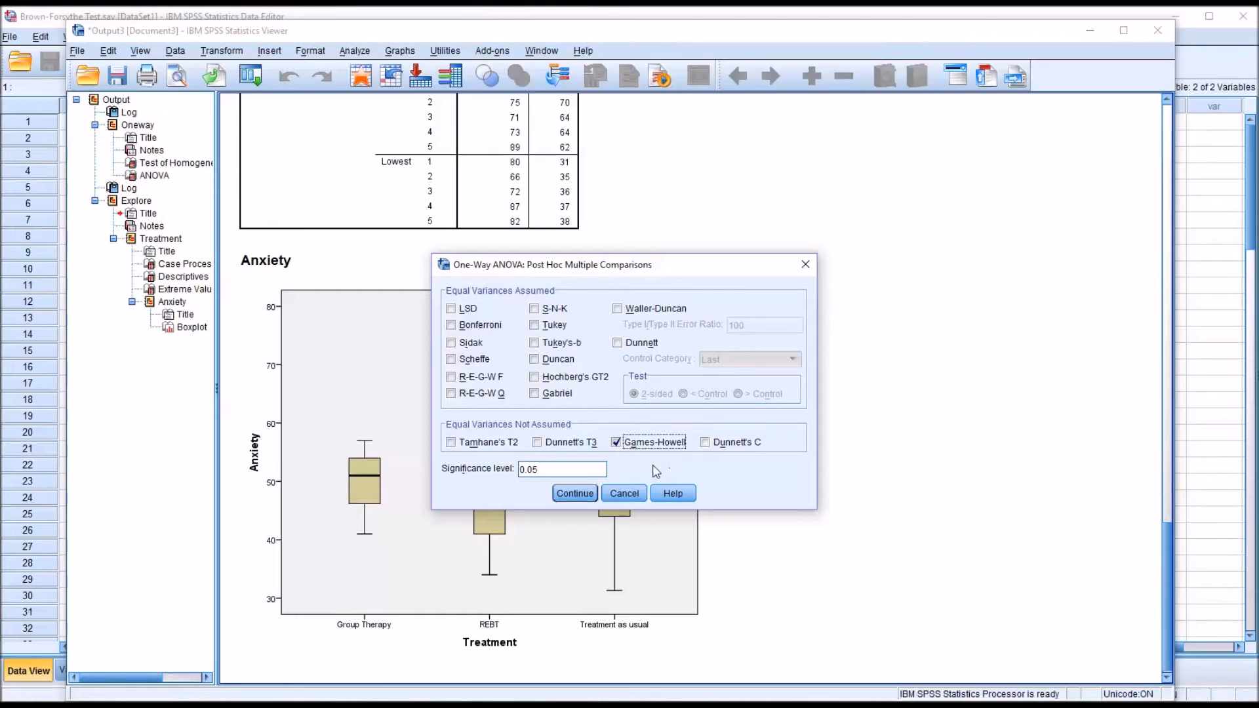
pyautogui.click(575, 493)
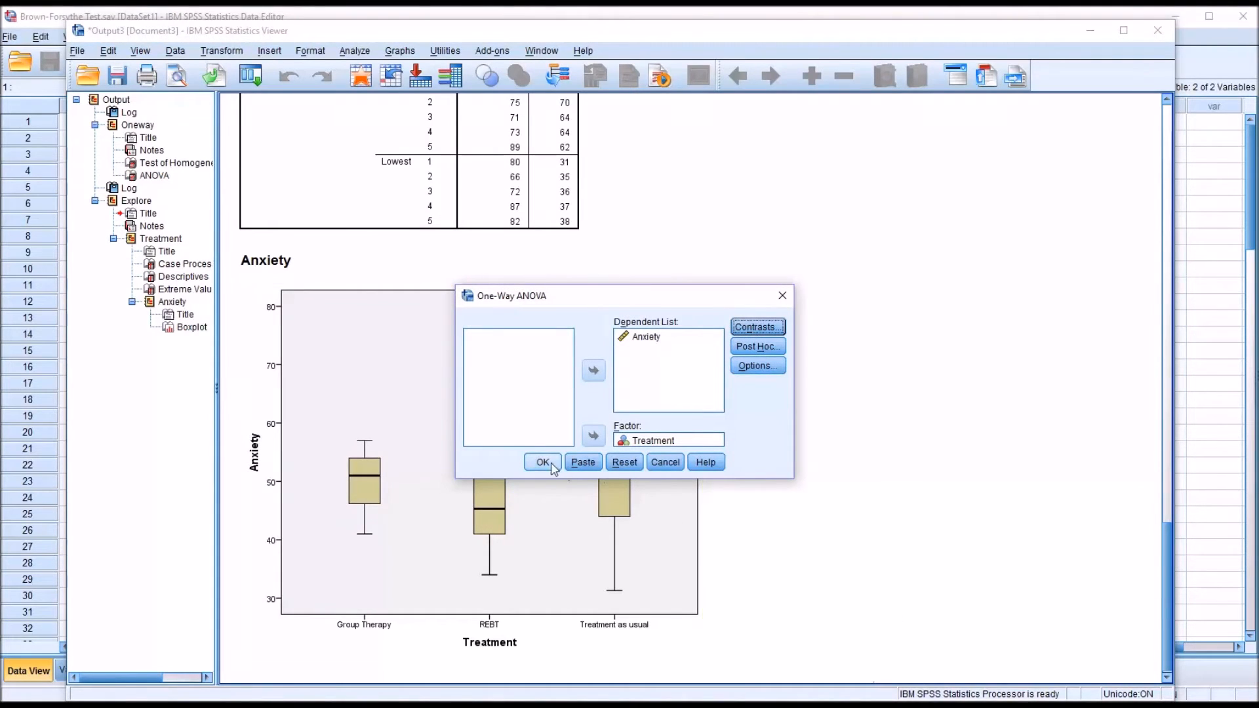
# Step: Run the ANOVA and inspect the Brown-Forsythe Robust Tests (p = .041) and ANOVA tables
pyautogui.click(541, 462)
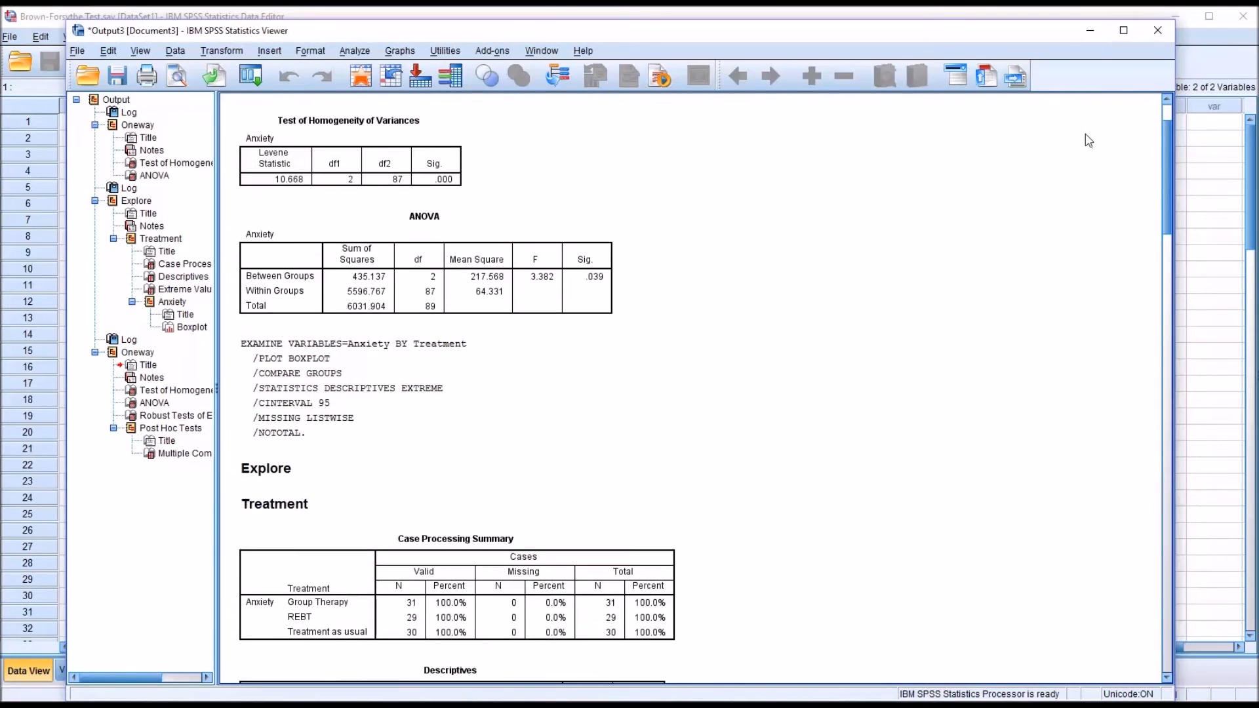
pyautogui.scroll(-3)
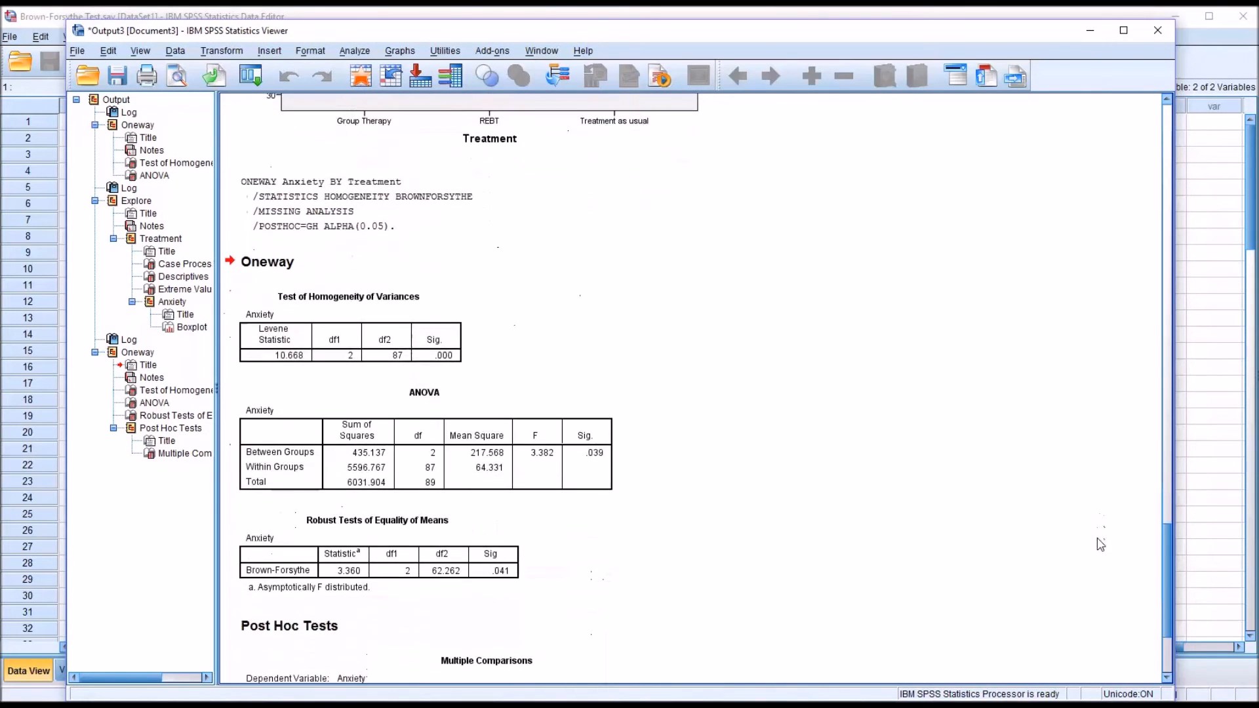
pyautogui.scroll(-3)
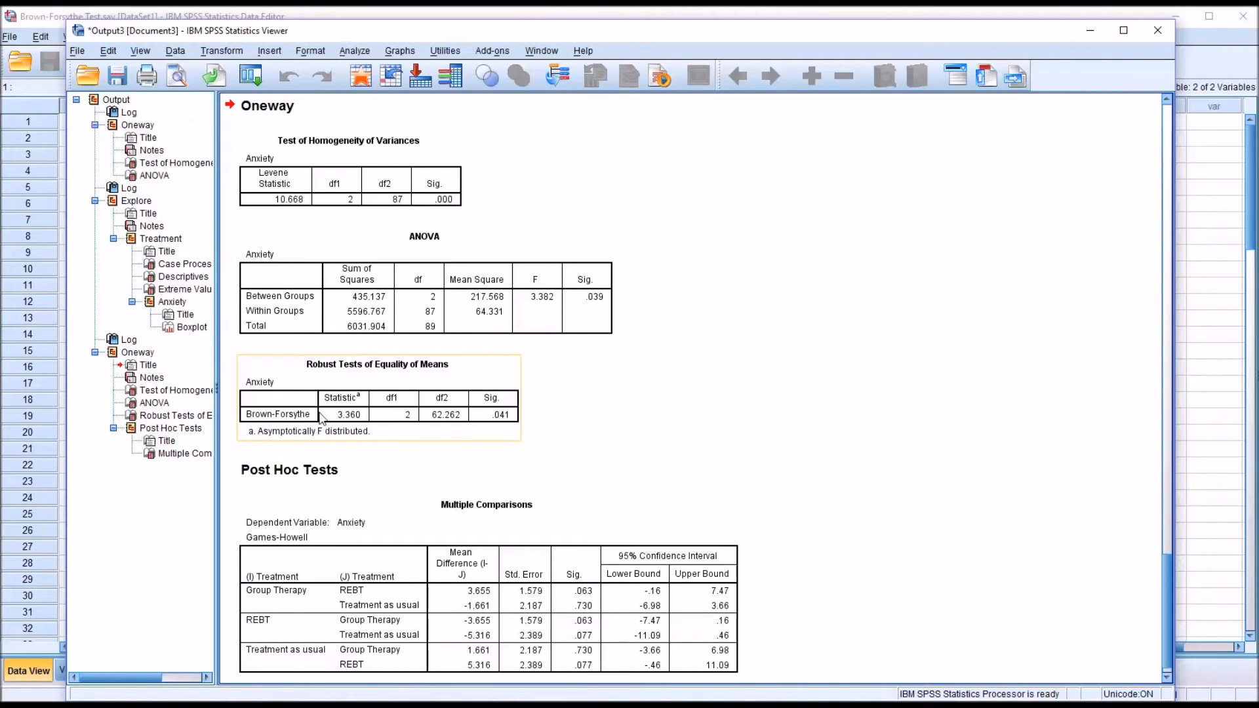
pyautogui.moveTo(361, 378)
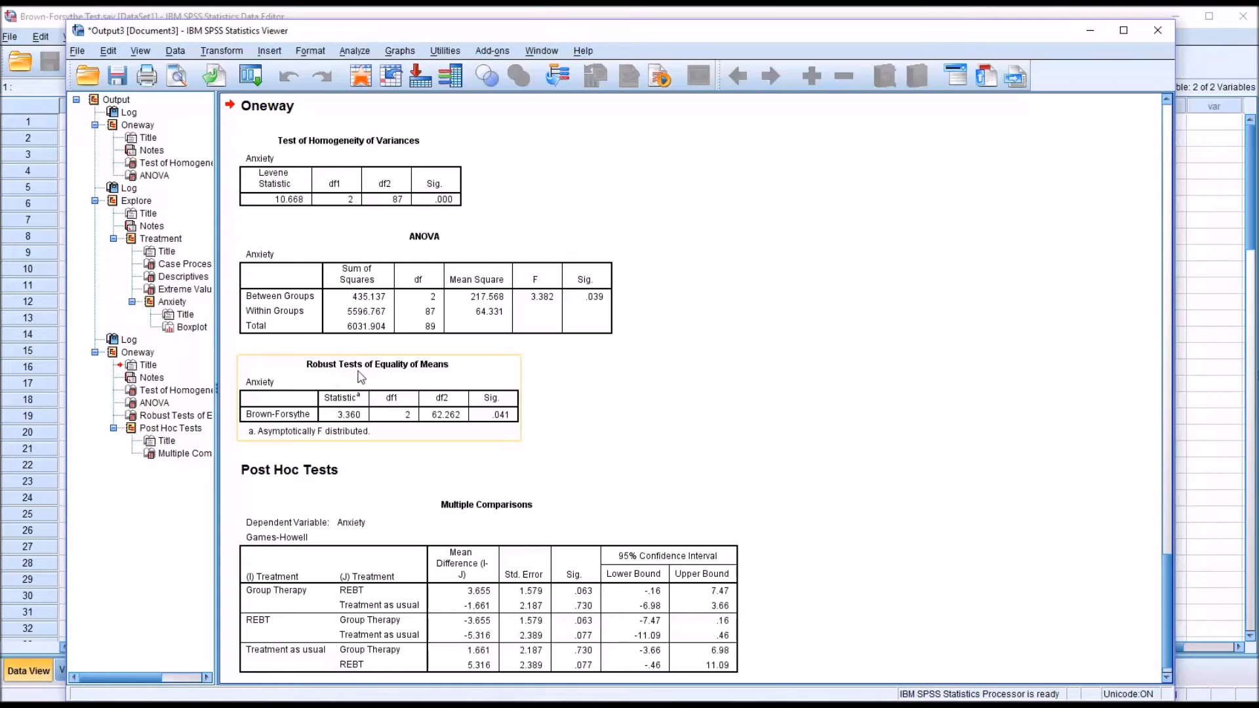
pyautogui.moveTo(394, 382)
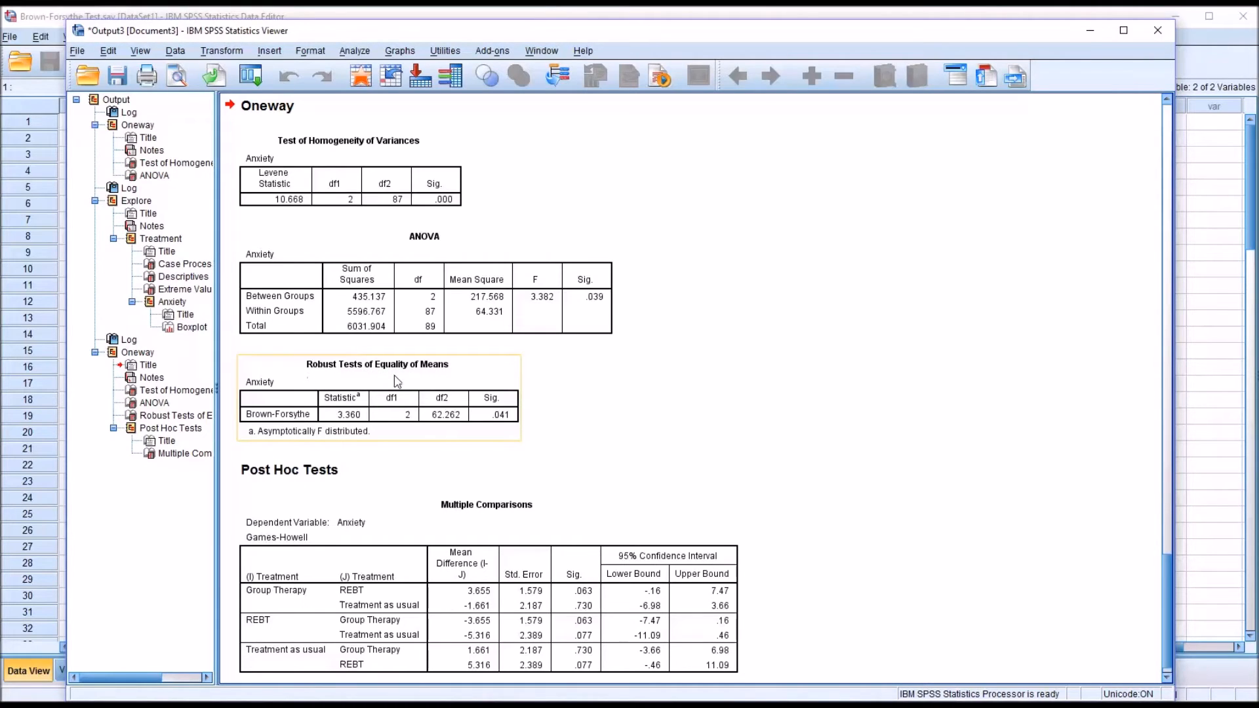
pyautogui.moveTo(468, 438)
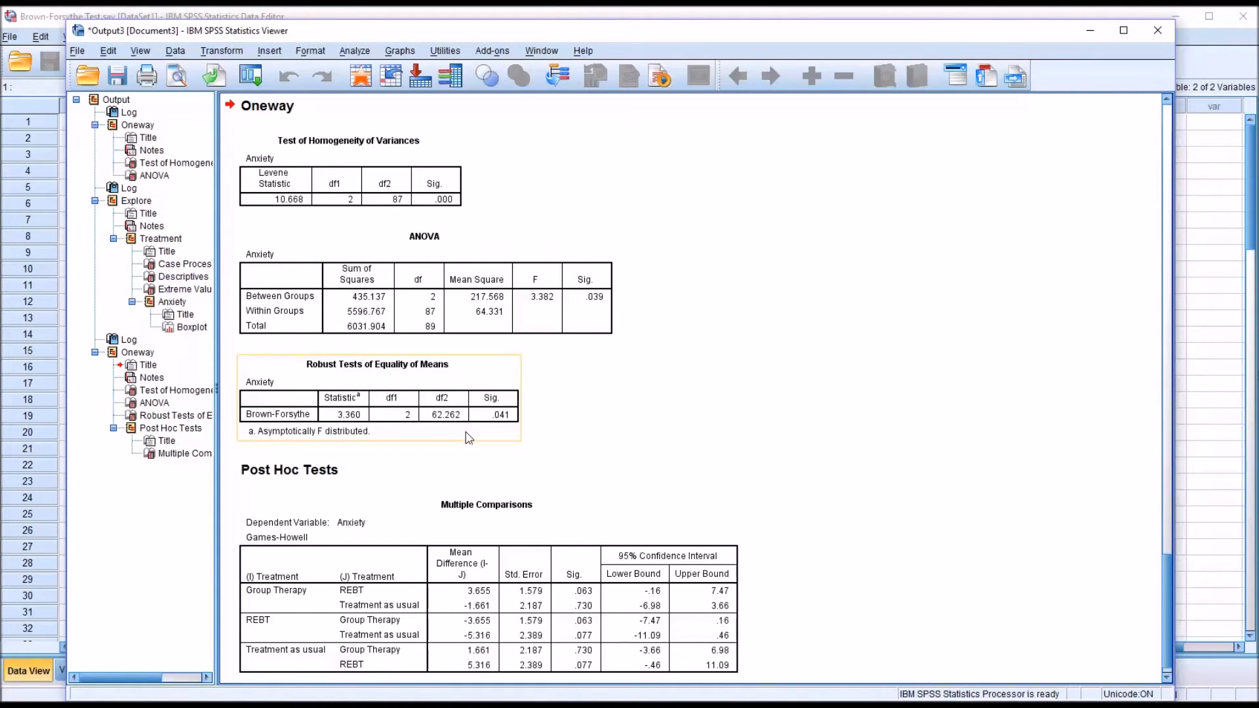
pyautogui.moveTo(485, 428)
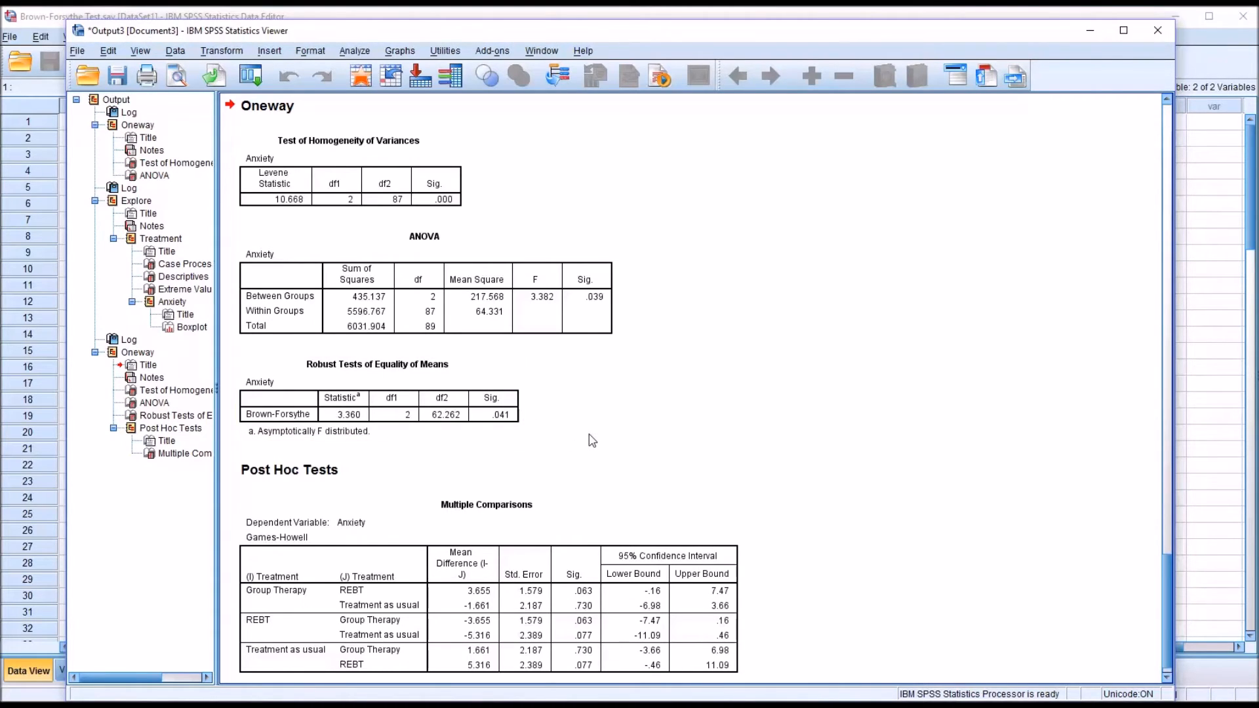
pyautogui.click(378, 397)
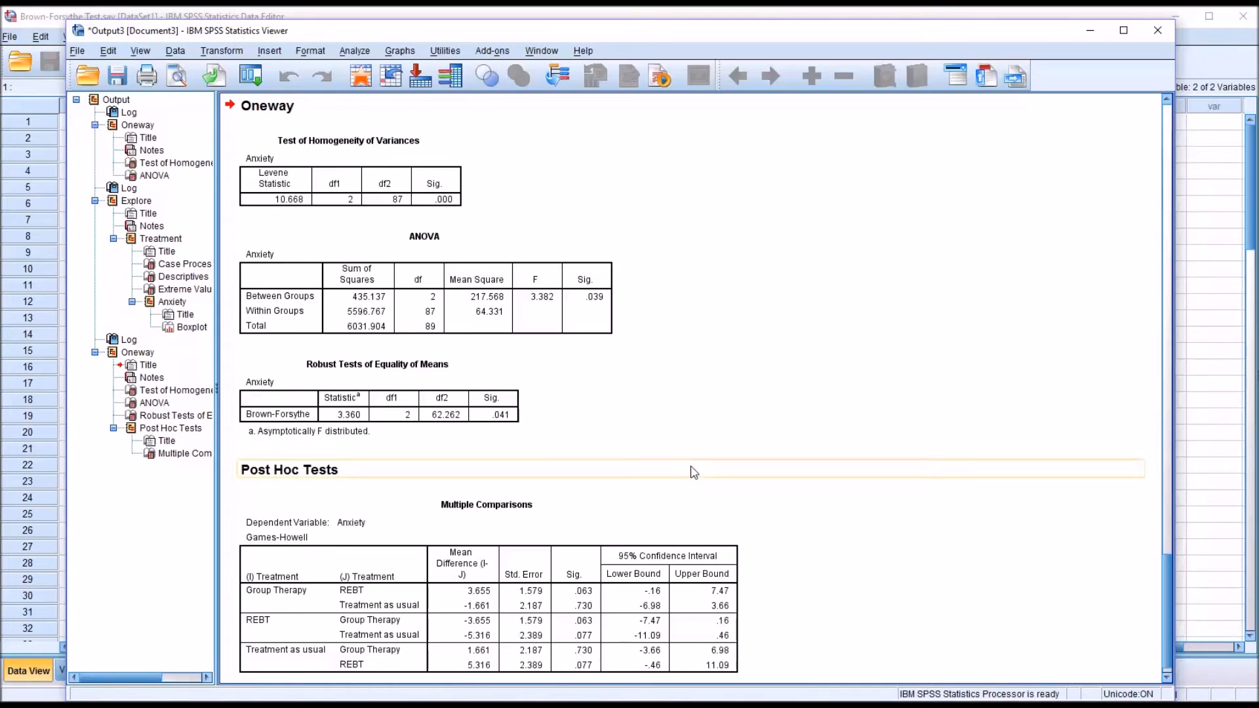
pyautogui.click(424, 281)
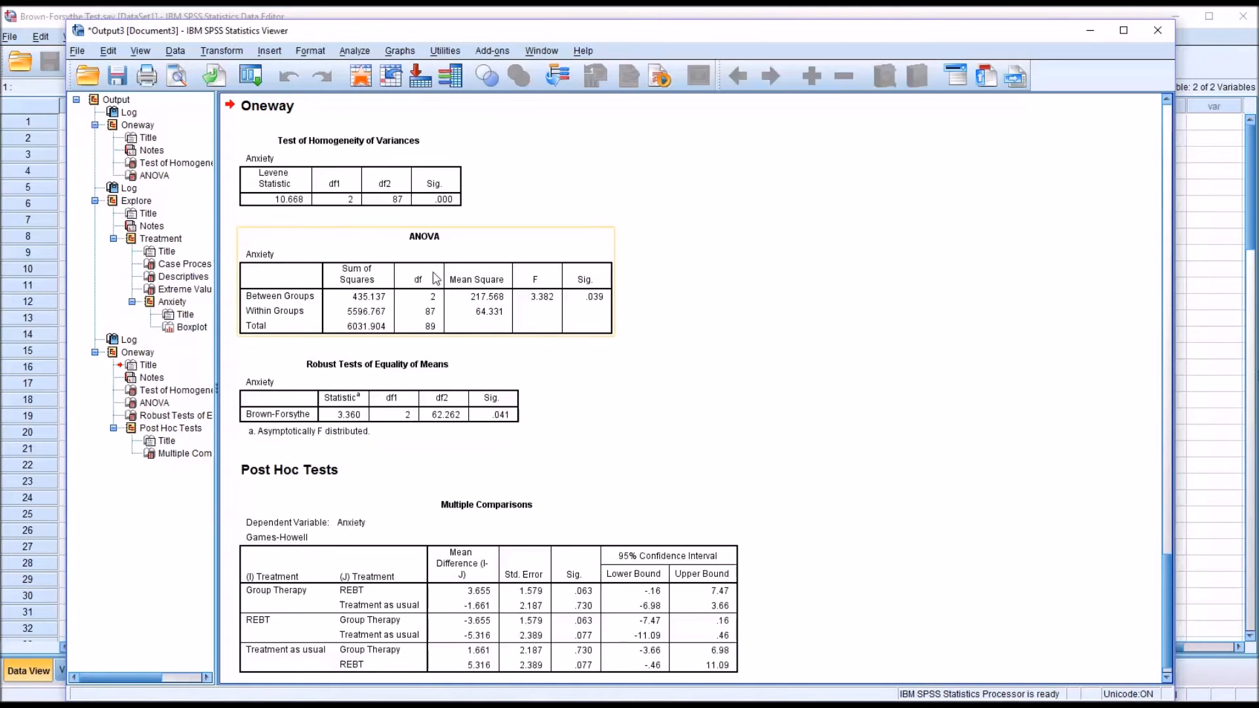
pyautogui.moveTo(570, 303)
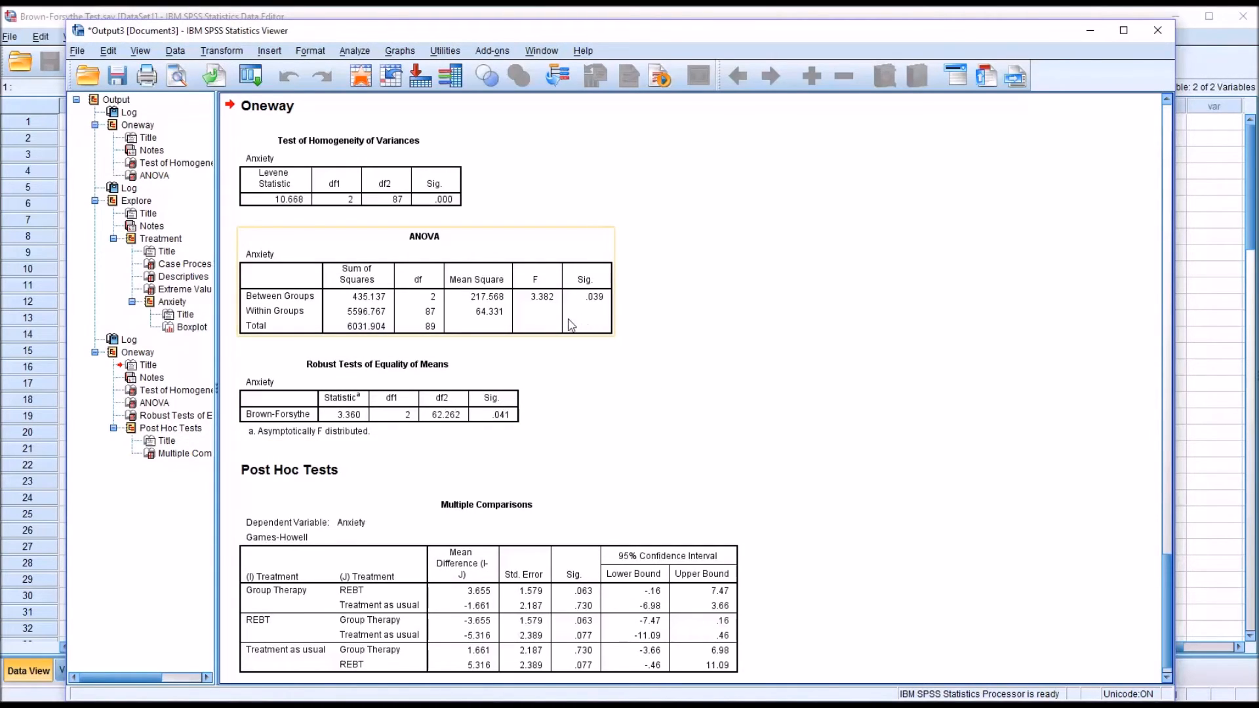
pyautogui.moveTo(577, 312)
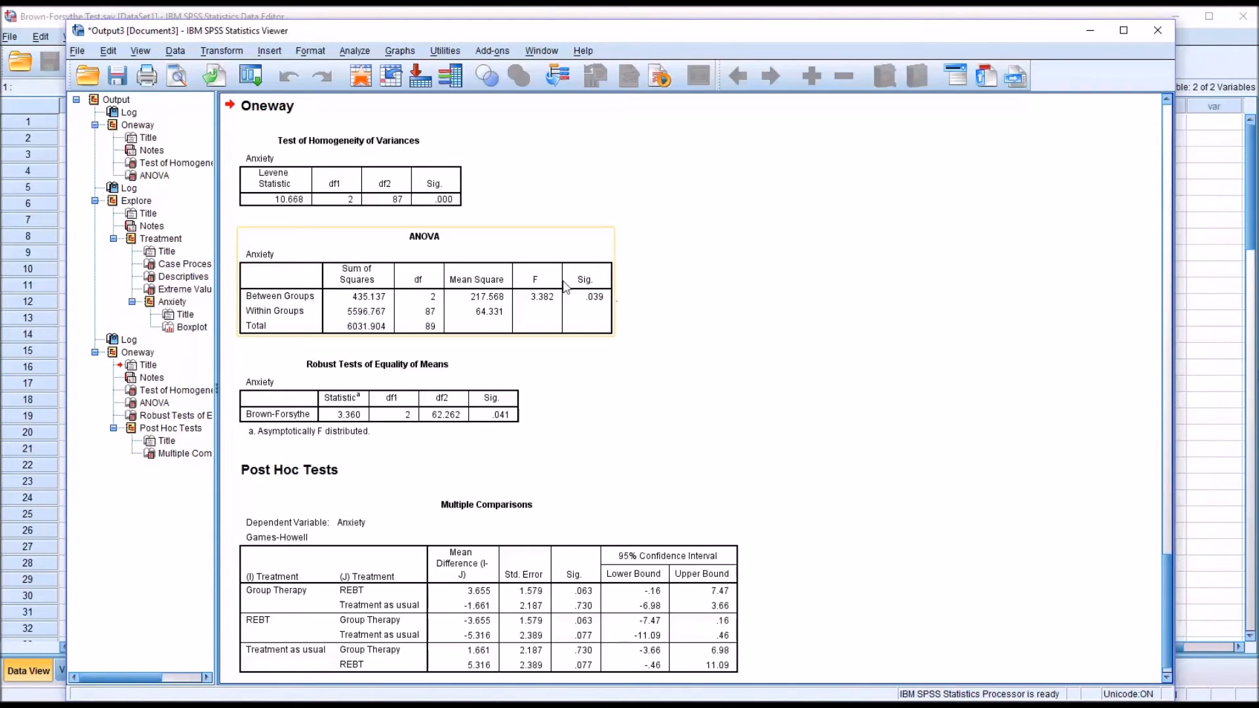
pyautogui.click(378, 413)
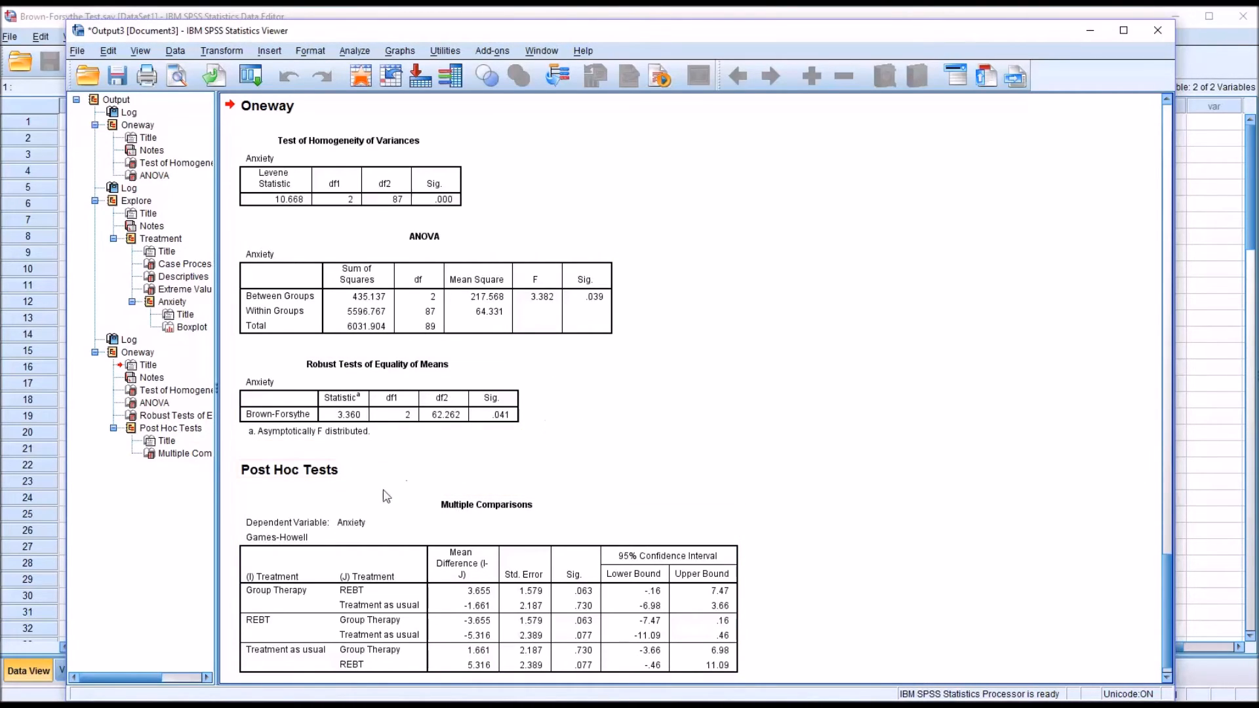
pyautogui.click(486, 522)
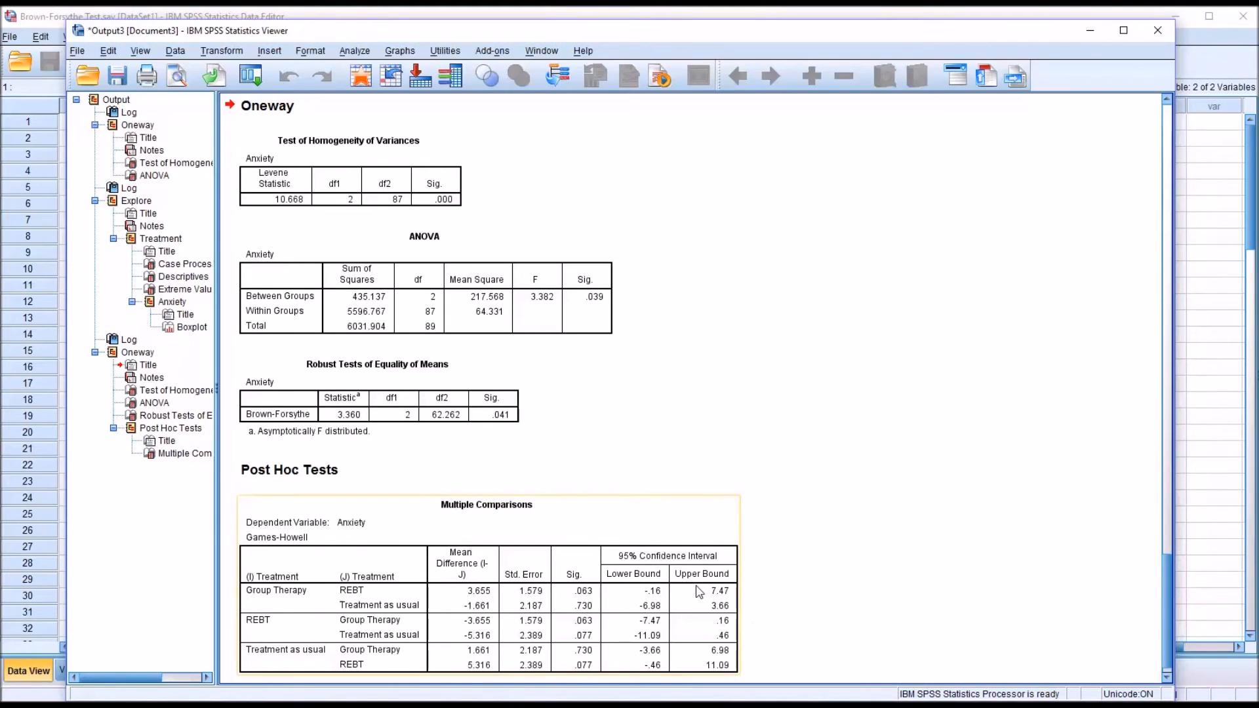
pyautogui.moveTo(270, 602)
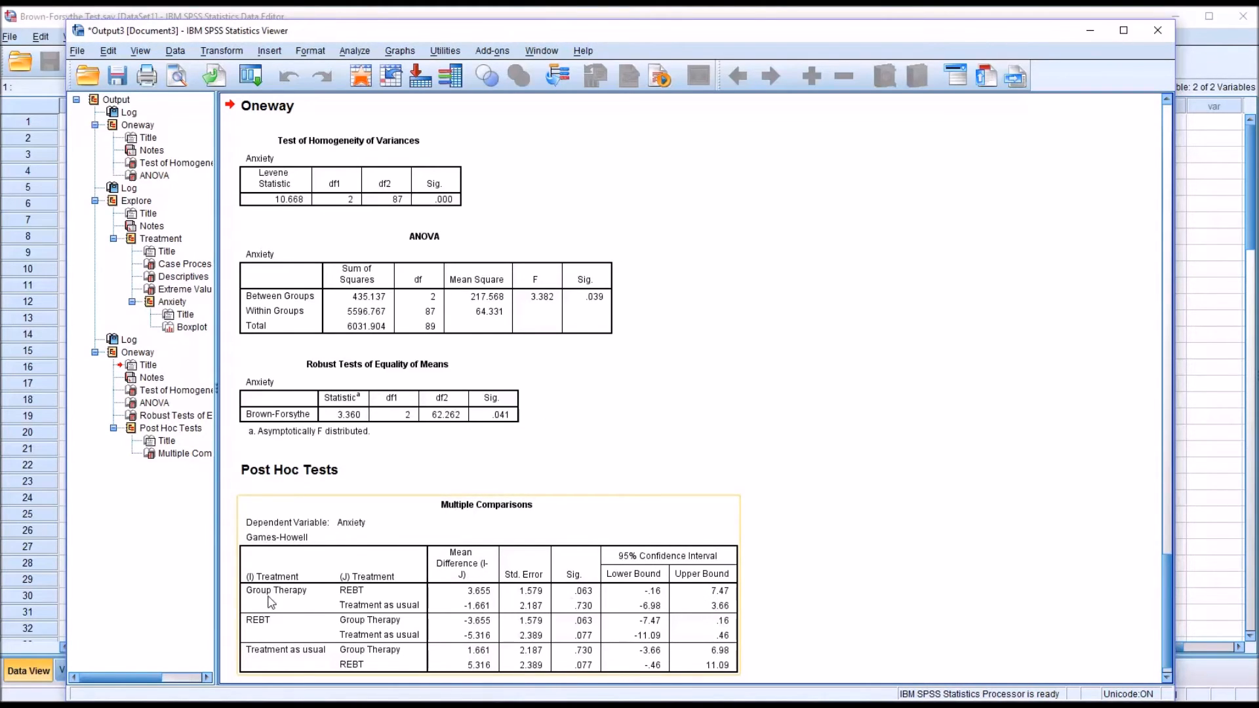
pyautogui.moveTo(295, 603)
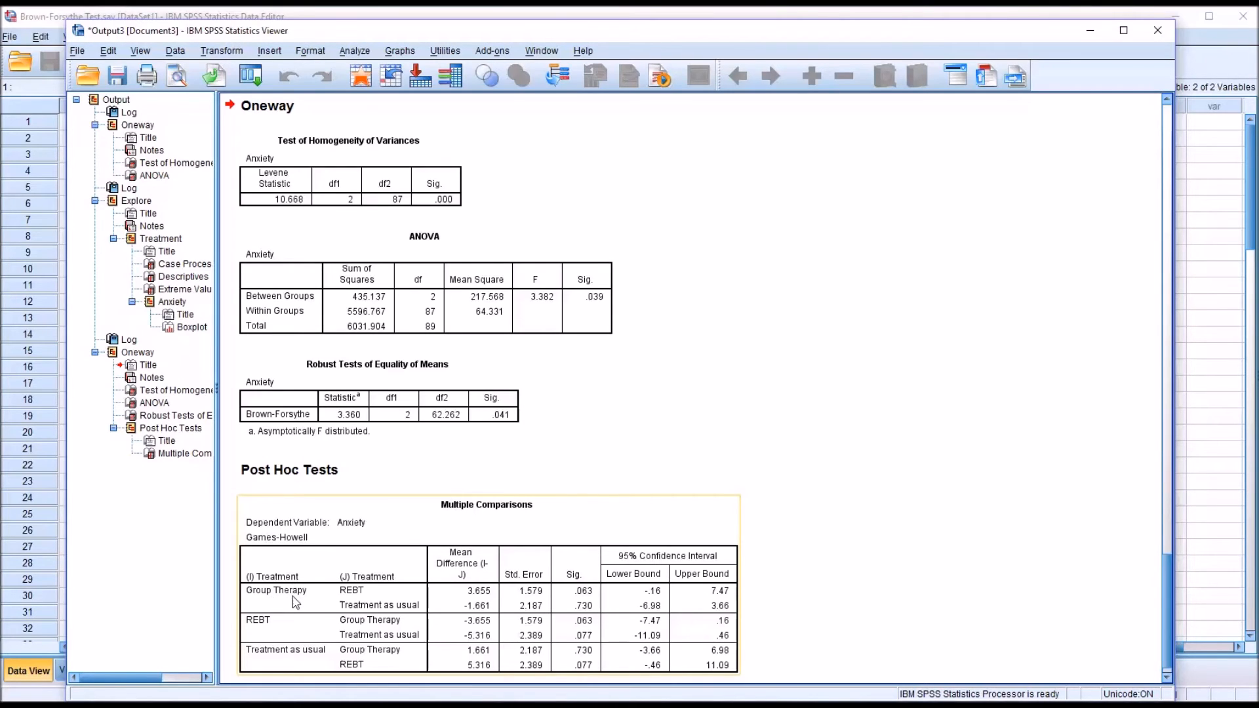
pyautogui.moveTo(363, 601)
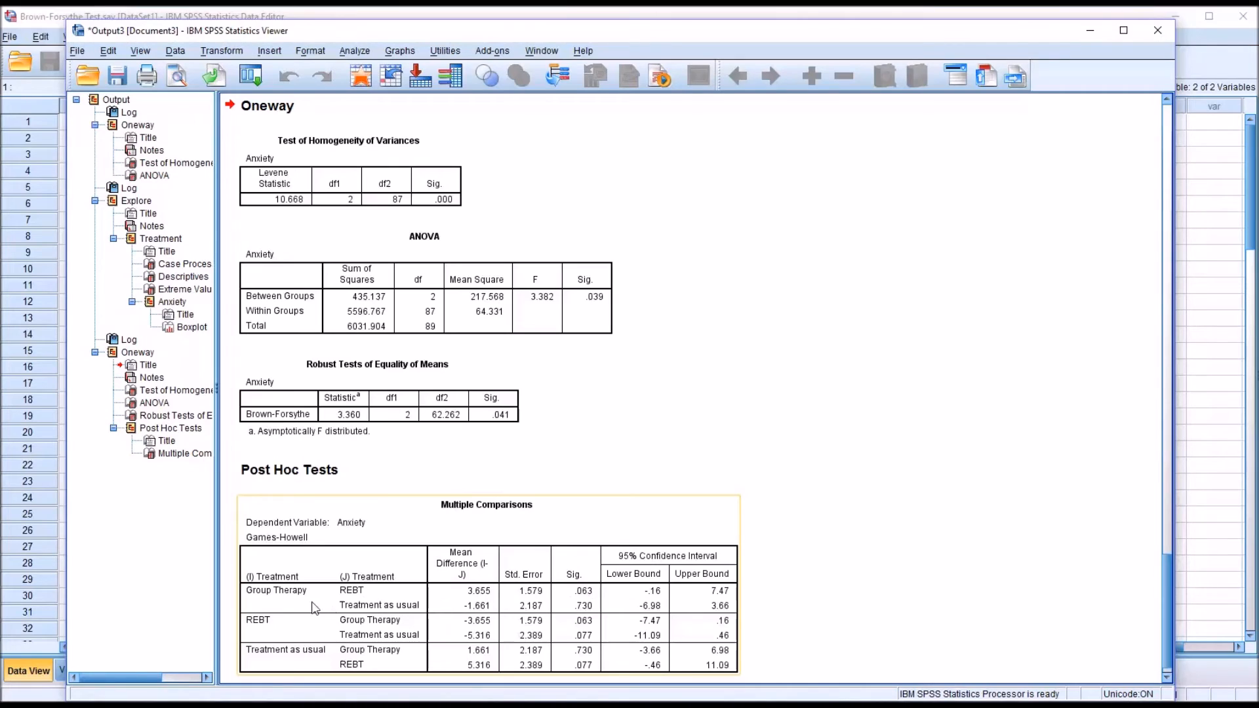
pyautogui.moveTo(349, 609)
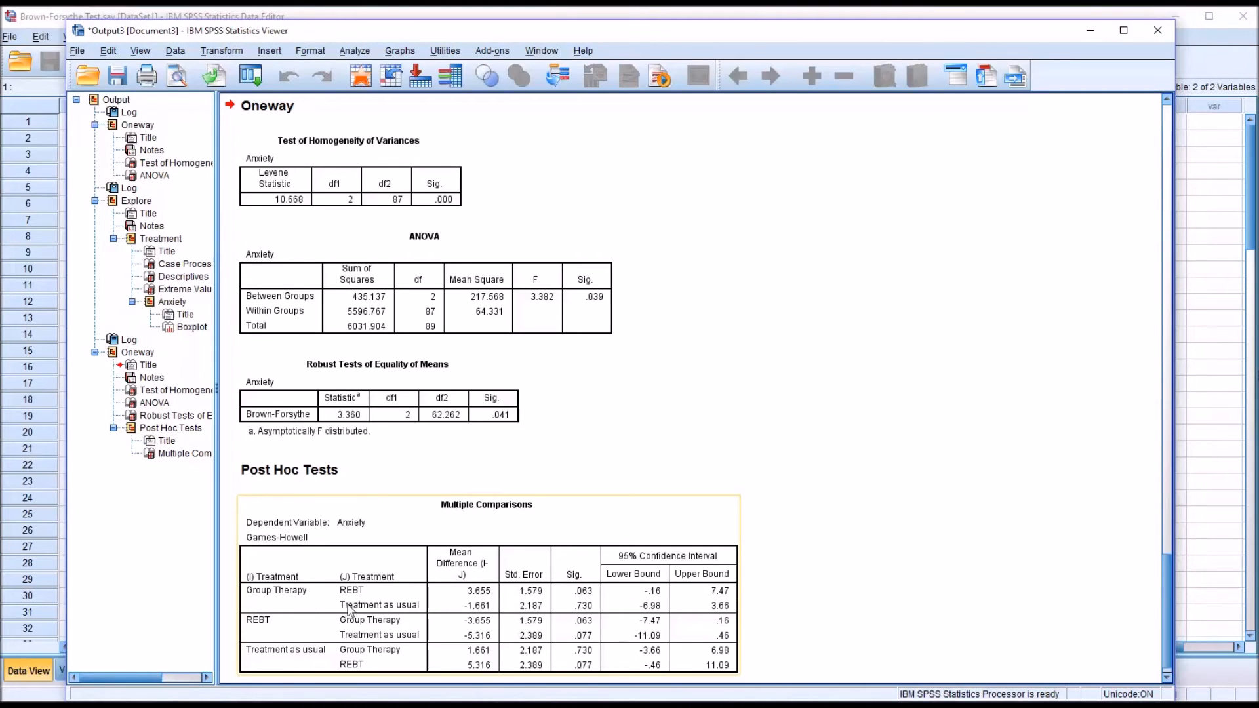
pyautogui.moveTo(582, 602)
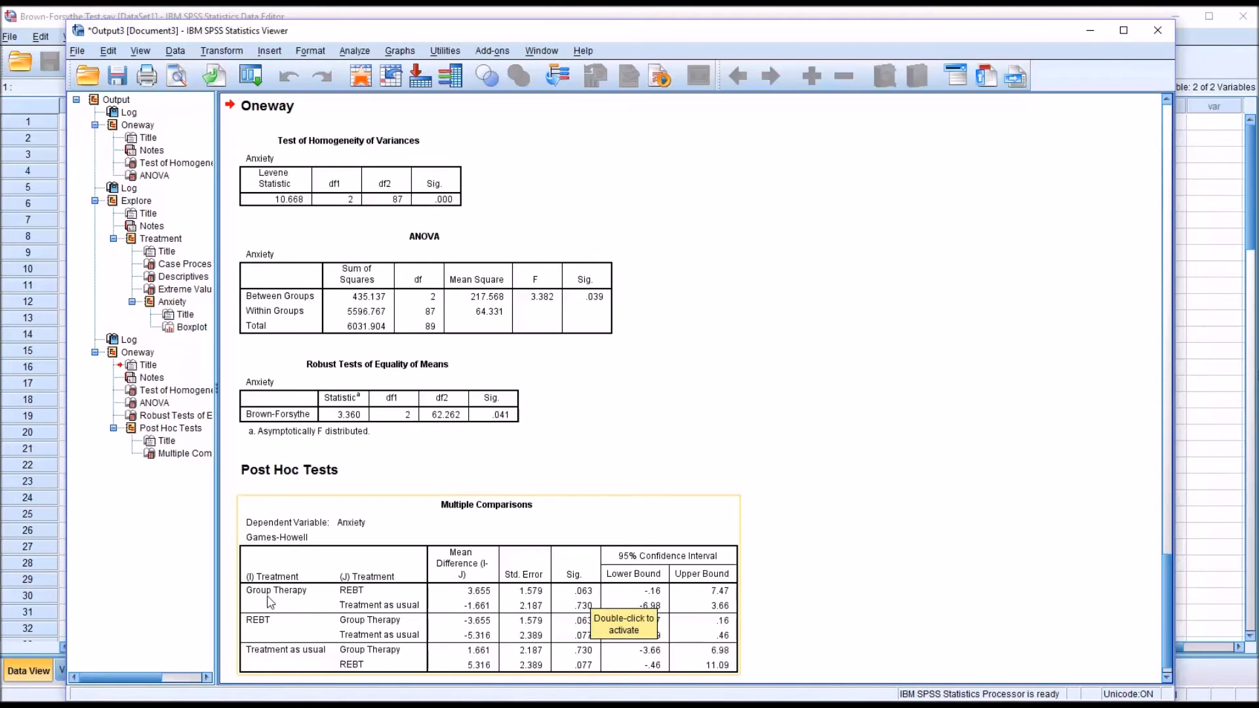
pyautogui.moveTo(519, 619)
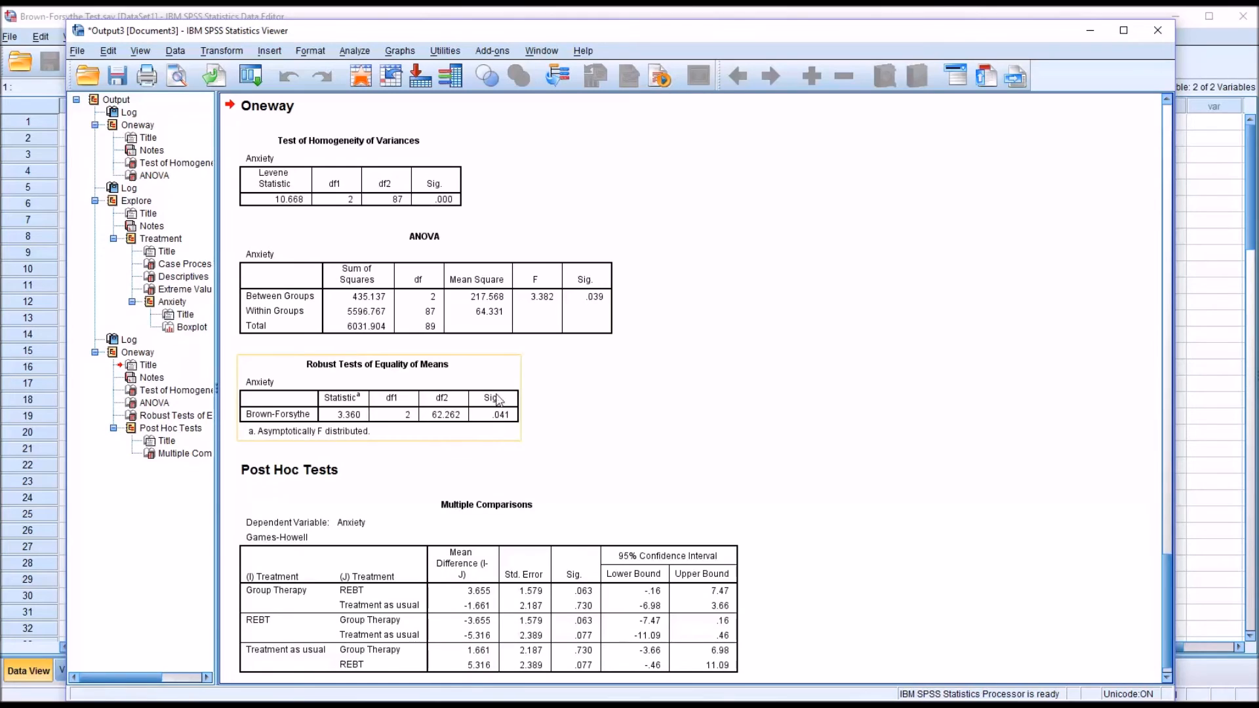
pyautogui.click(614, 606)
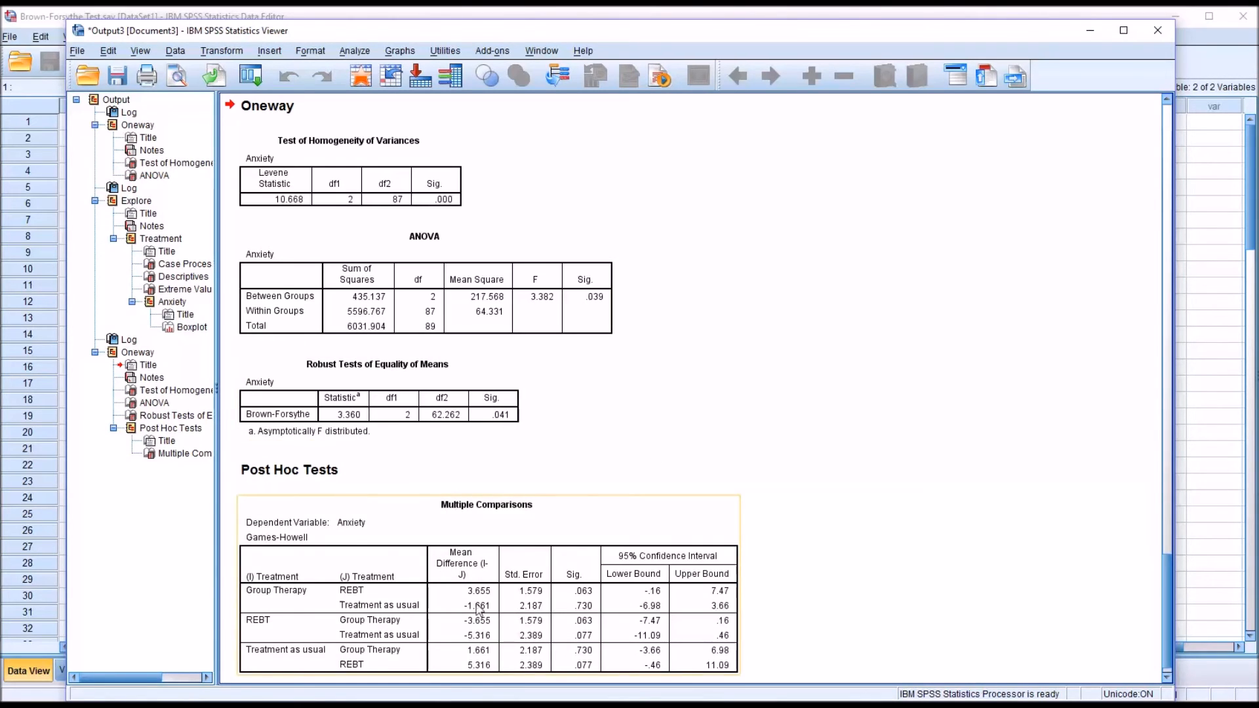
pyautogui.moveTo(677, 660)
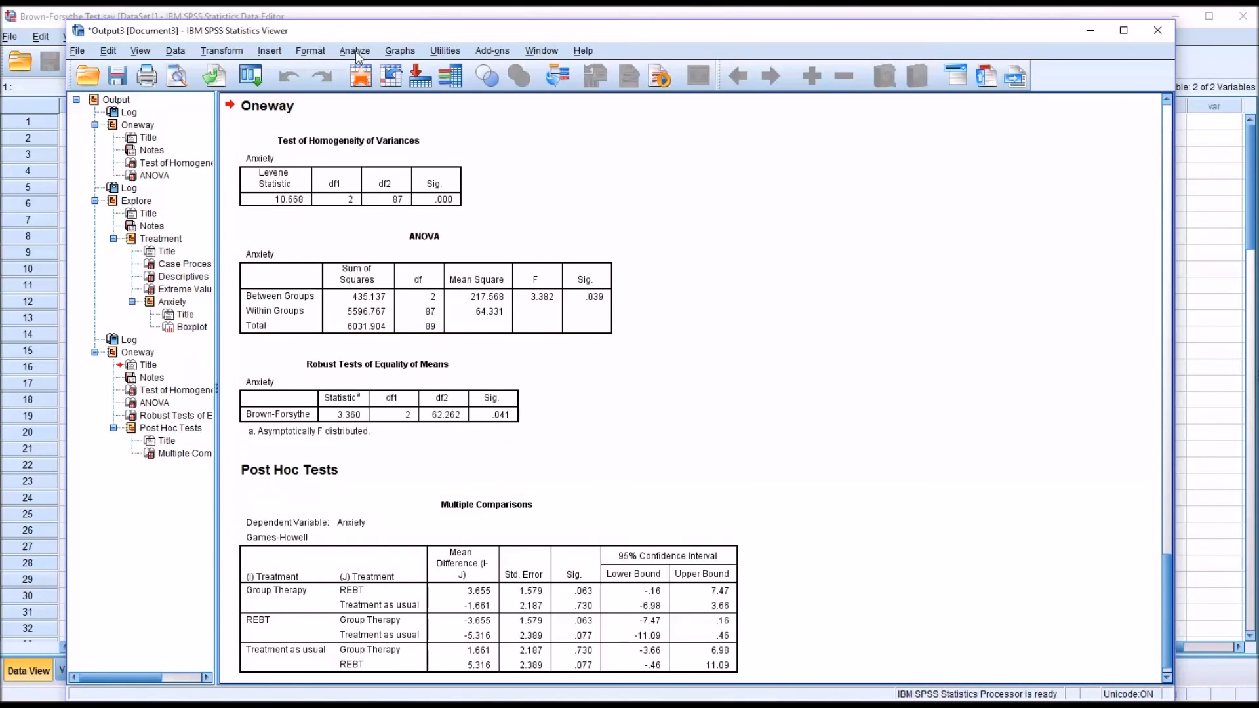
# Step: Reopen the One-Way ANOVA and tick Welch alongside Brown-Forsythe in Options
pyautogui.click(355, 51)
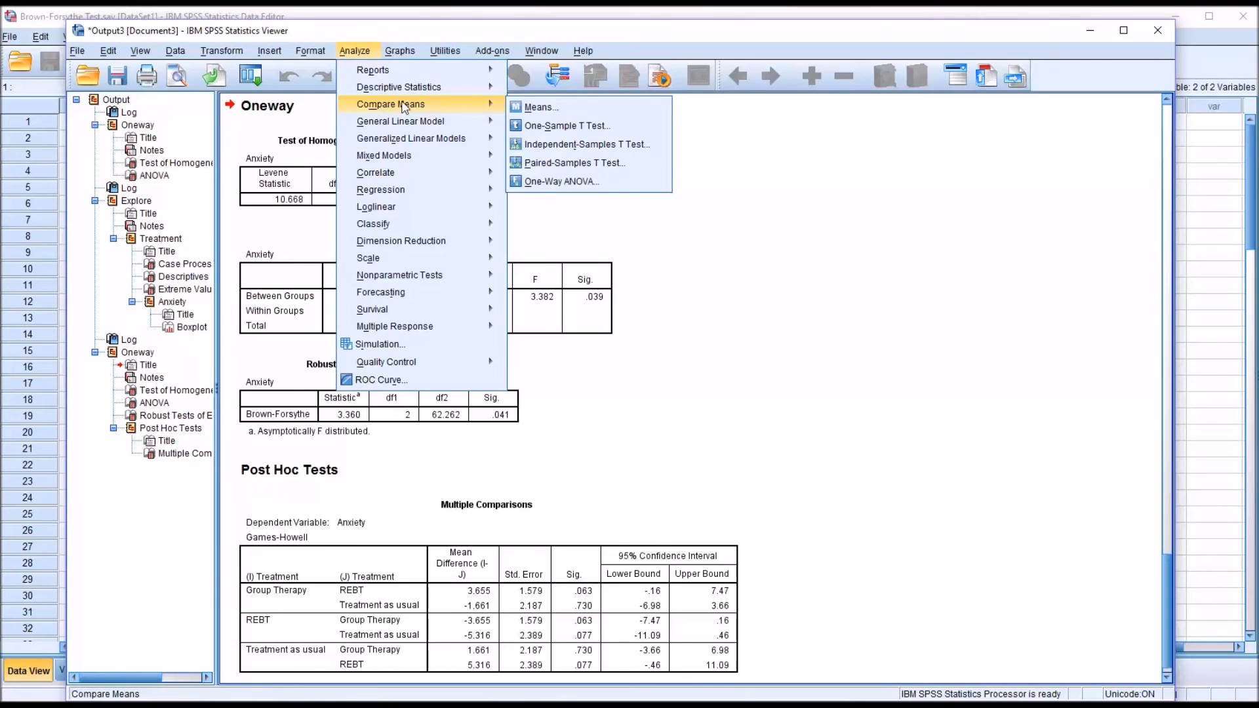
pyautogui.click(560, 181)
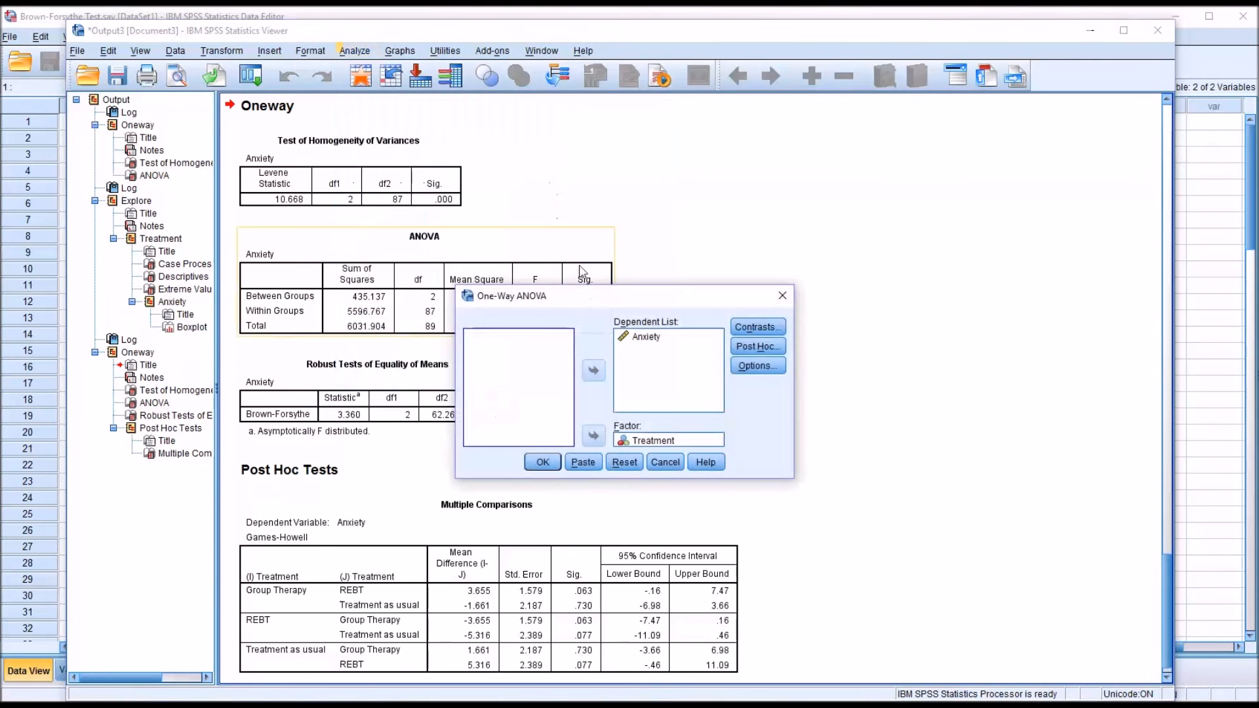
pyautogui.click(755, 366)
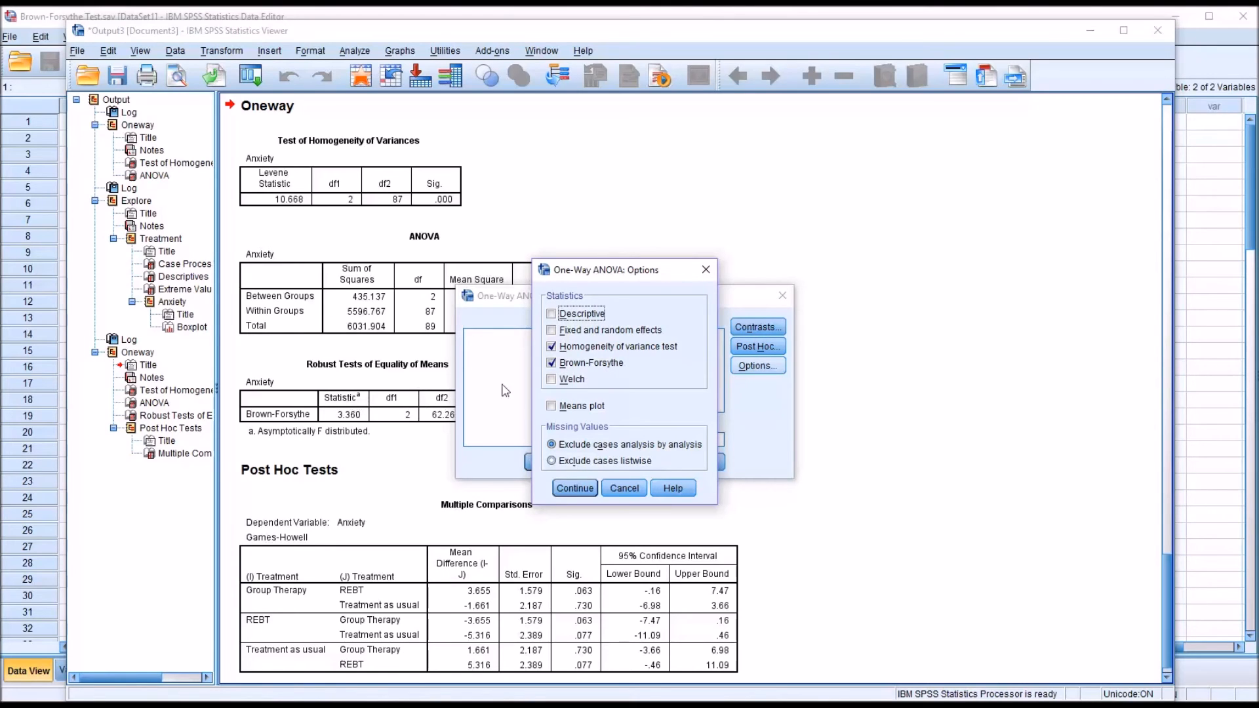
pyautogui.click(553, 378)
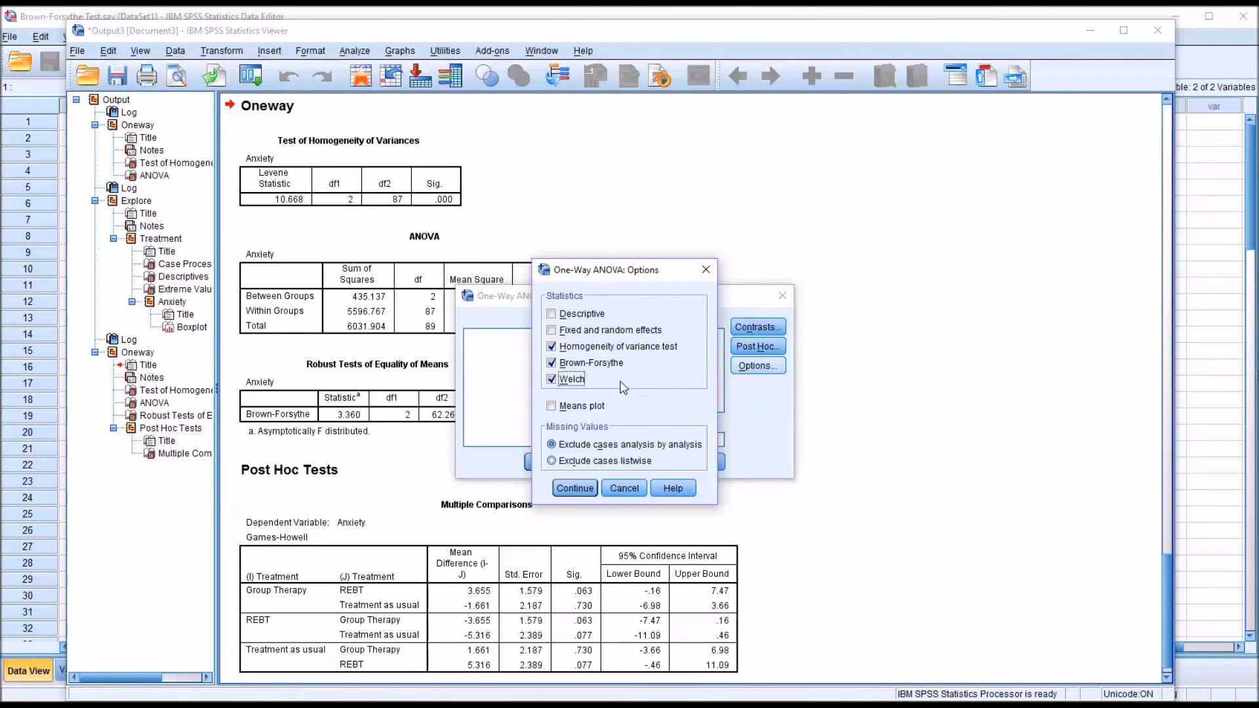
pyautogui.moveTo(657, 404)
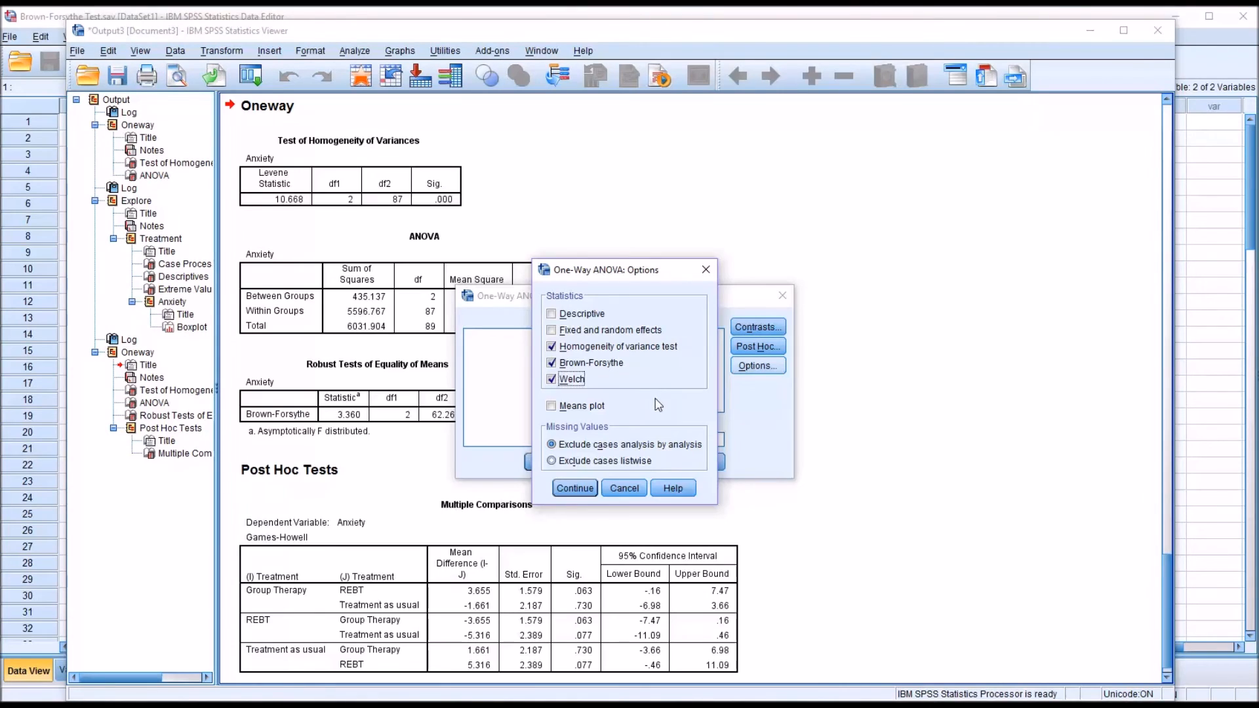
pyautogui.moveTo(693, 433)
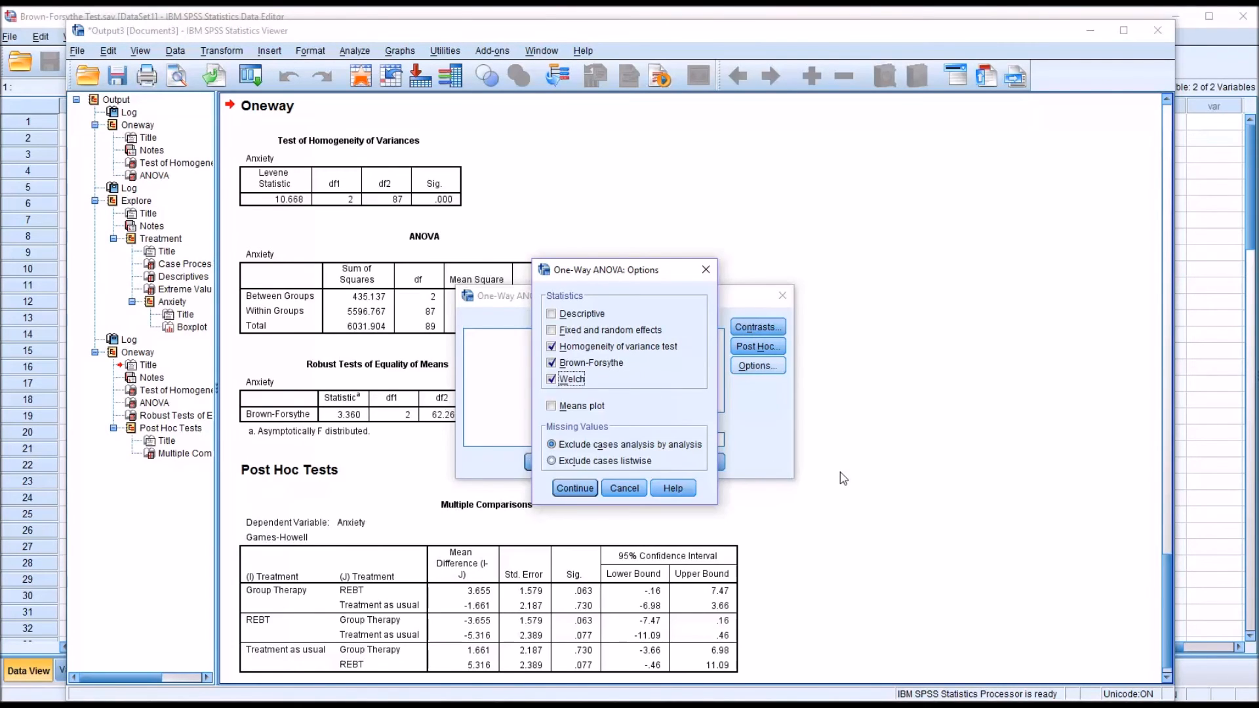
pyautogui.moveTo(863, 494)
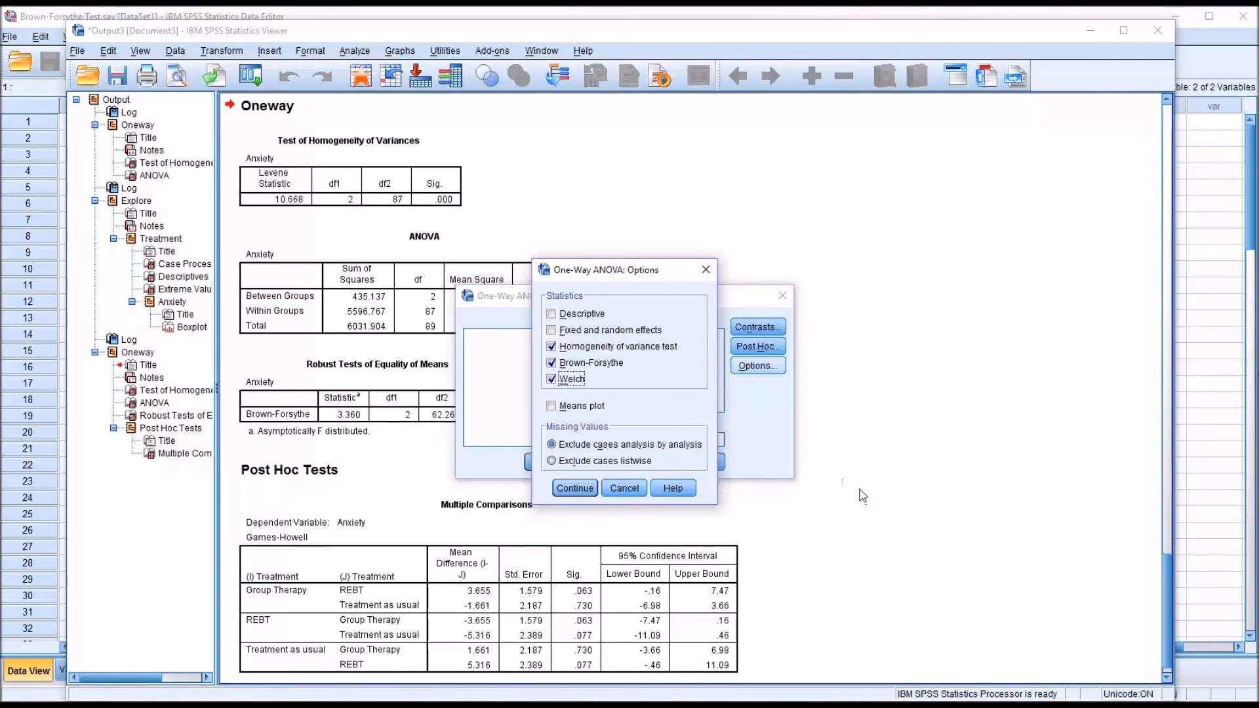
pyautogui.moveTo(620, 373)
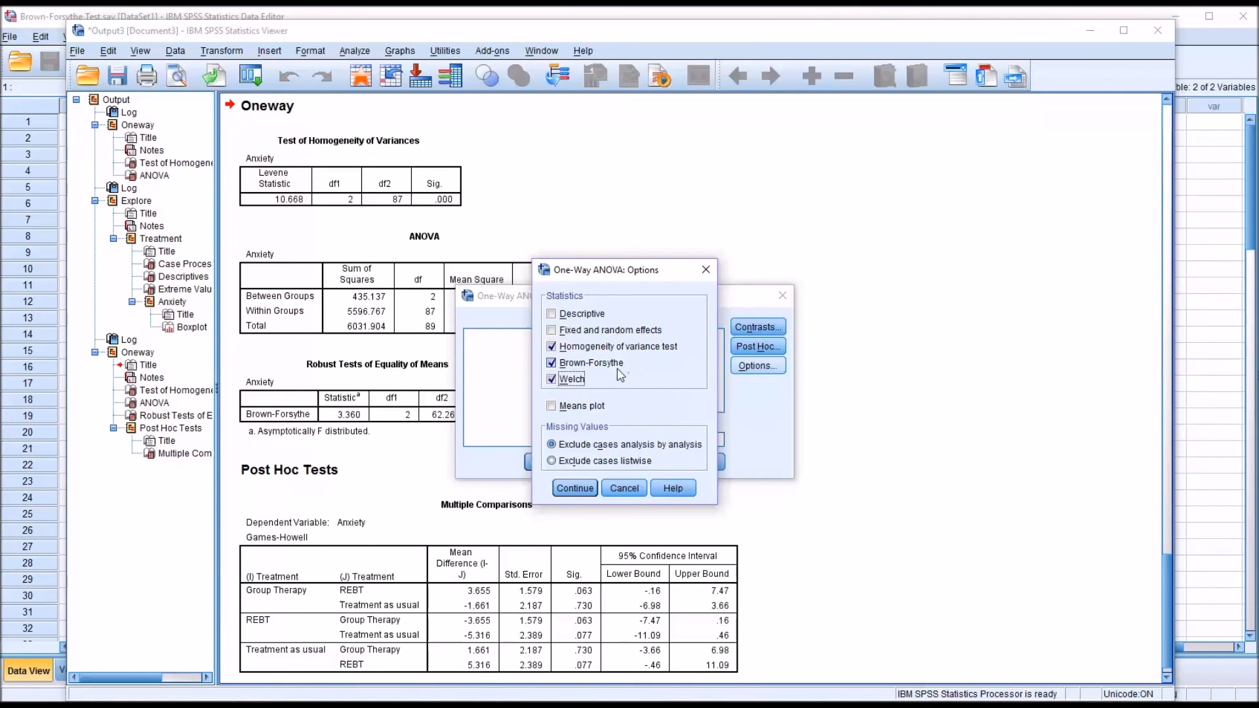
pyautogui.click(574, 488)
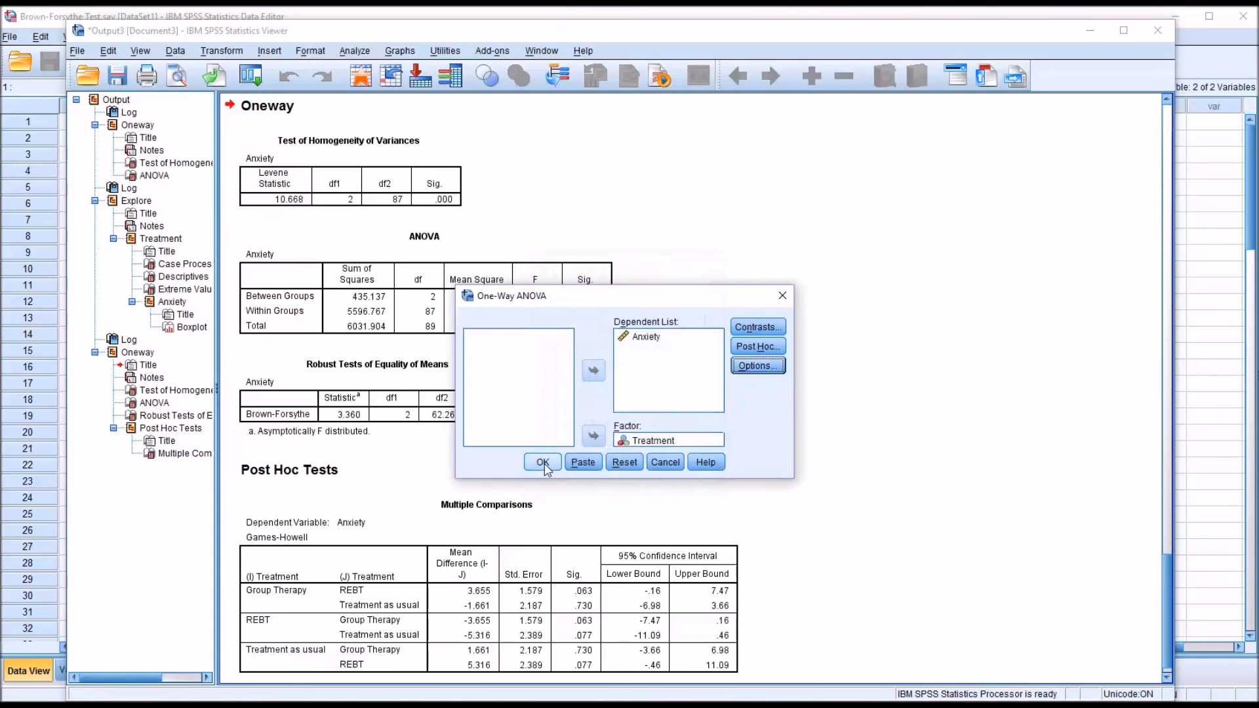
# Step: Run the ANOVA, giving Welch (3.505, Sig. .037) above Brown-Forsythe in Robust Tests
pyautogui.click(543, 462)
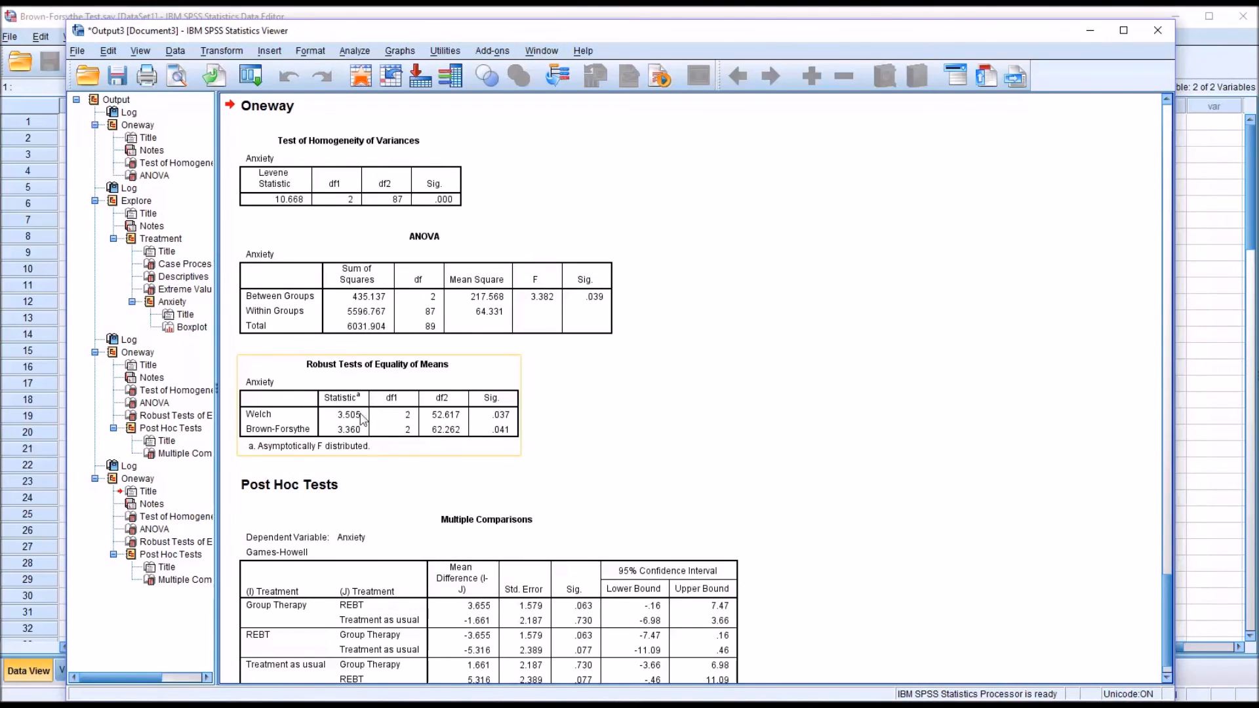
pyautogui.moveTo(373, 431)
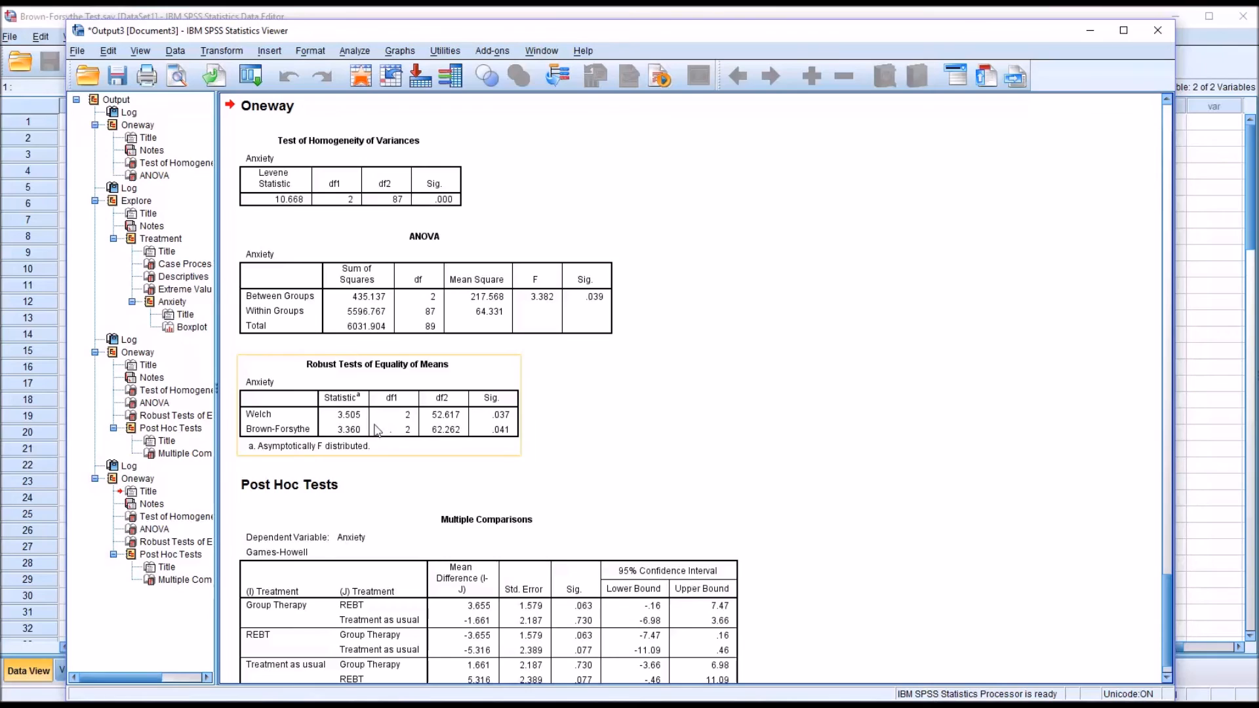
pyautogui.moveTo(291, 442)
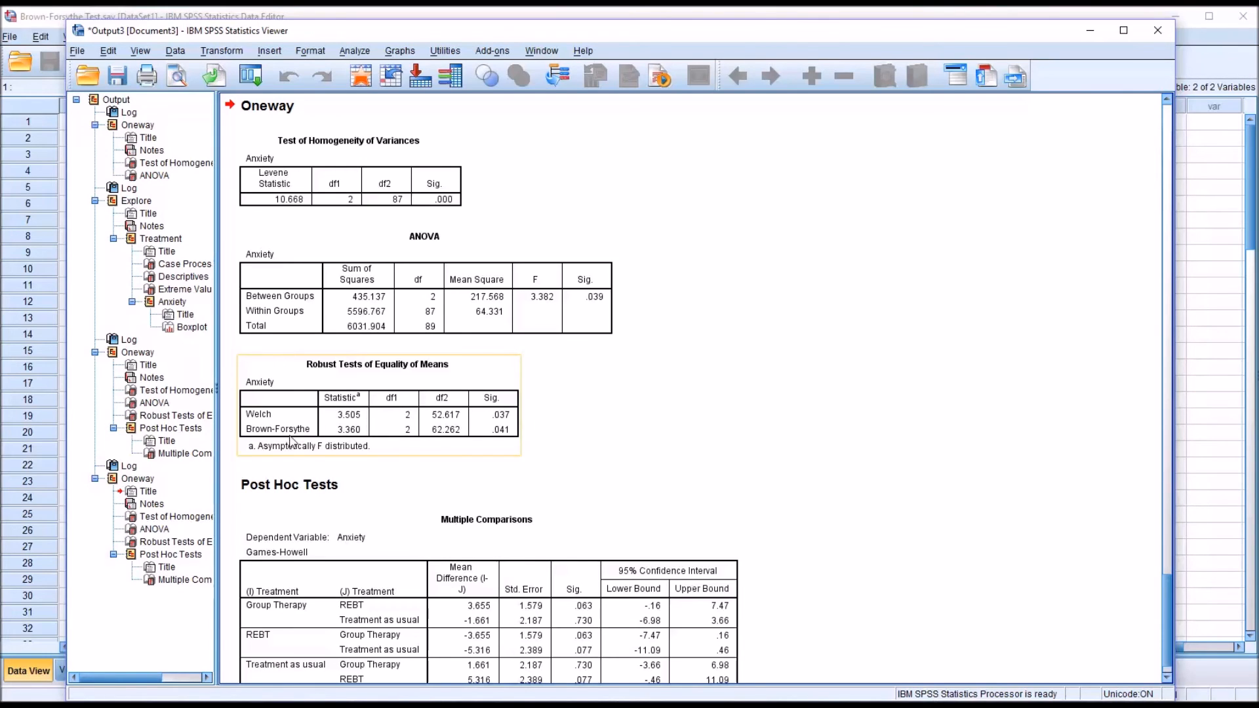
pyautogui.moveTo(449, 454)
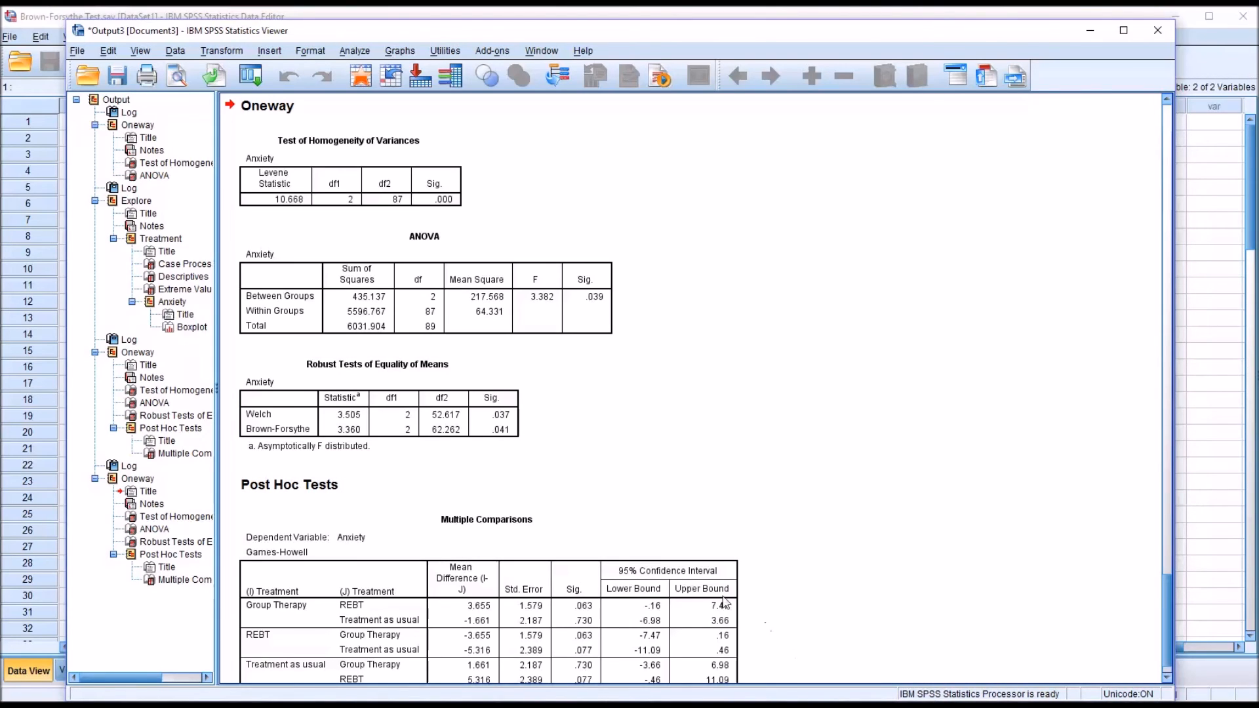
pyautogui.click(272, 423)
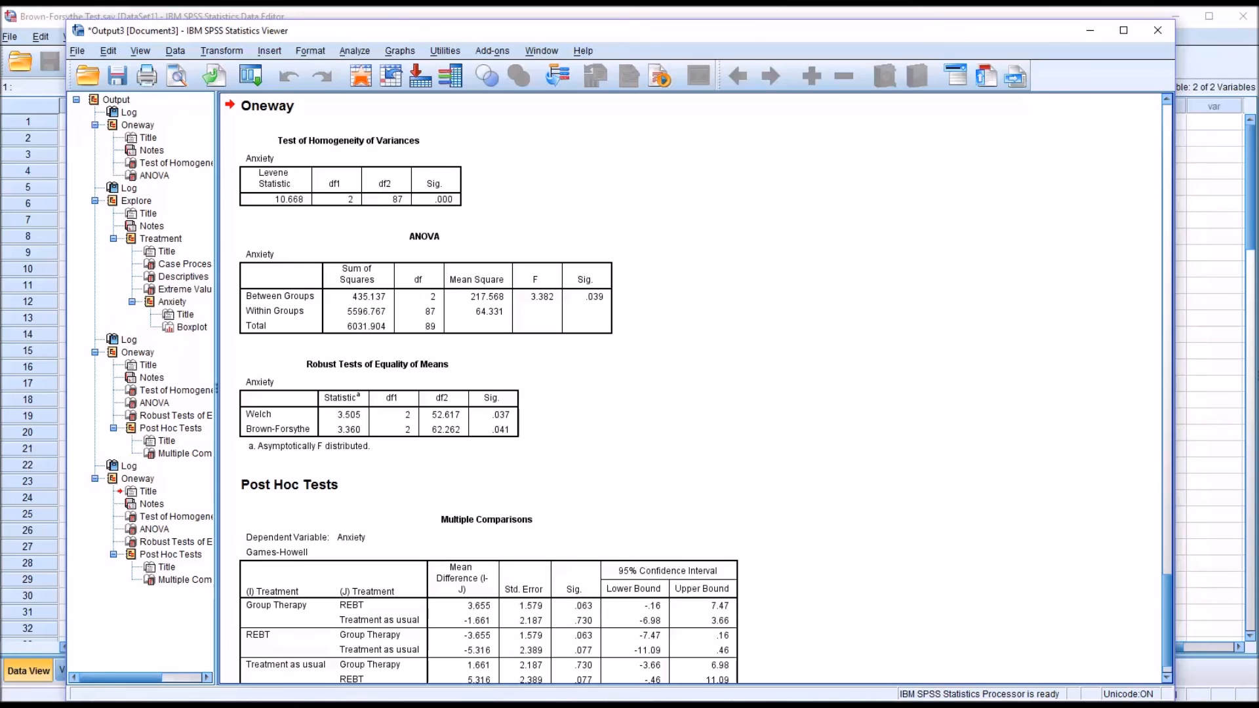
pyautogui.moveTo(594, 506)
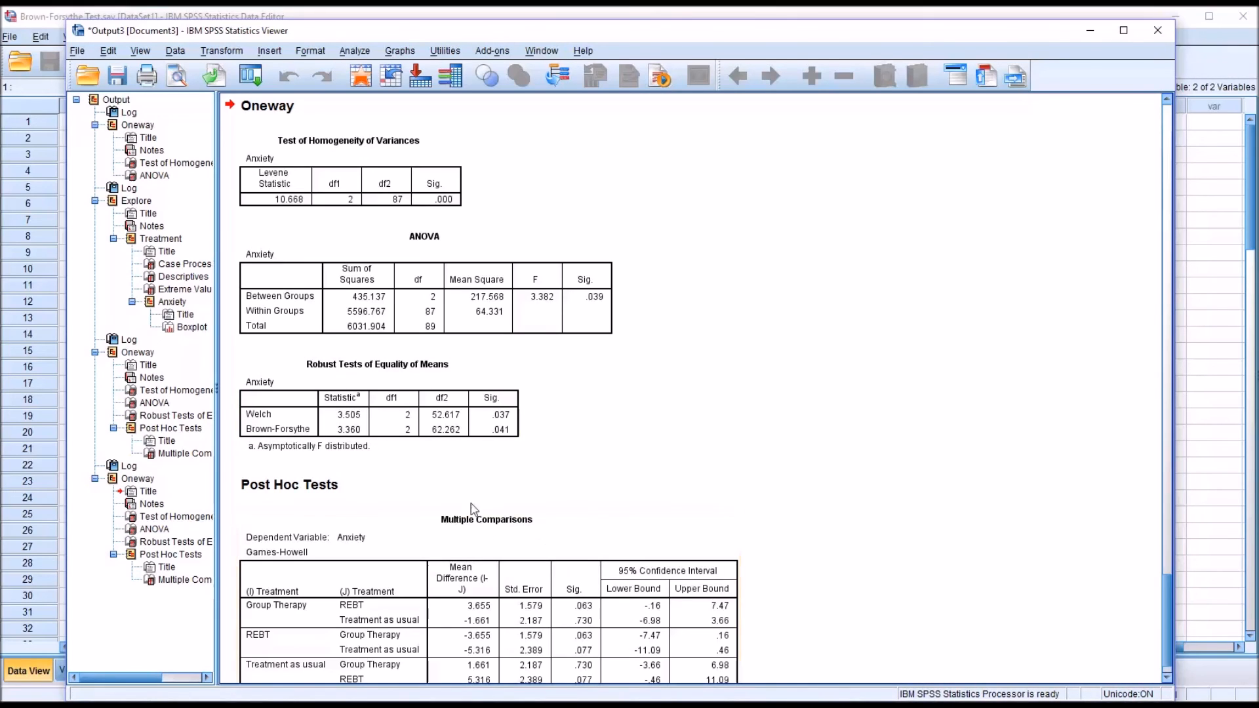
pyautogui.moveTo(514, 448)
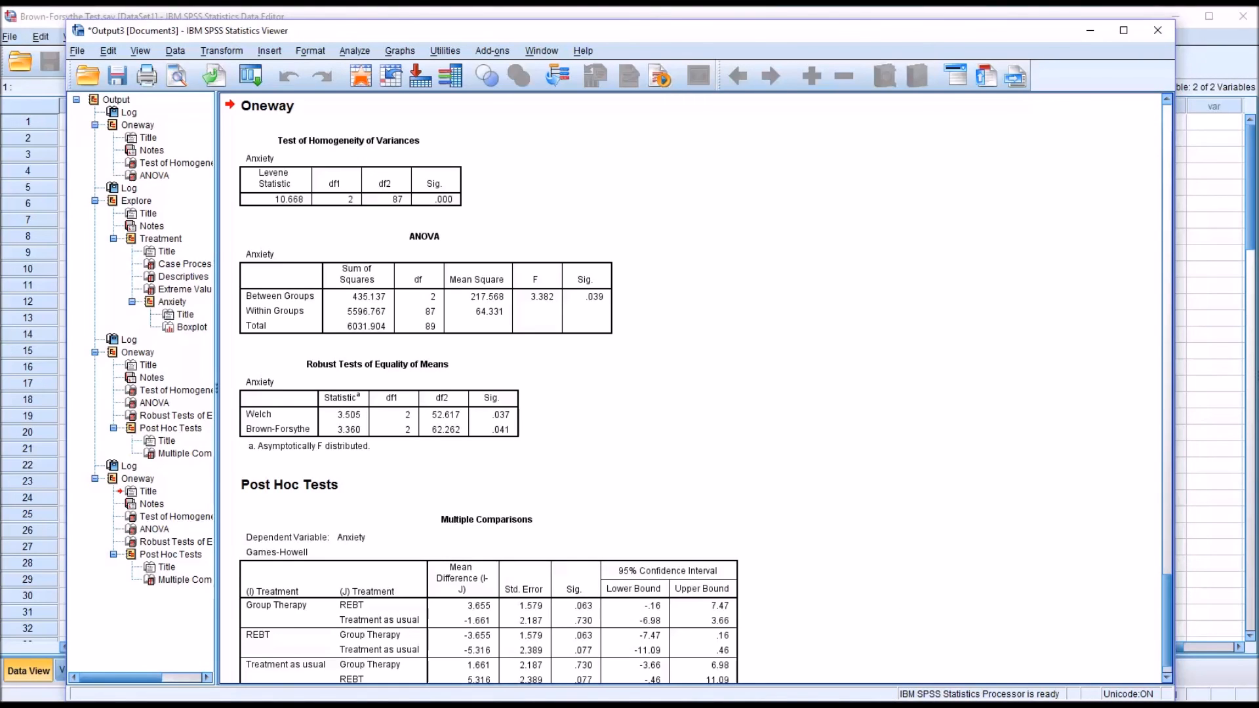
pyautogui.click(530, 572)
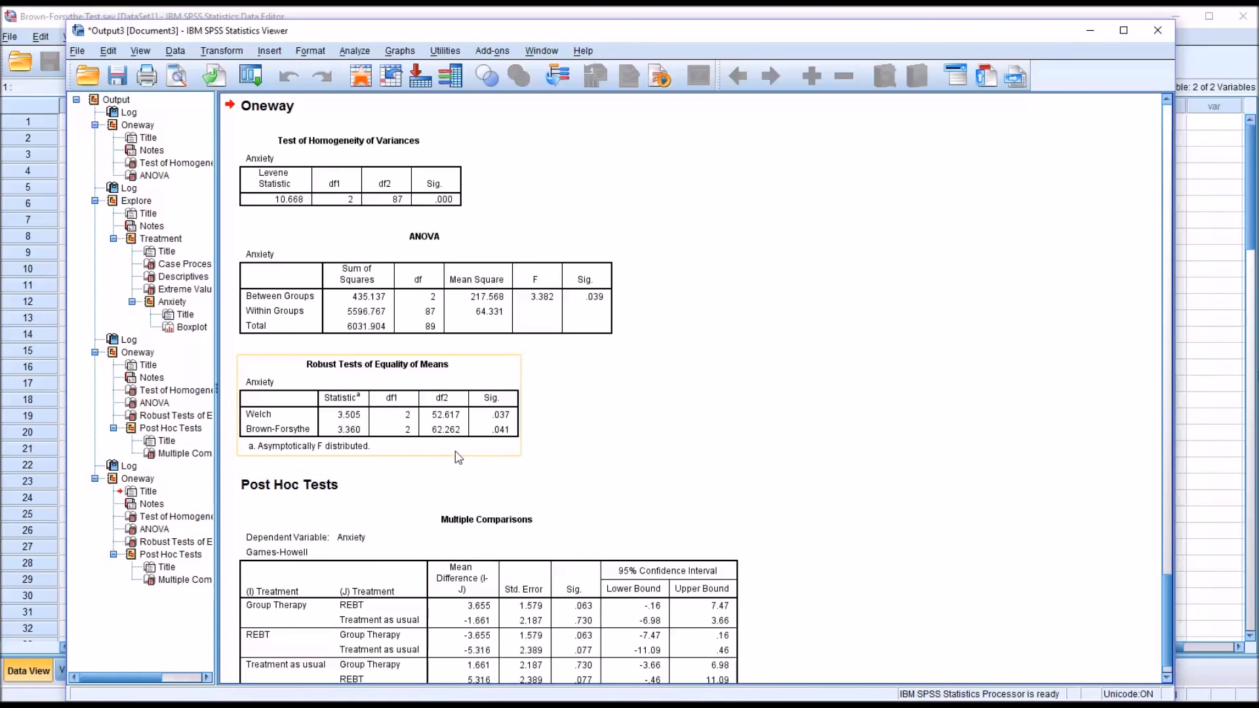
pyautogui.moveTo(328, 449)
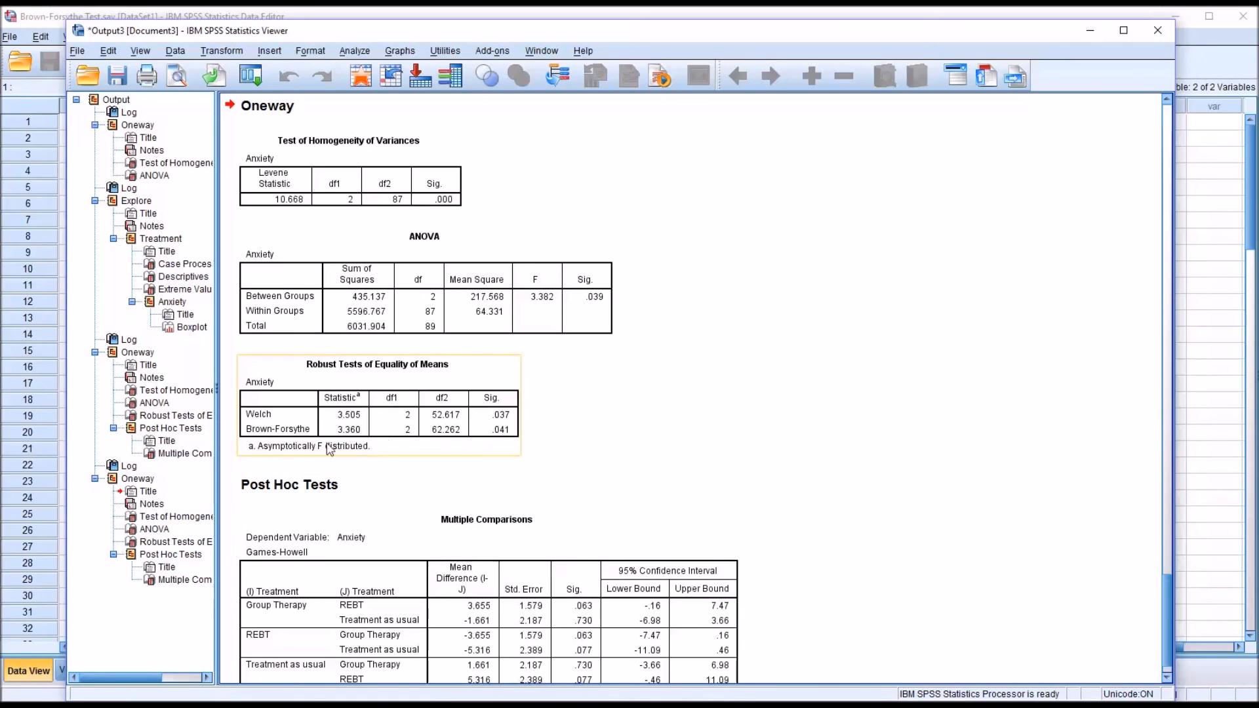
pyautogui.moveTo(494, 440)
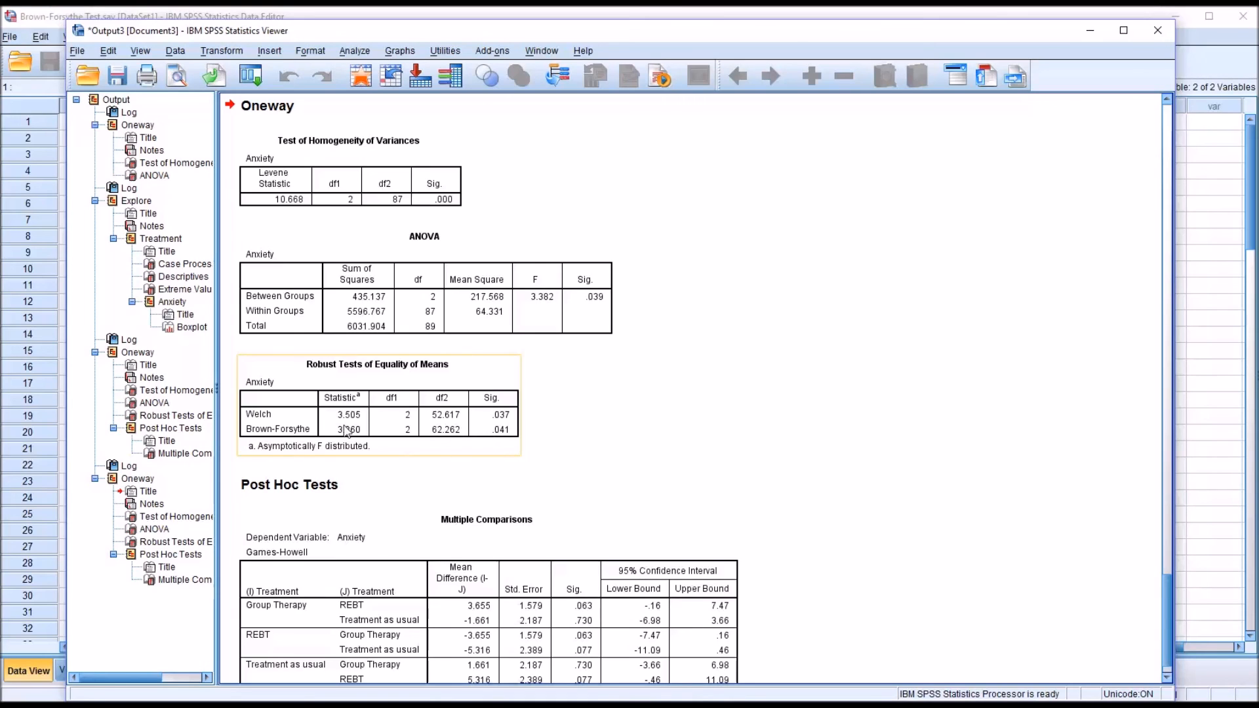
pyautogui.moveTo(500, 426)
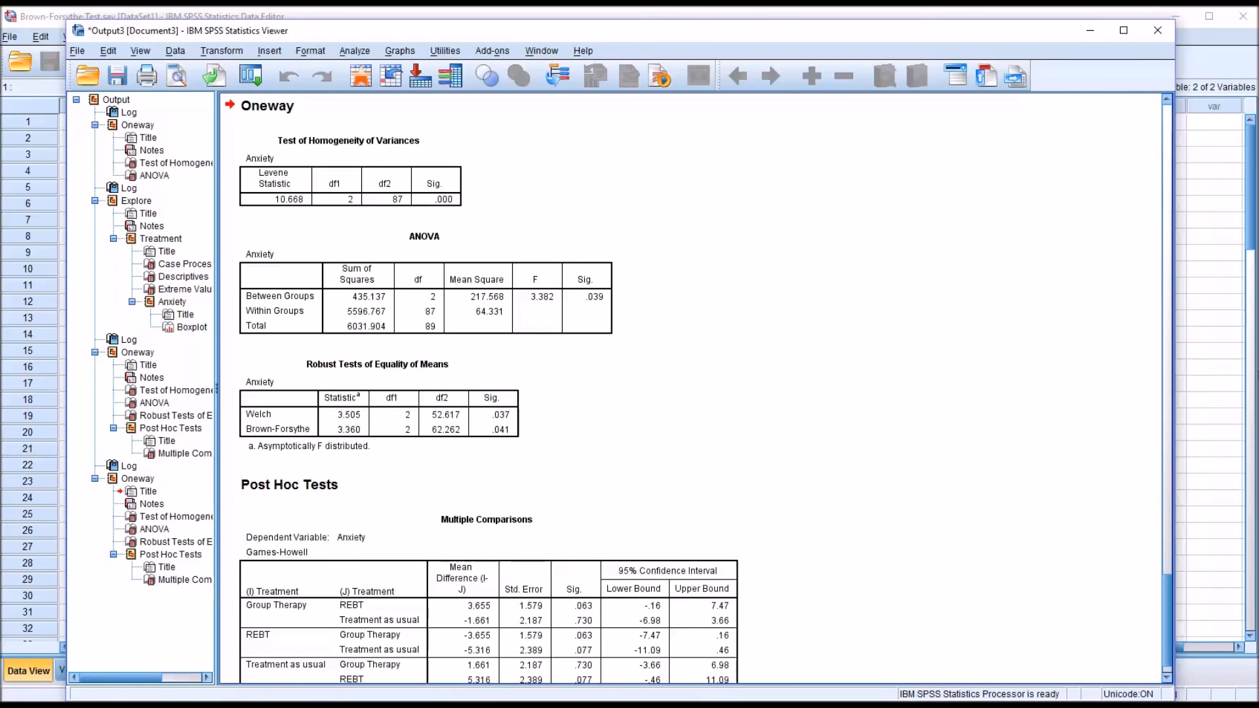
pyautogui.click(571, 313)
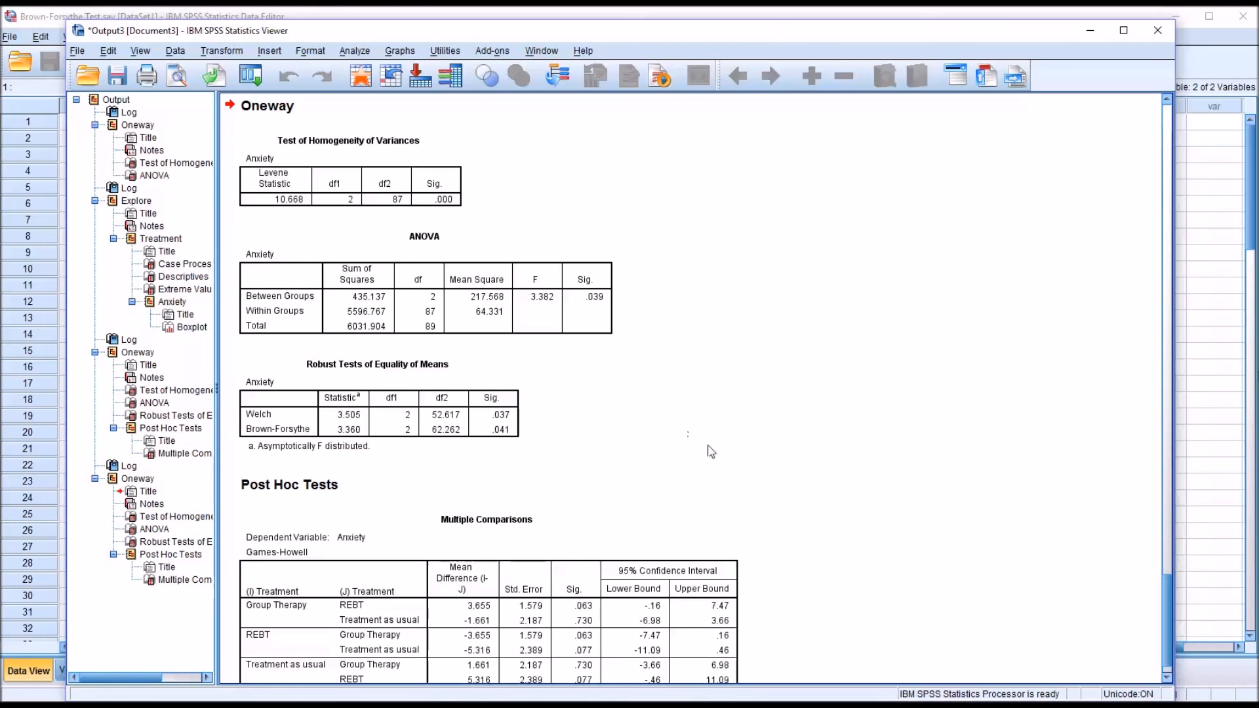
pyautogui.moveTo(825, 550)
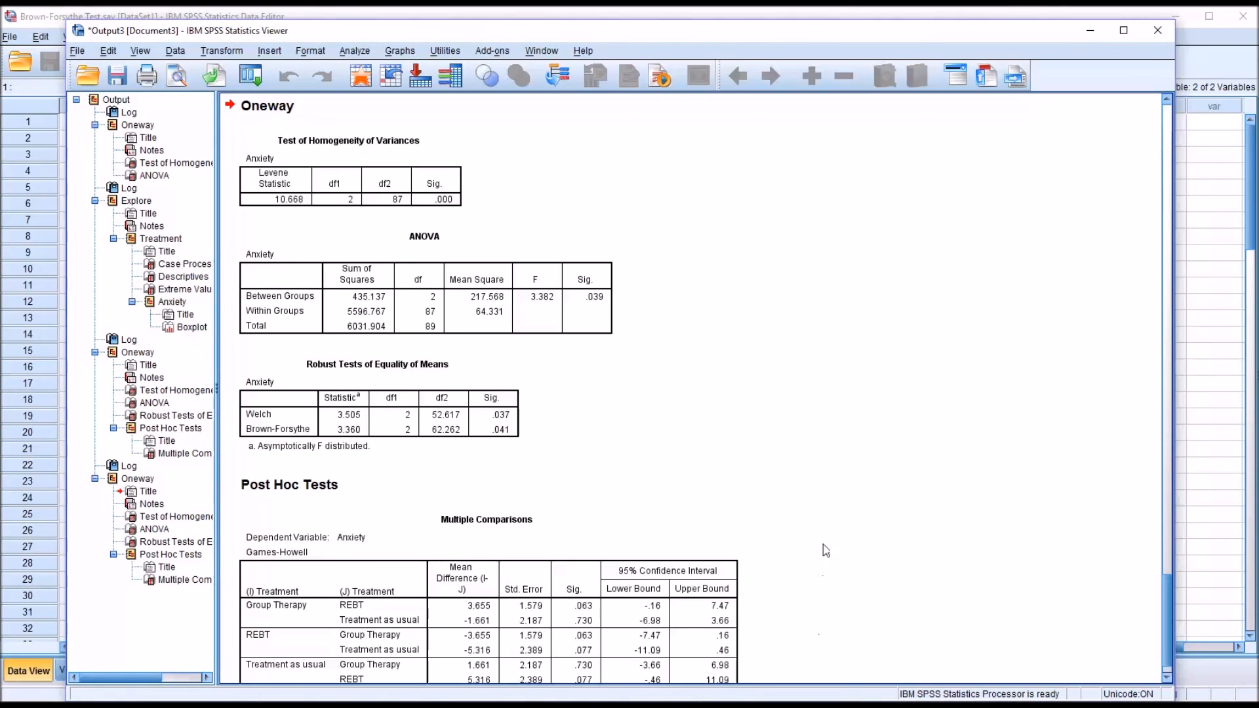
pyautogui.click(377, 406)
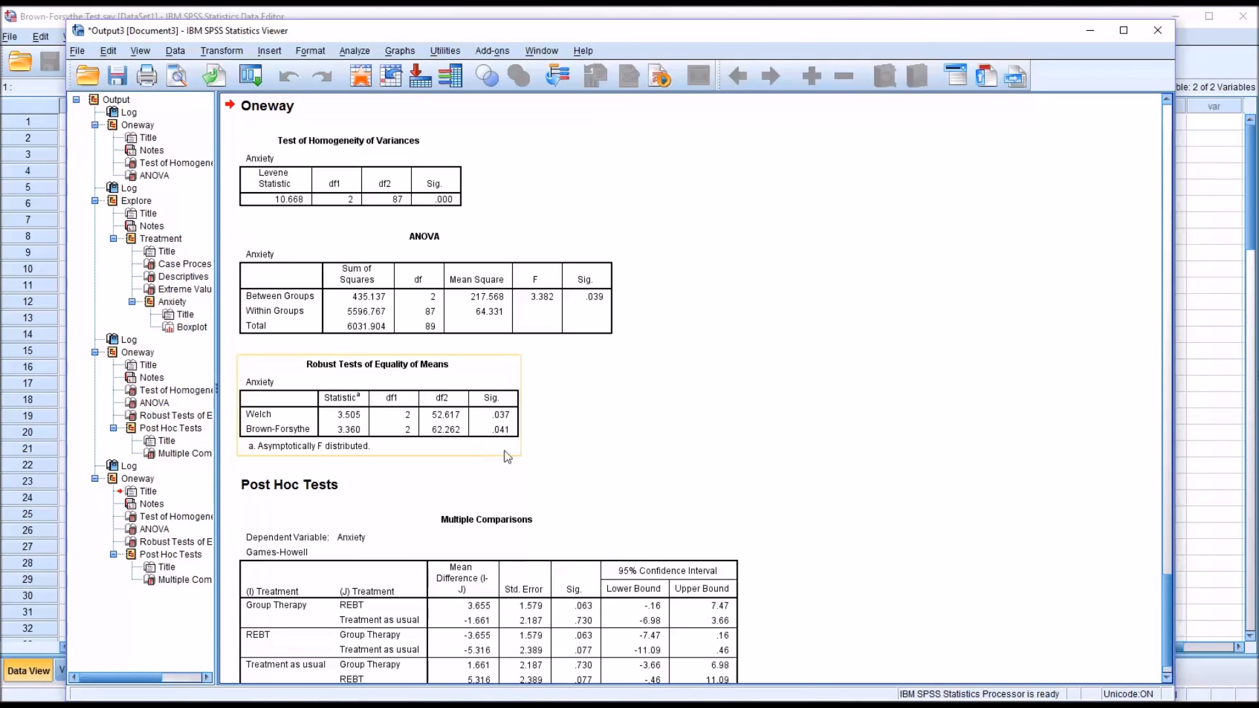